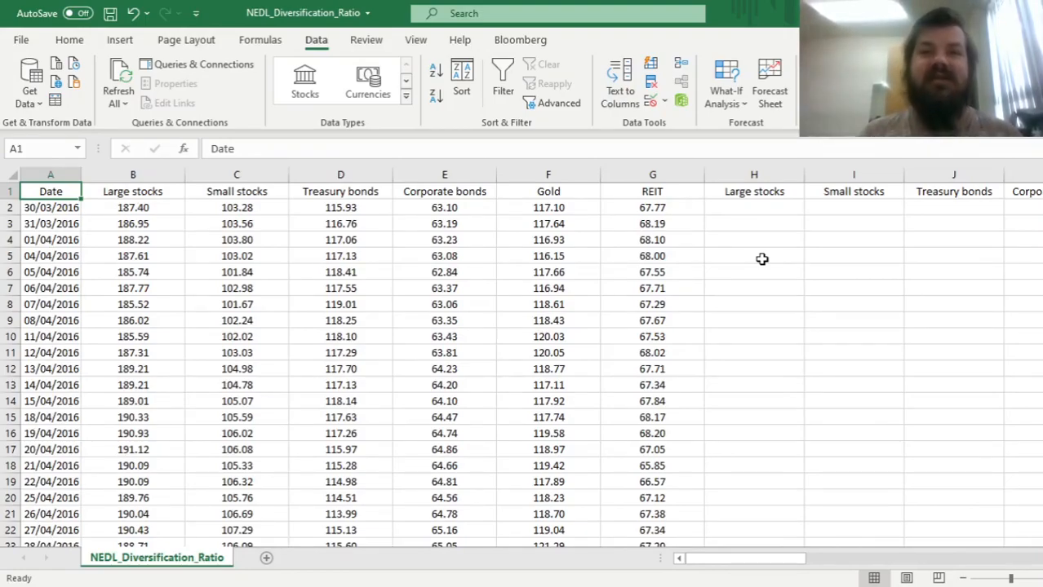
Step: Review the six price columns from Large stocks to REIT and return to the top row
drag(133, 191, 549, 191)
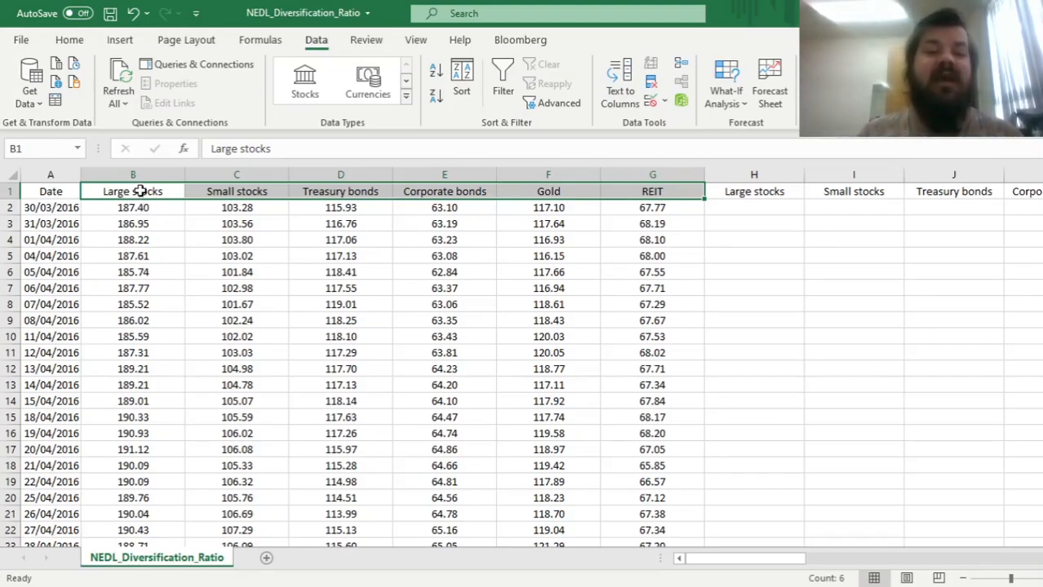
click(236, 191)
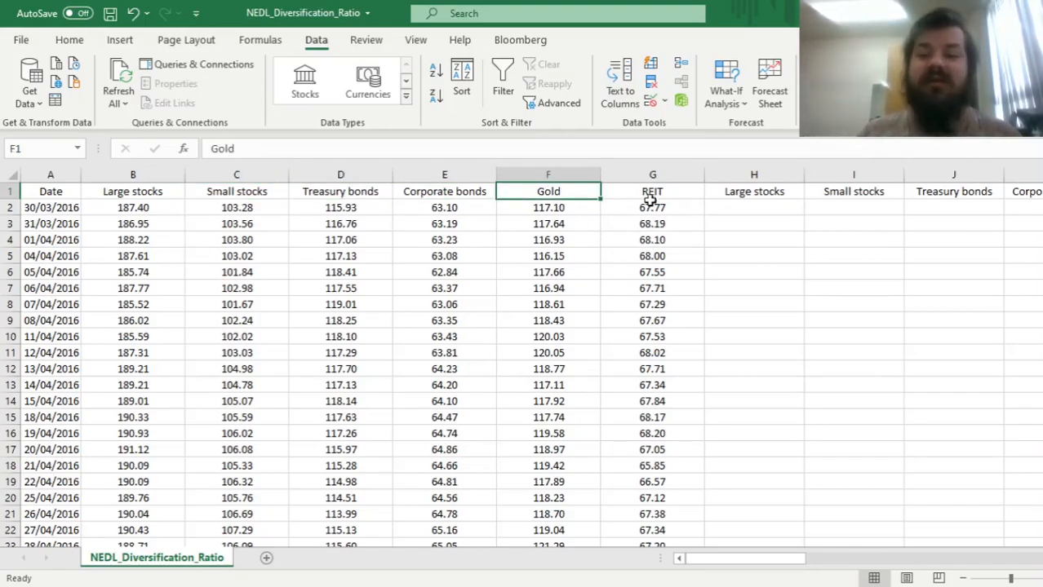
click(653, 191)
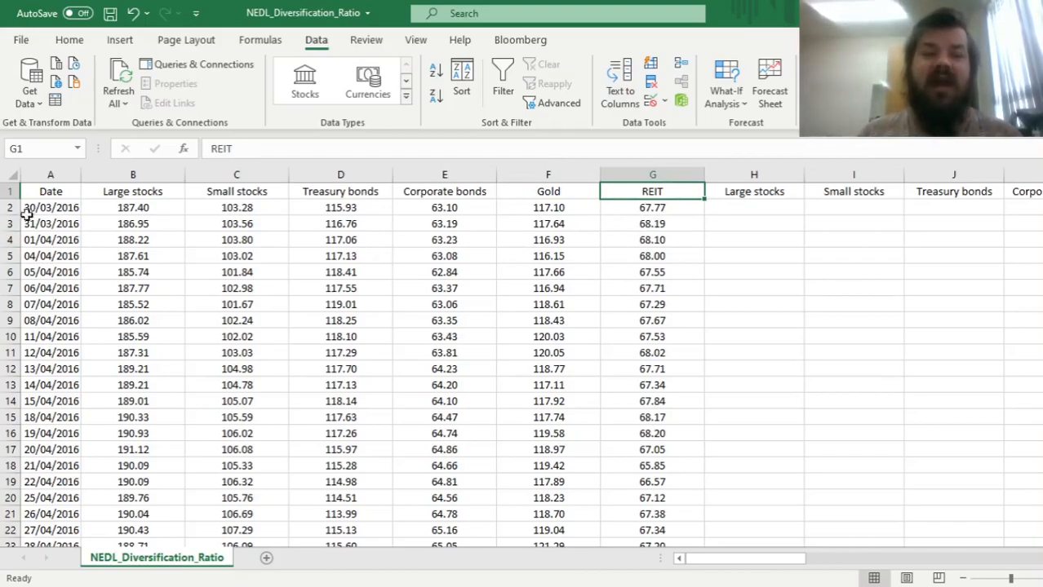
click(51, 208)
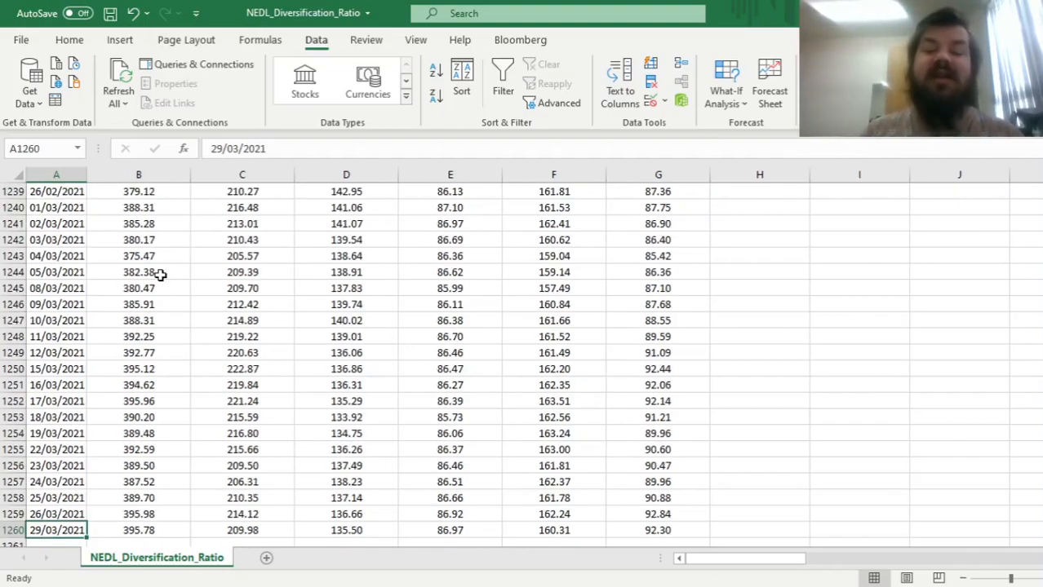
key(ctrl+Home)
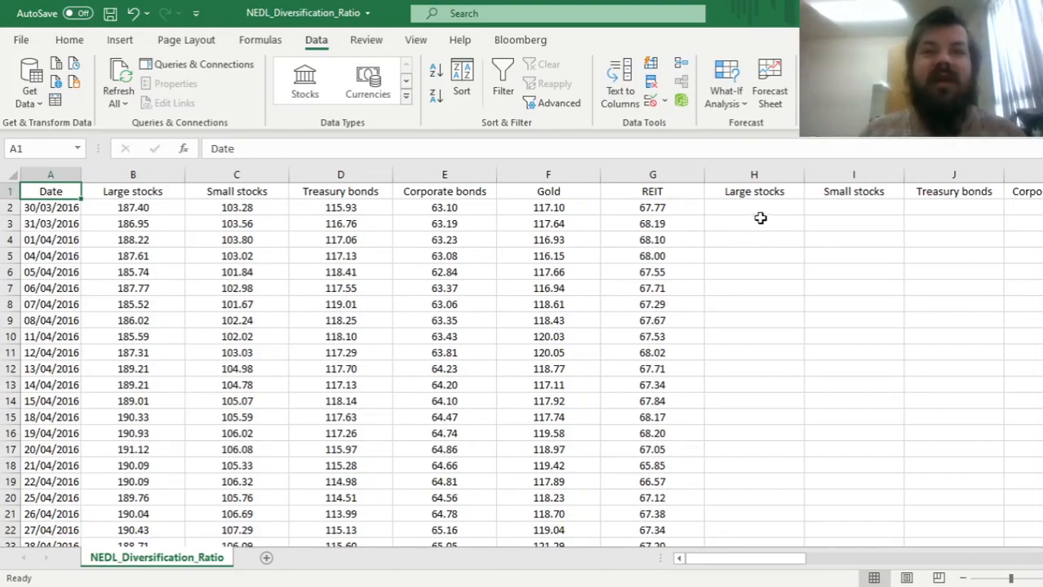
Step: Enter the daily return =B3/B2-1 in H3 and fill it across six columns and down all dates
click(753, 224)
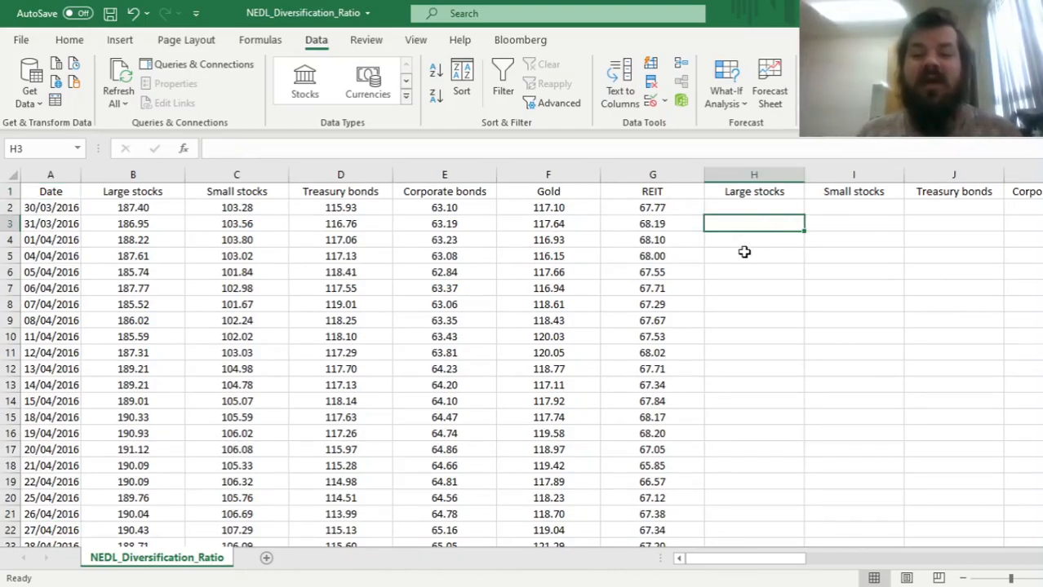
text(=B3/B2)
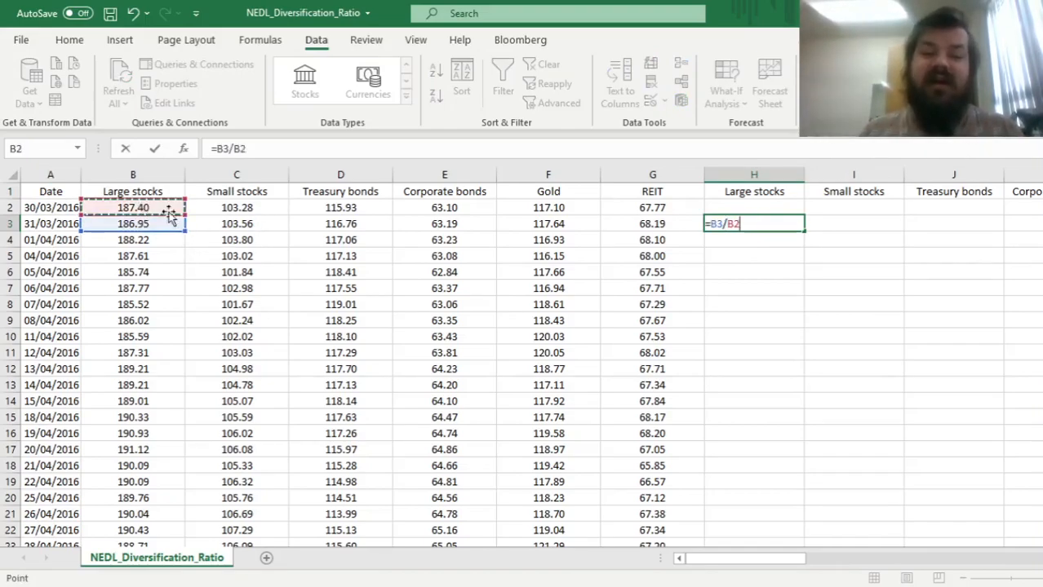
text(-1)
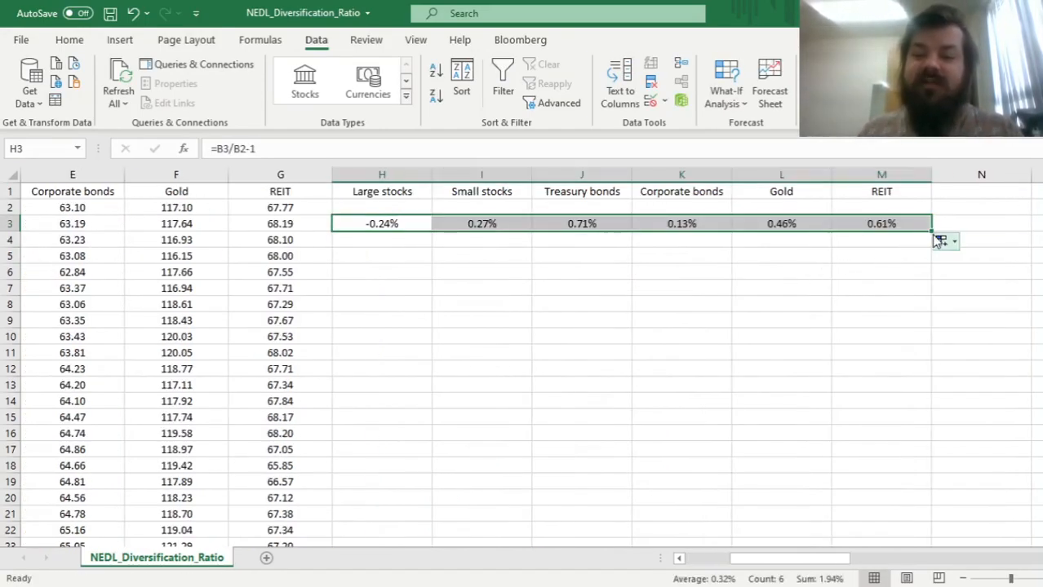
drag(943, 240, 943, 538)
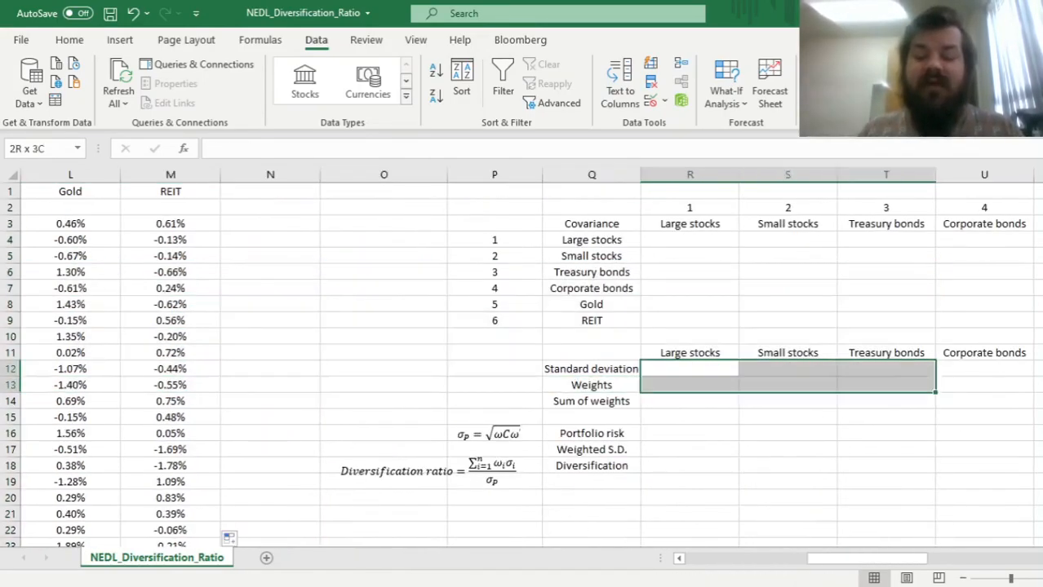
Step: Enter =STDEV.S(H3:H1260)*SQRT(252) in R12 as the Large stocks annualised volatility
click(390, 369)
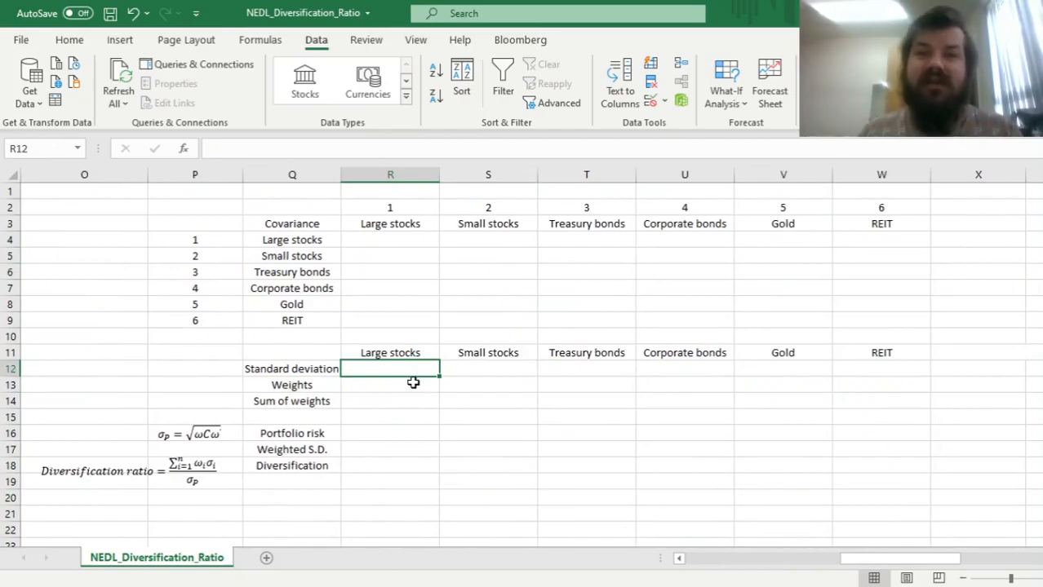
mouse_move(877, 375)
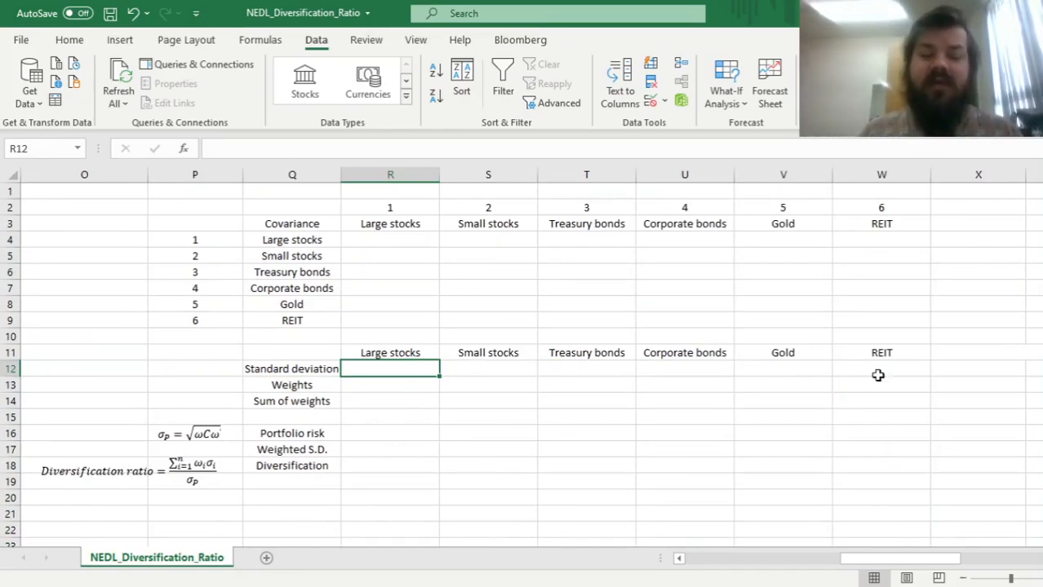
text(=S)
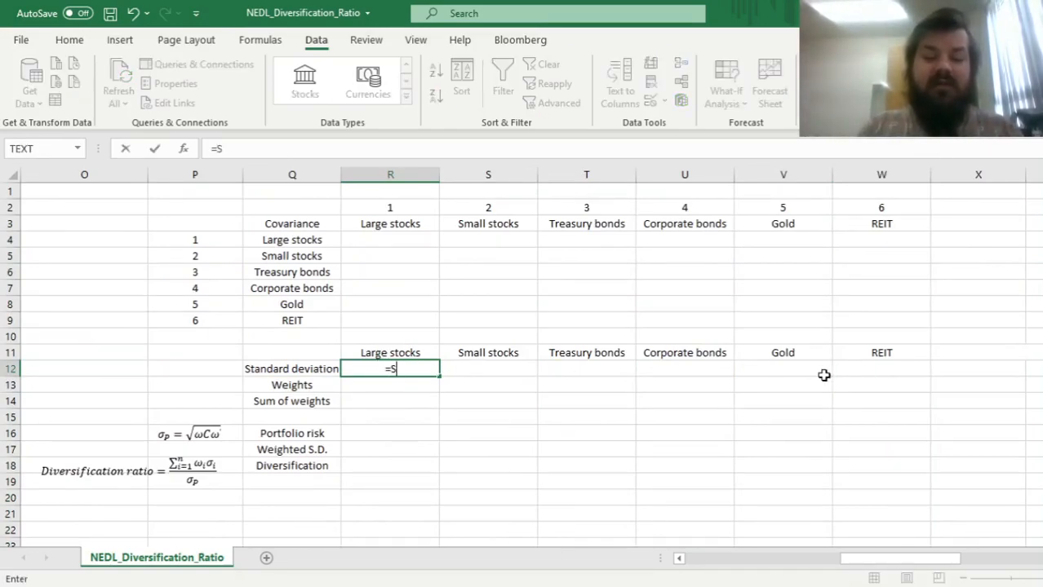
text(TDEV.S()
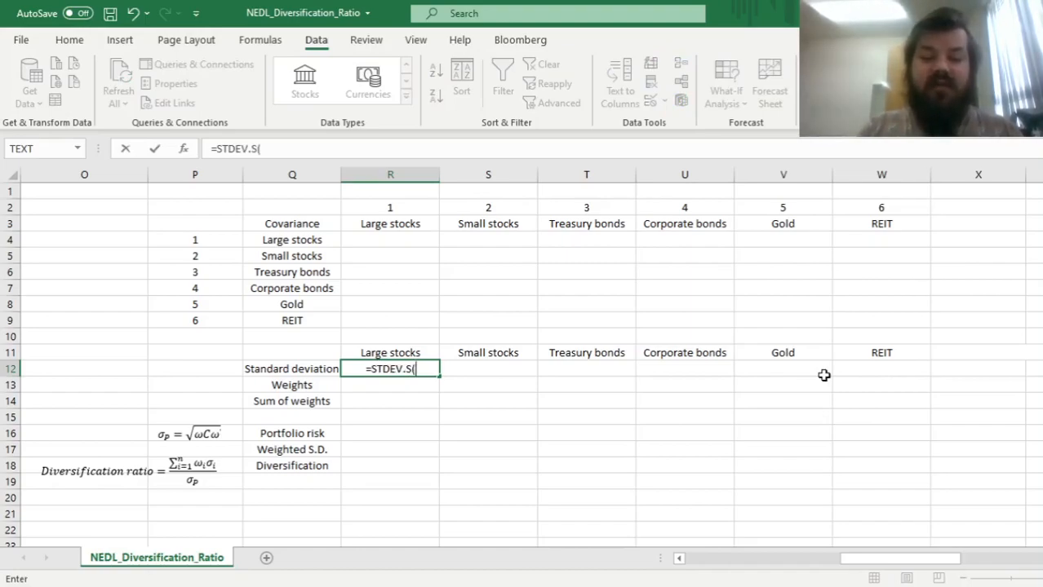
click(70, 222)
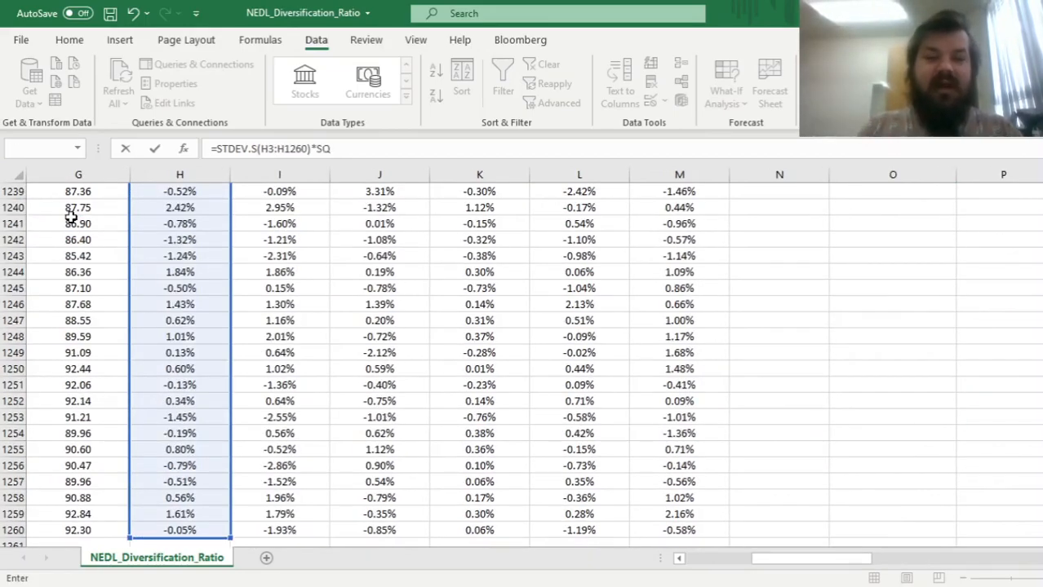
text(RT(252))
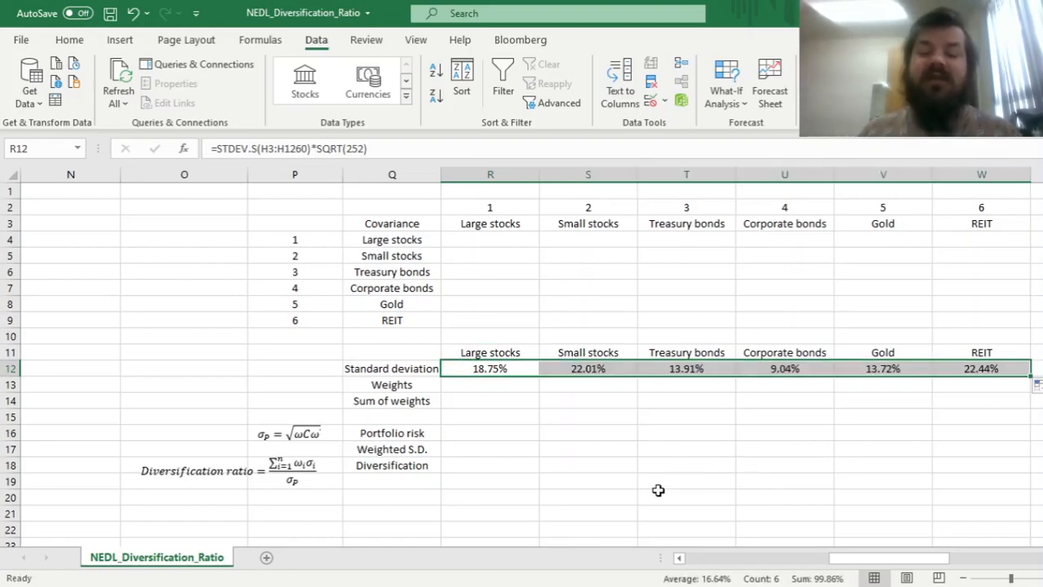
mouse_move(614, 437)
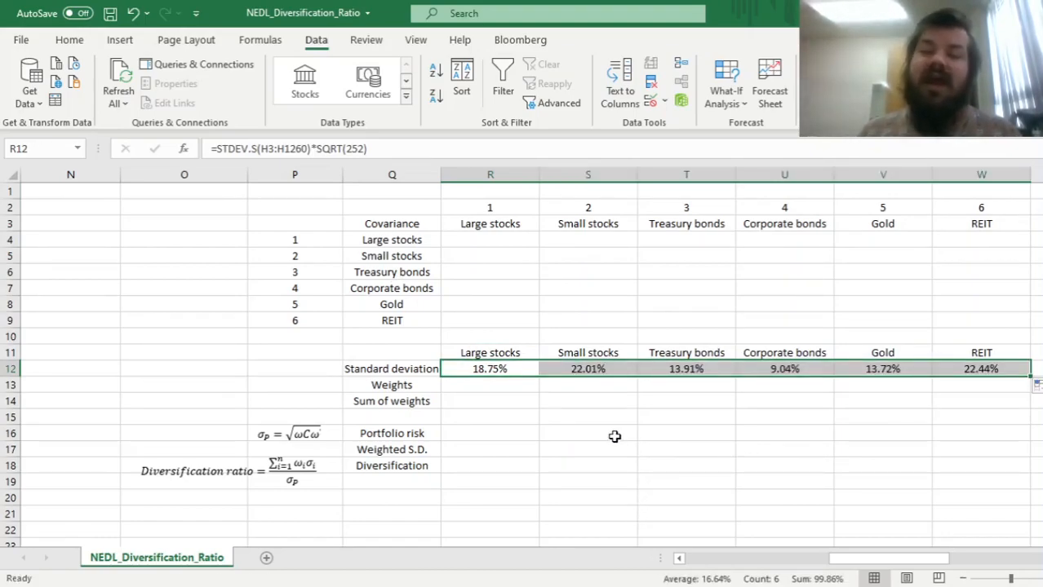
mouse_move(600, 368)
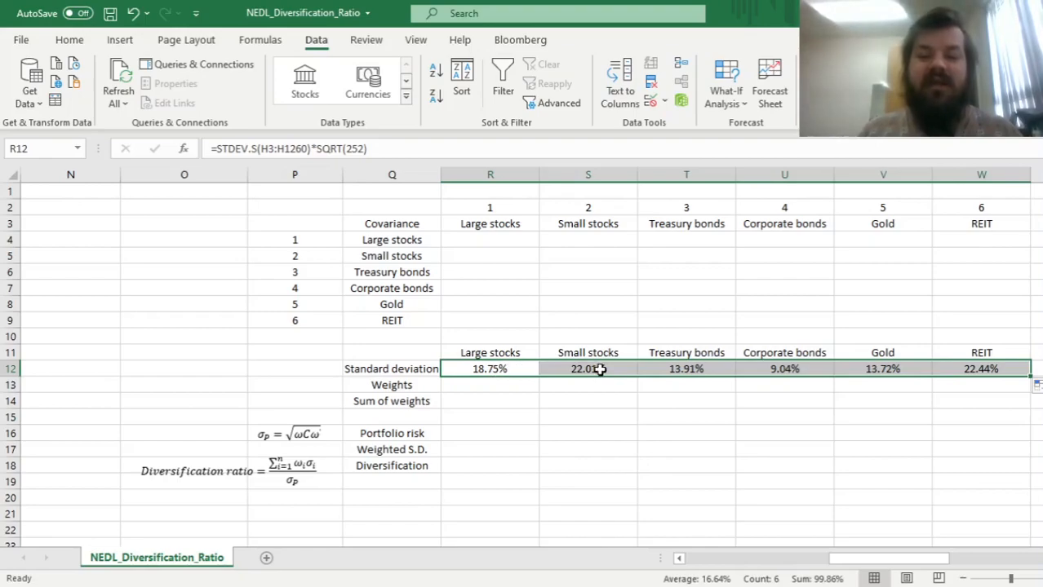
Step: Verify the copied standard deviation formulas for Small stocks, Gold and REIT
click(587, 368)
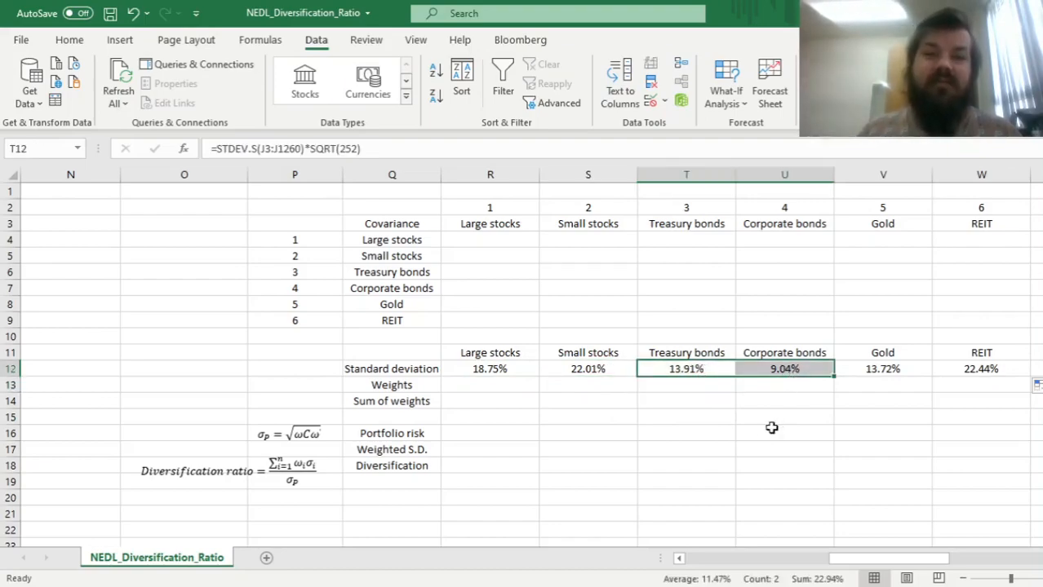
mouse_move(871, 368)
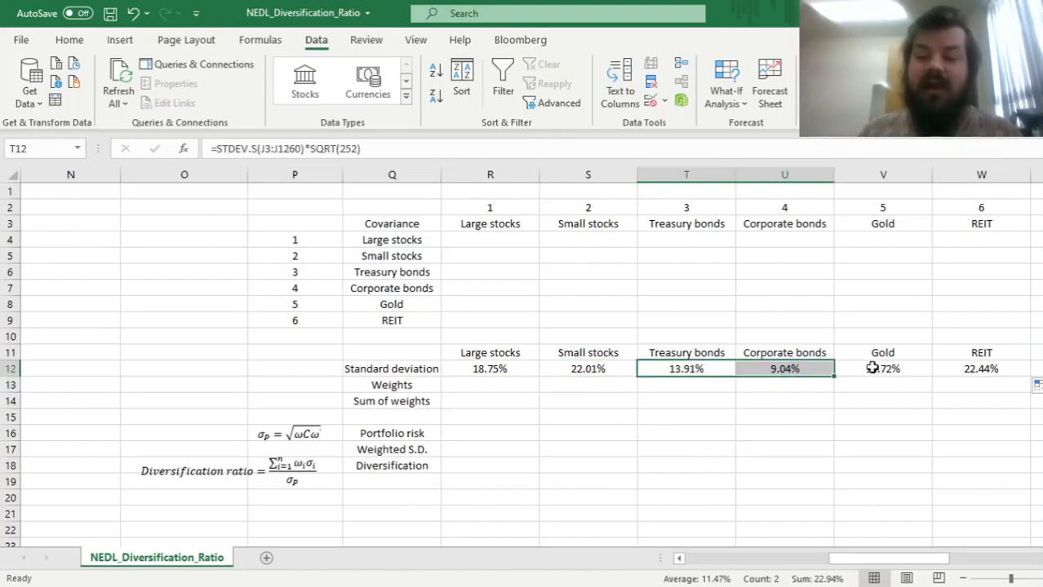
click(881, 369)
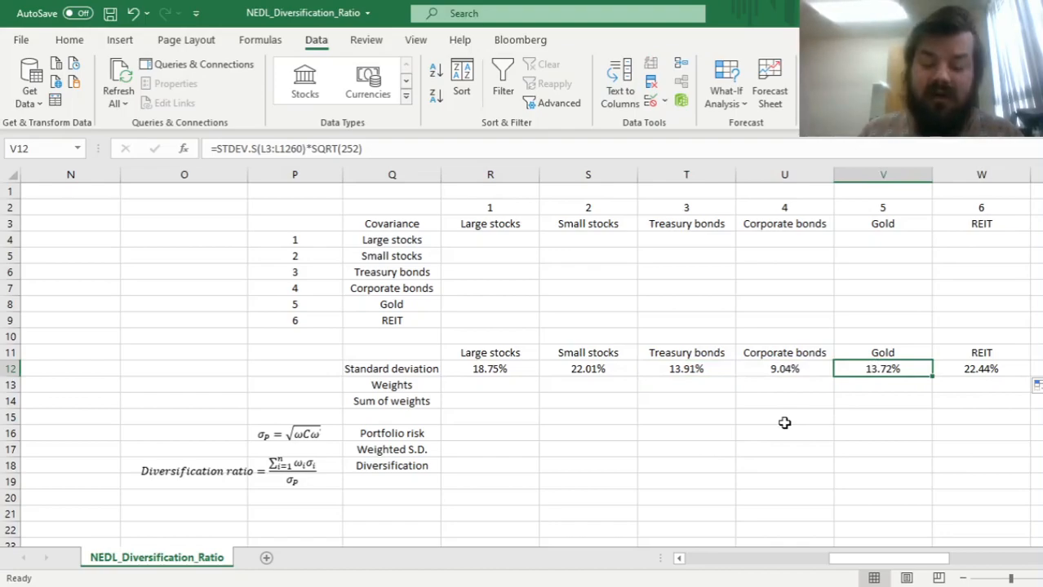
click(979, 368)
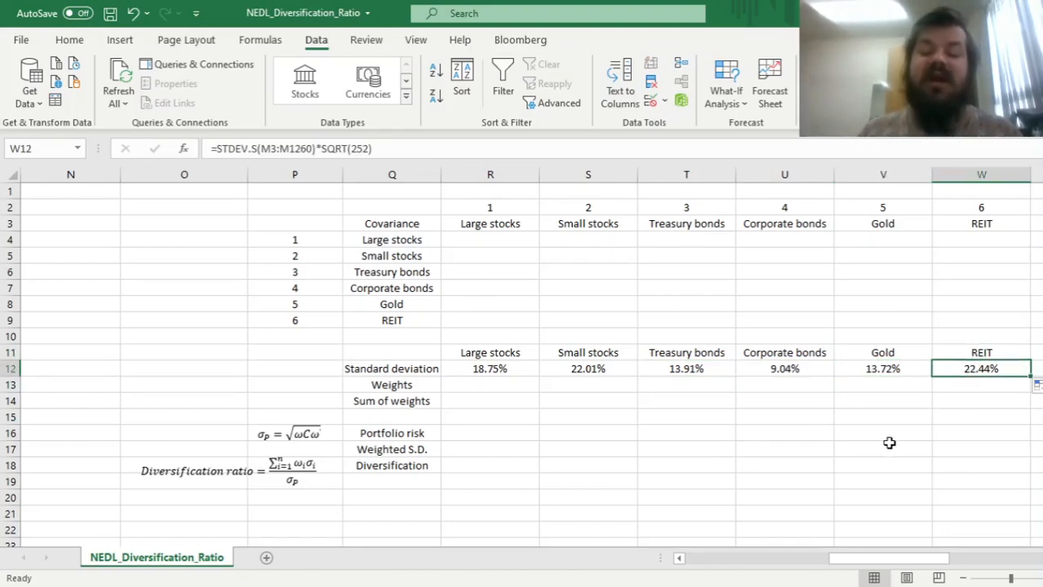
mouse_move(597, 369)
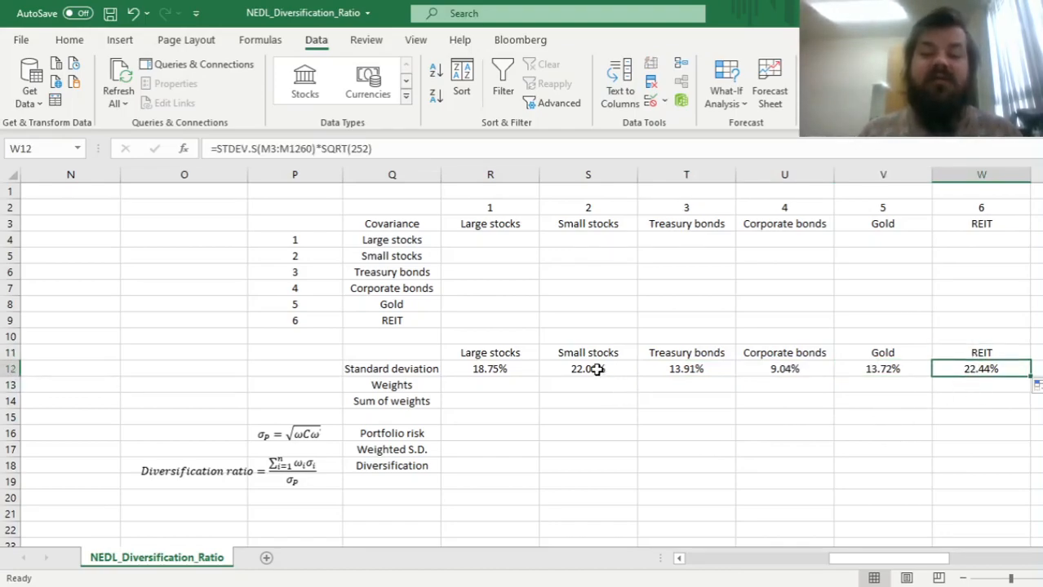
click(587, 369)
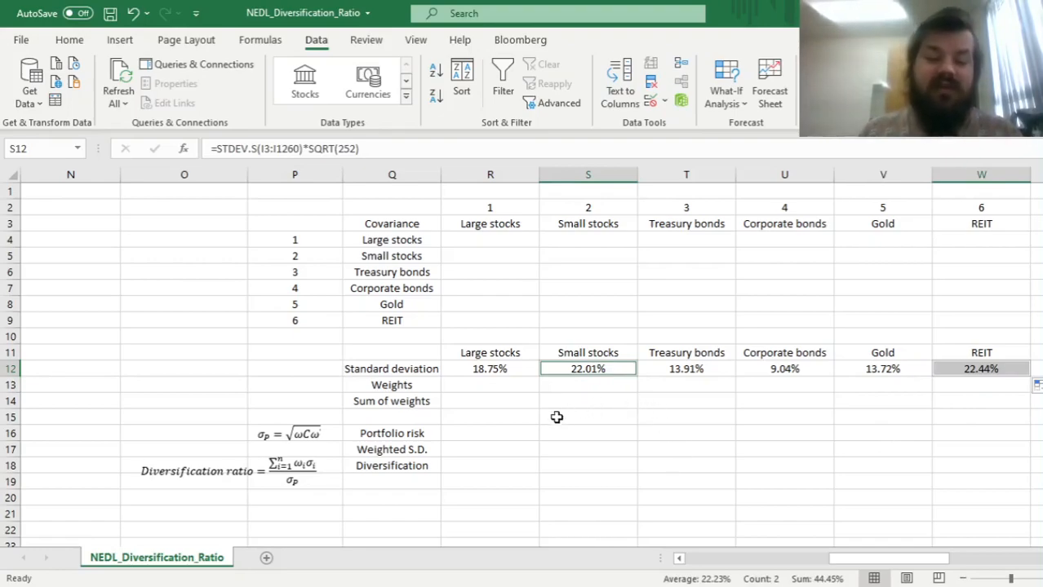
mouse_move(473, 404)
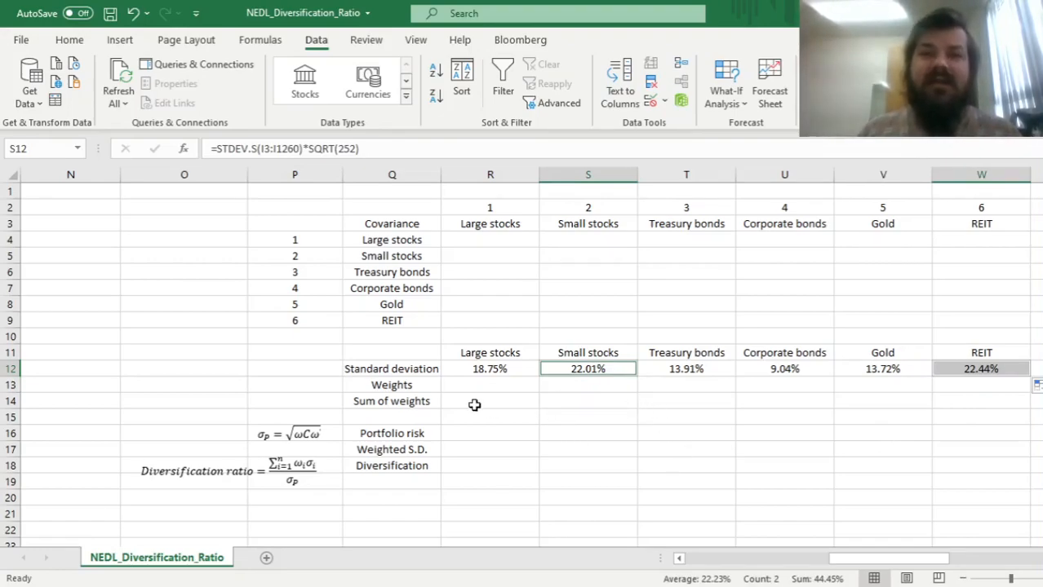
mouse_move(323, 458)
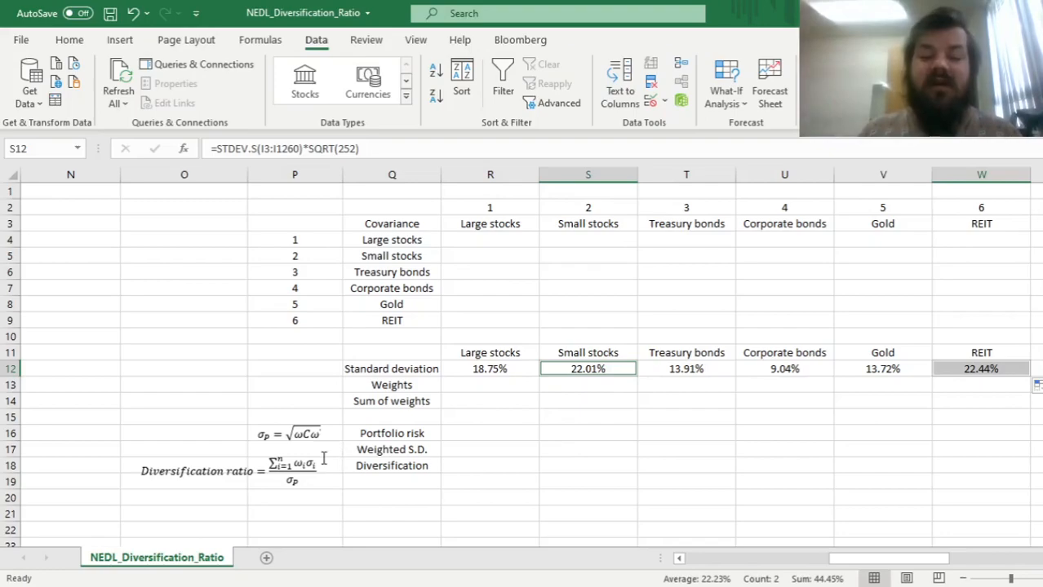
mouse_move(433, 459)
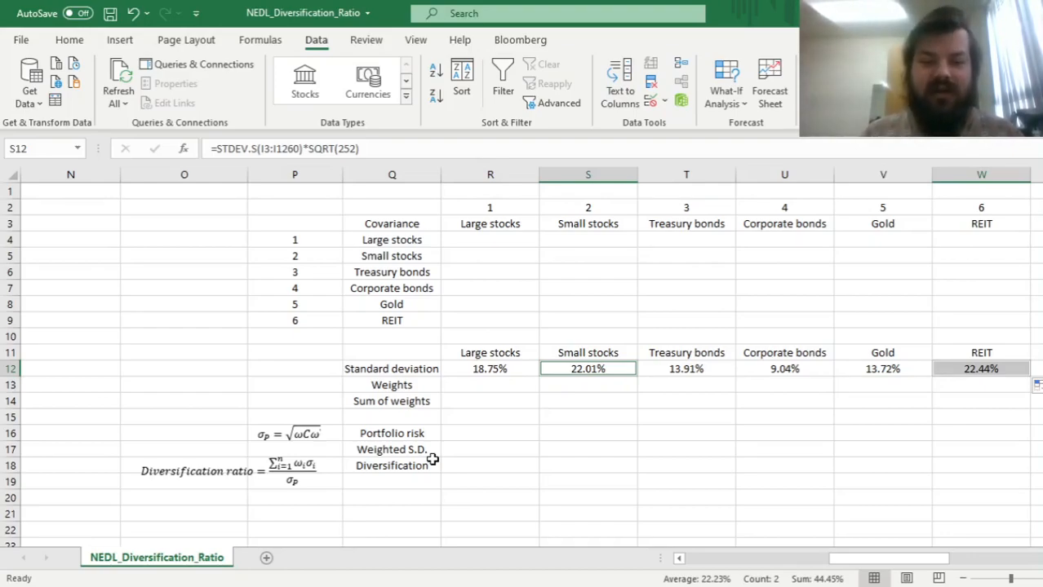
click(587, 513)
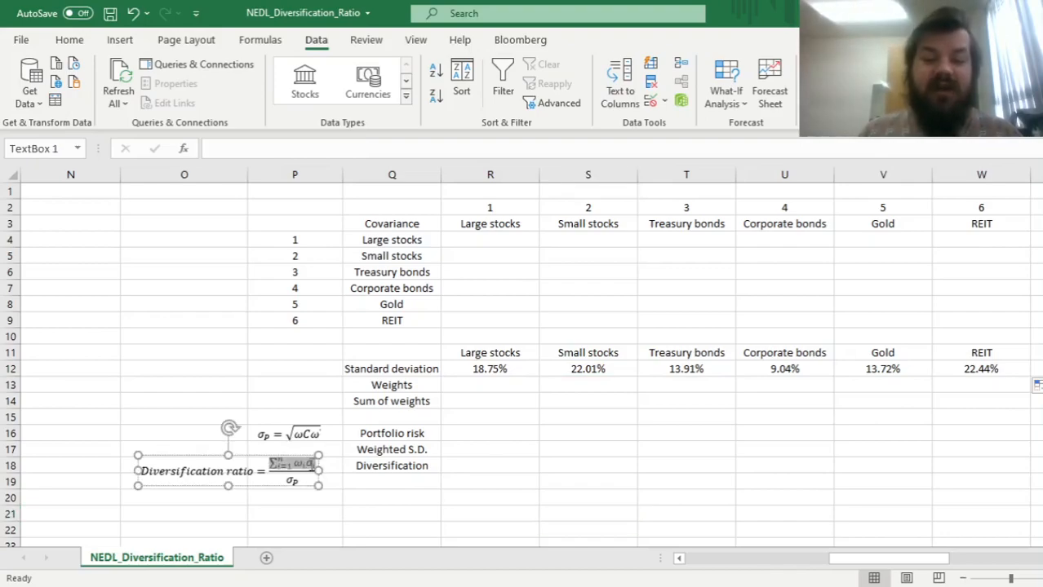
click(228, 470)
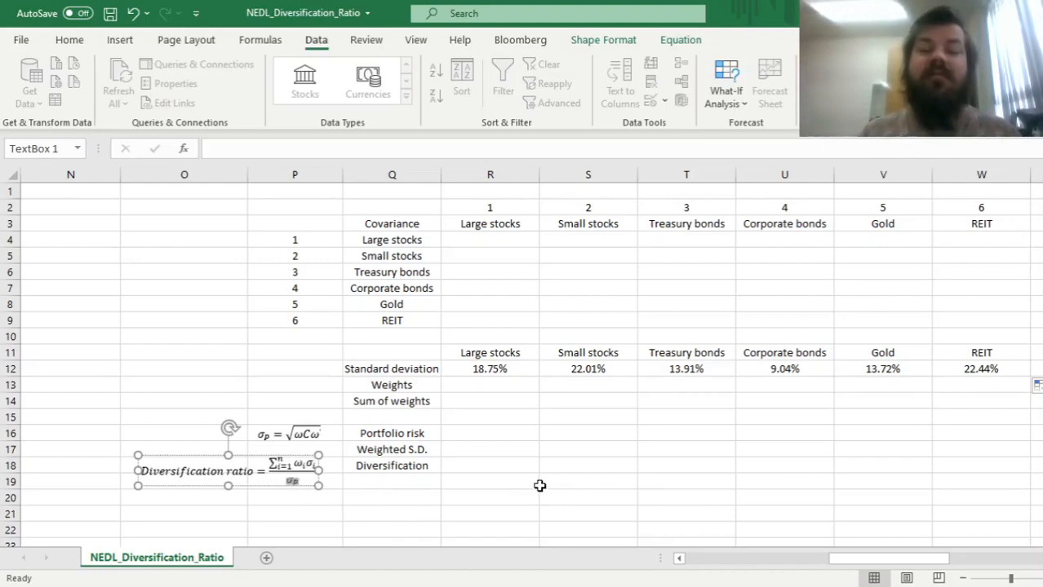
mouse_move(635, 455)
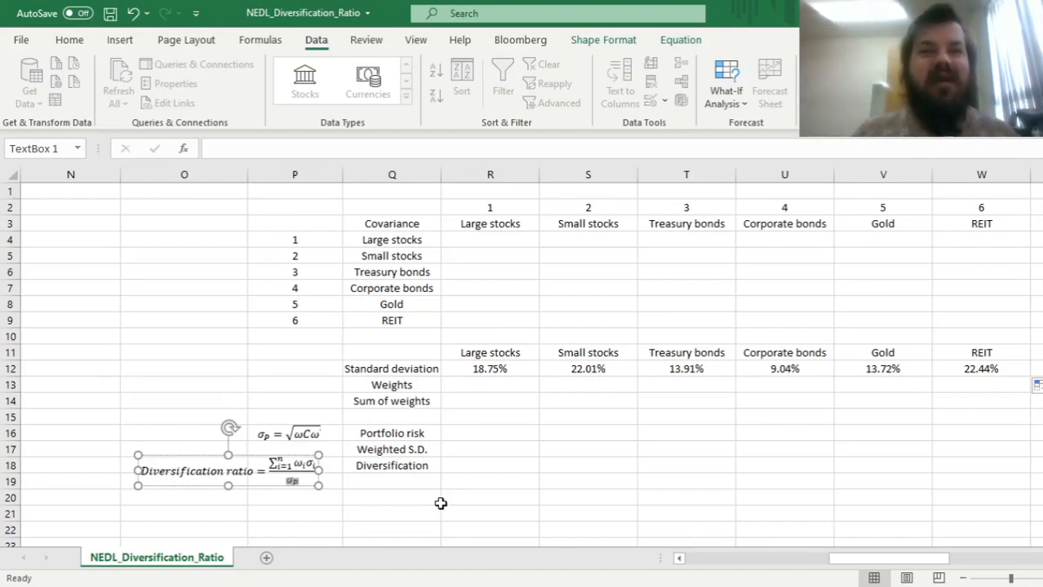
mouse_move(447, 473)
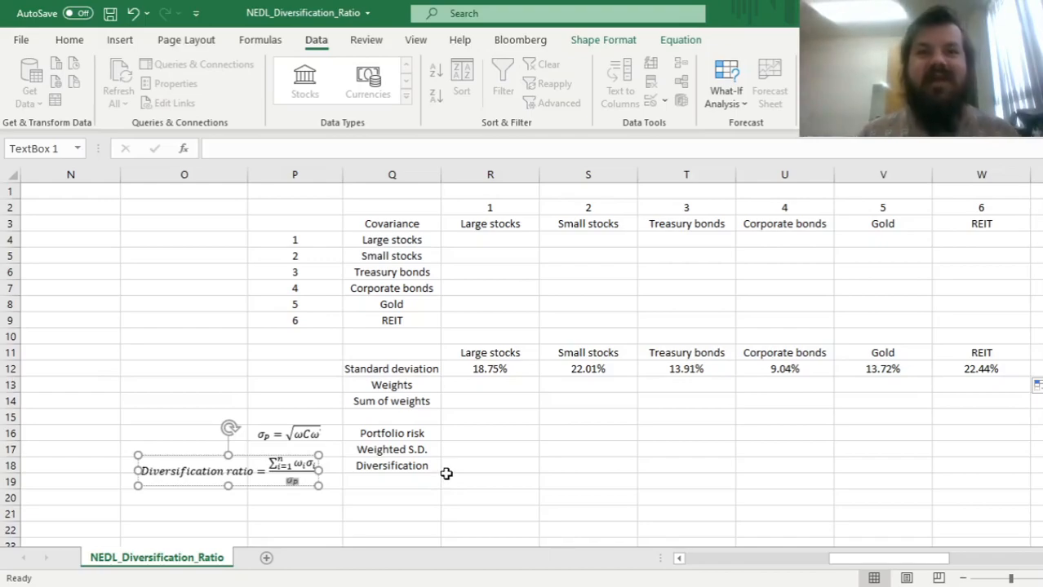
mouse_move(483, 385)
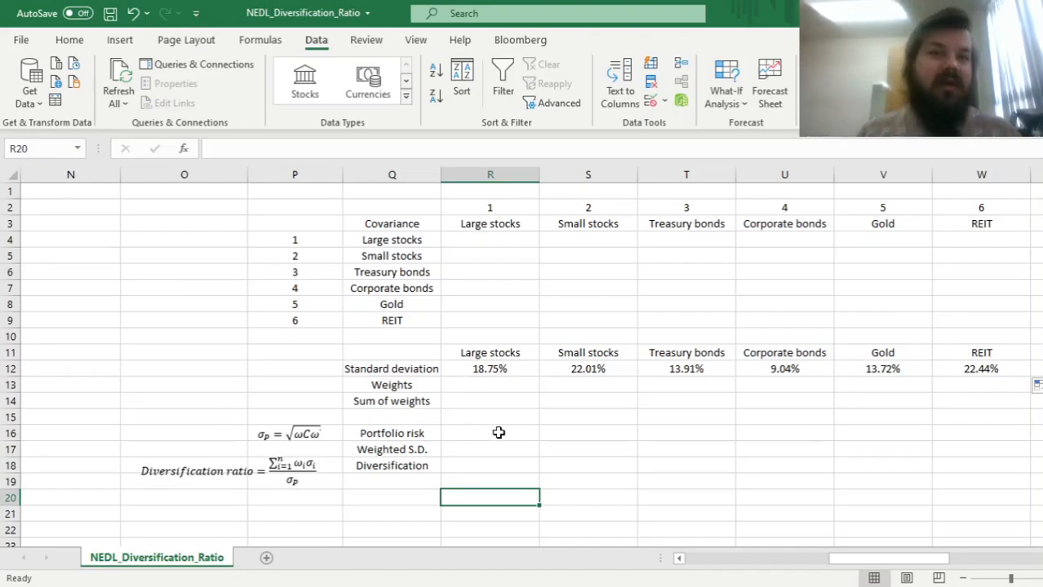
mouse_move(460, 313)
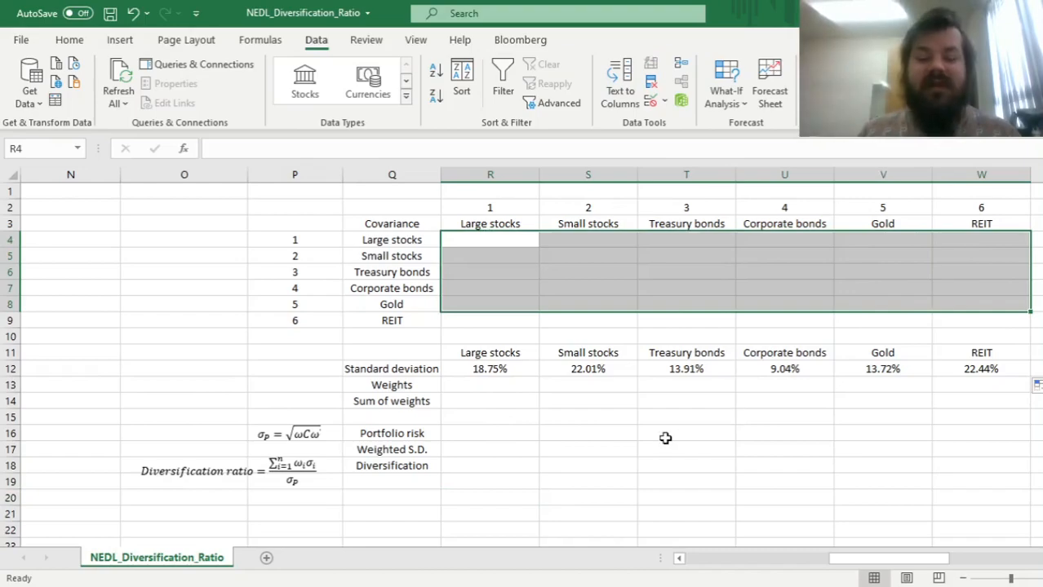
mouse_move(483, 346)
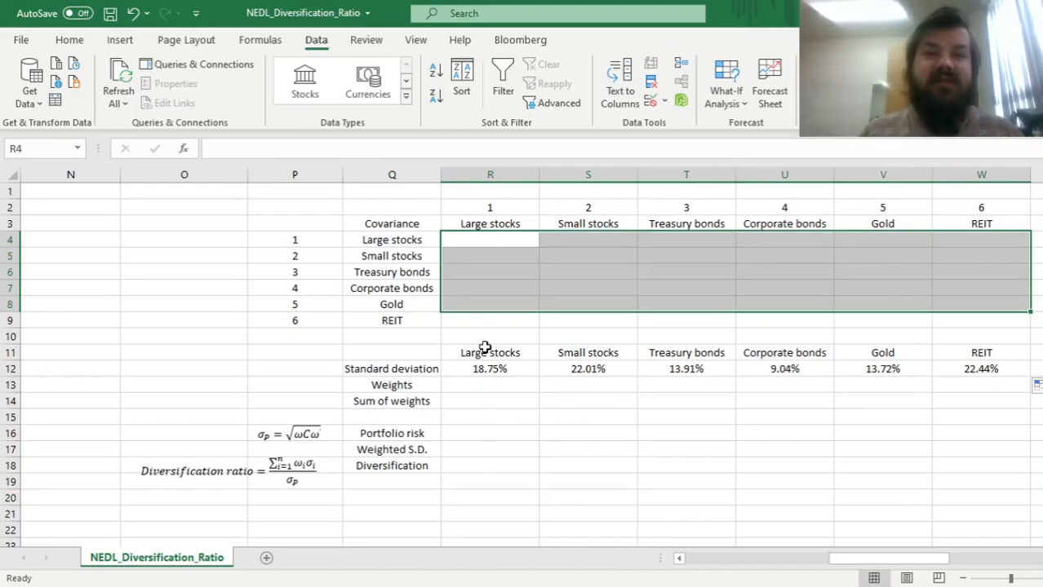
mouse_move(476, 281)
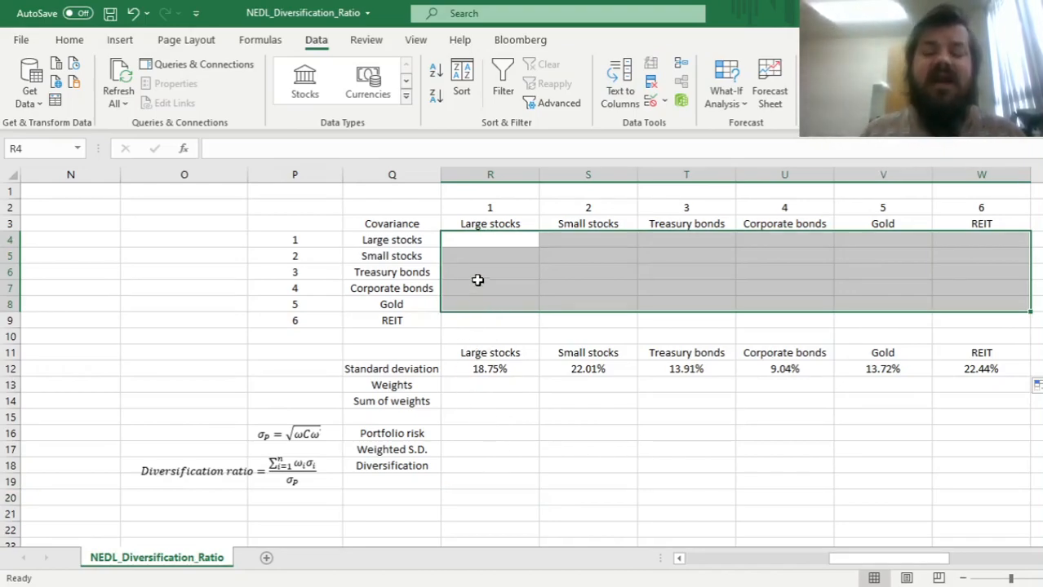
Step: Build the first COVARIANCE.S argument in R4 with INDEX over $H$3:$M$3 keyed on R$2
click(490, 238)
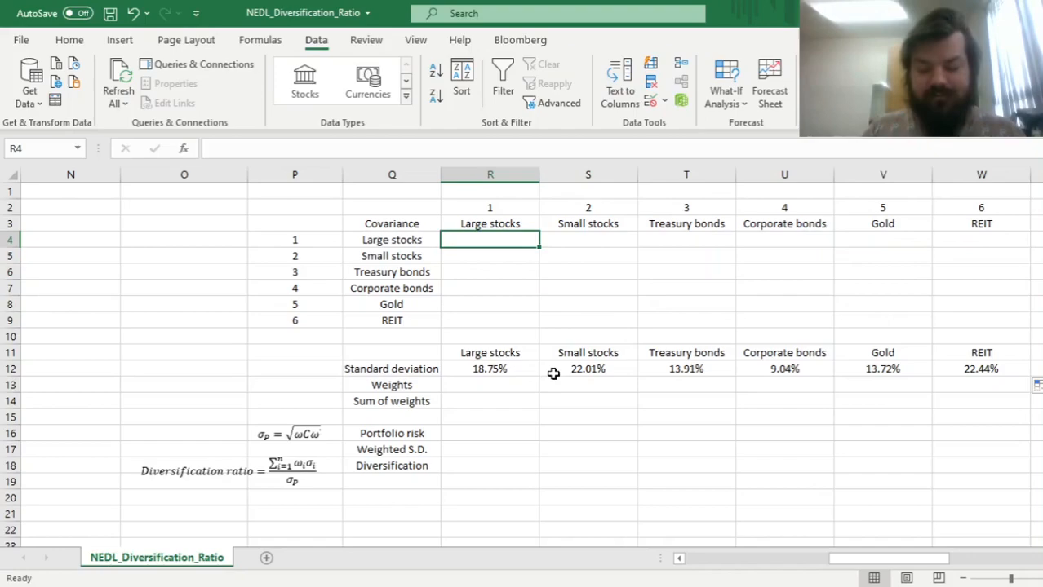
text(=CO)
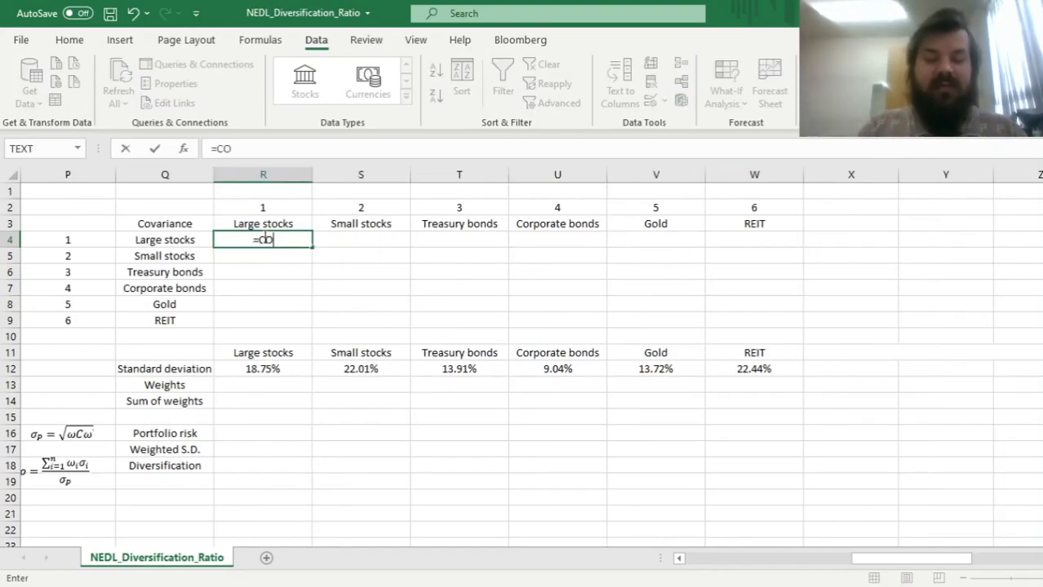
text(VARIANCE.)
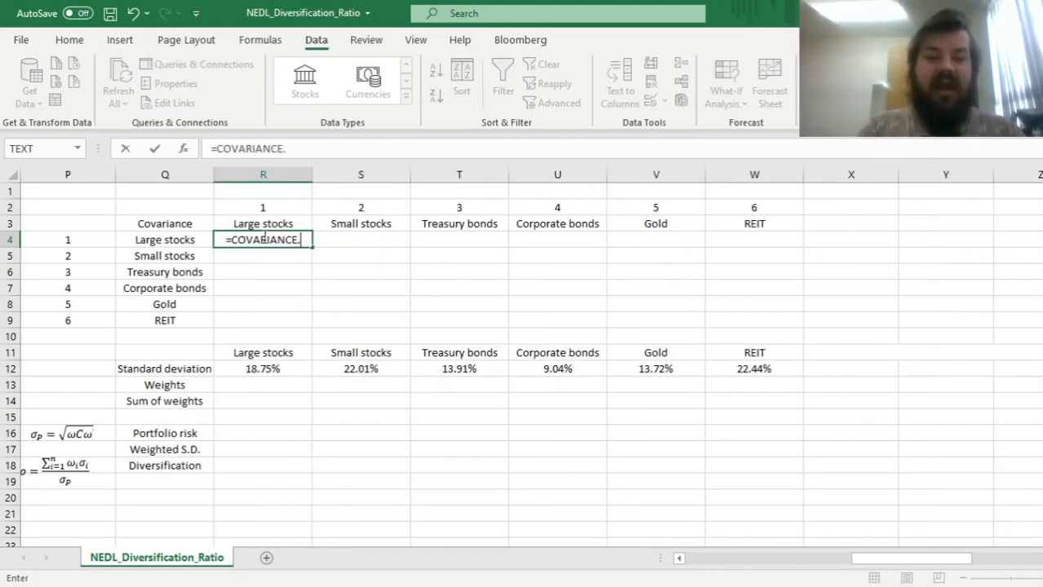
text(S()
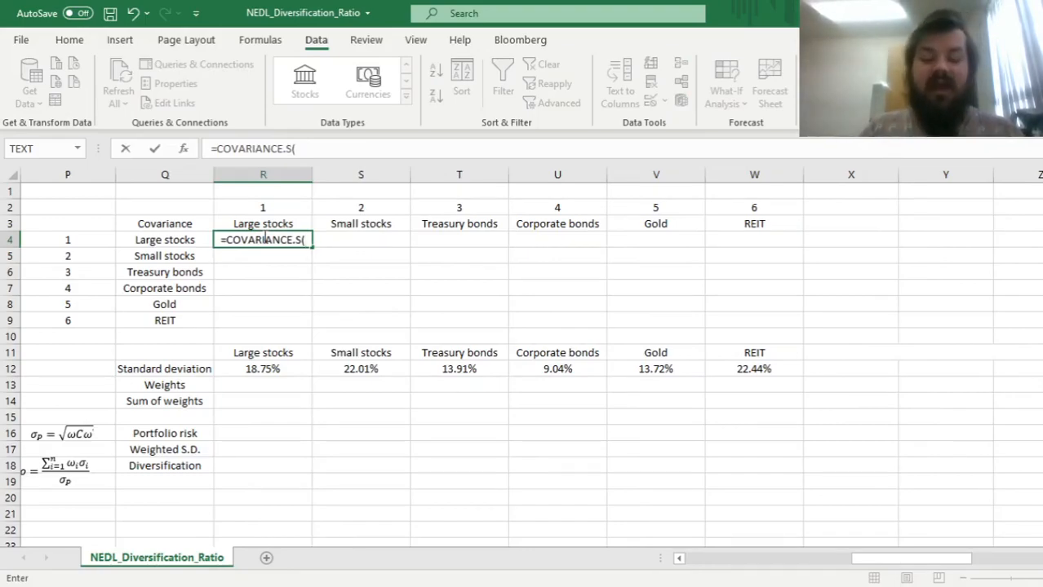
text(INDEX(I3)
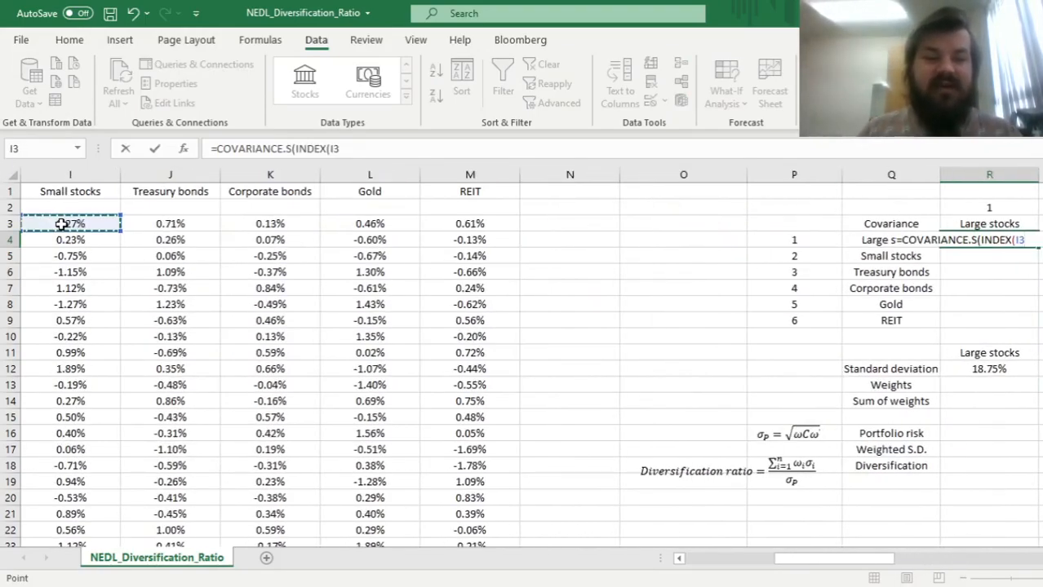
scroll(left, 3)
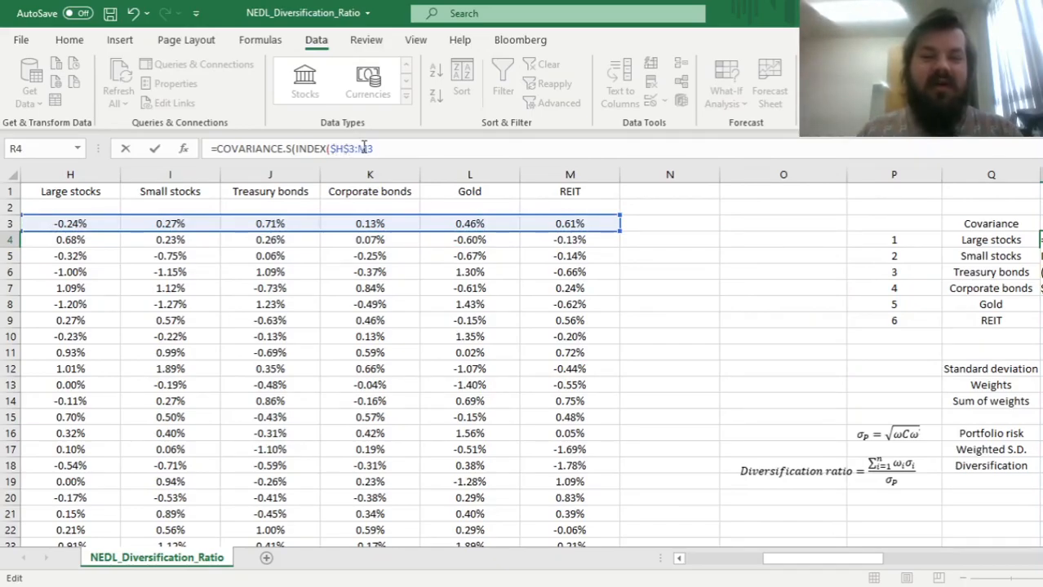
text($M$3)
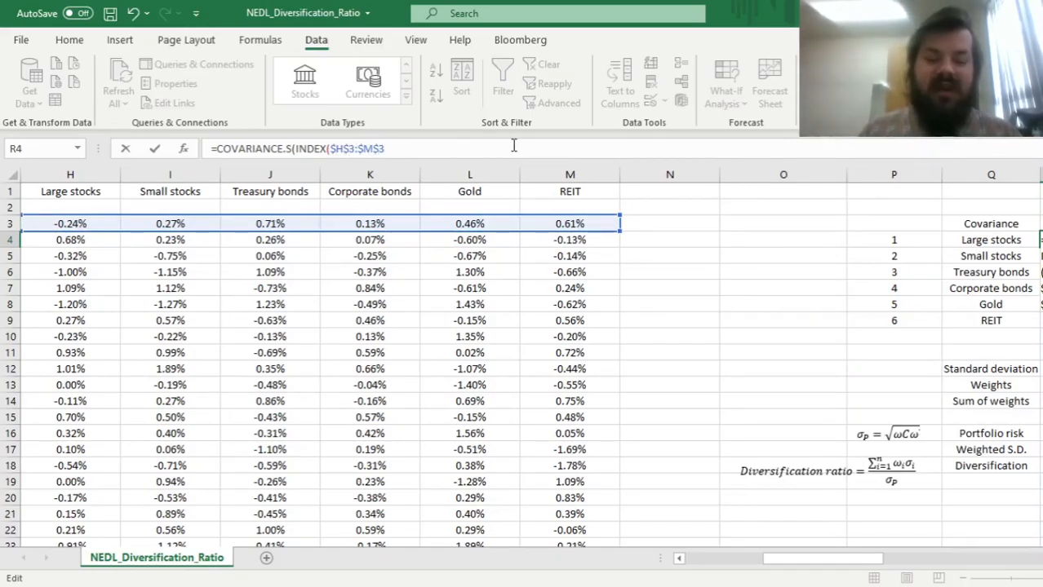
text(,)
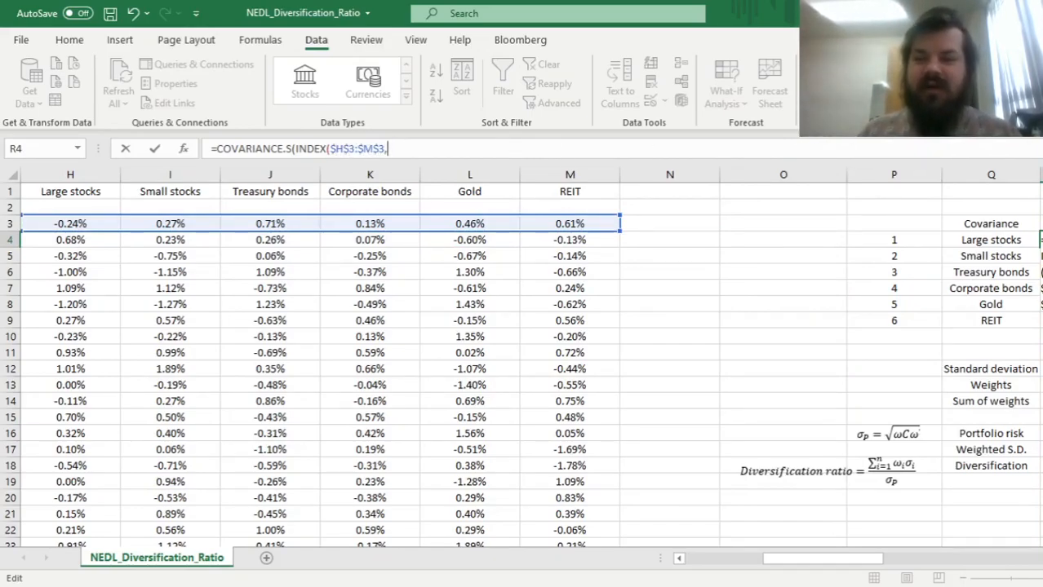
click(889, 205)
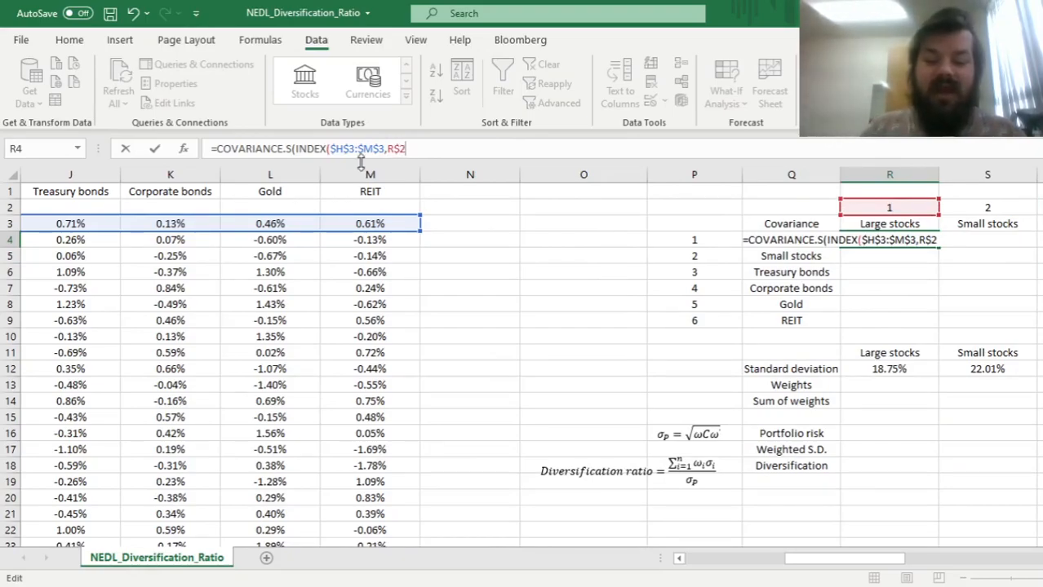
text(:)
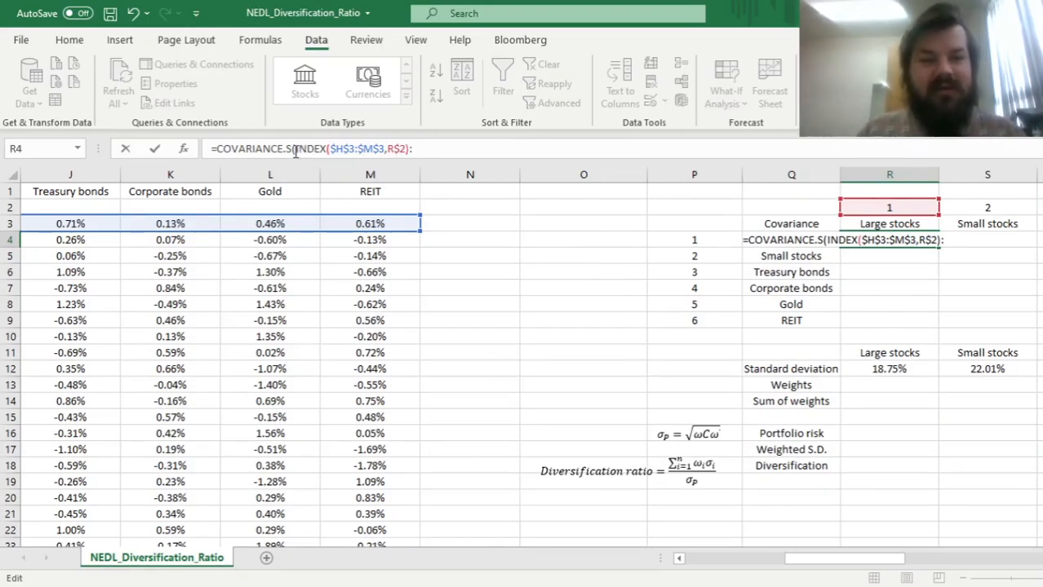
text(:INDEX($H$3:$M$3,R$2))
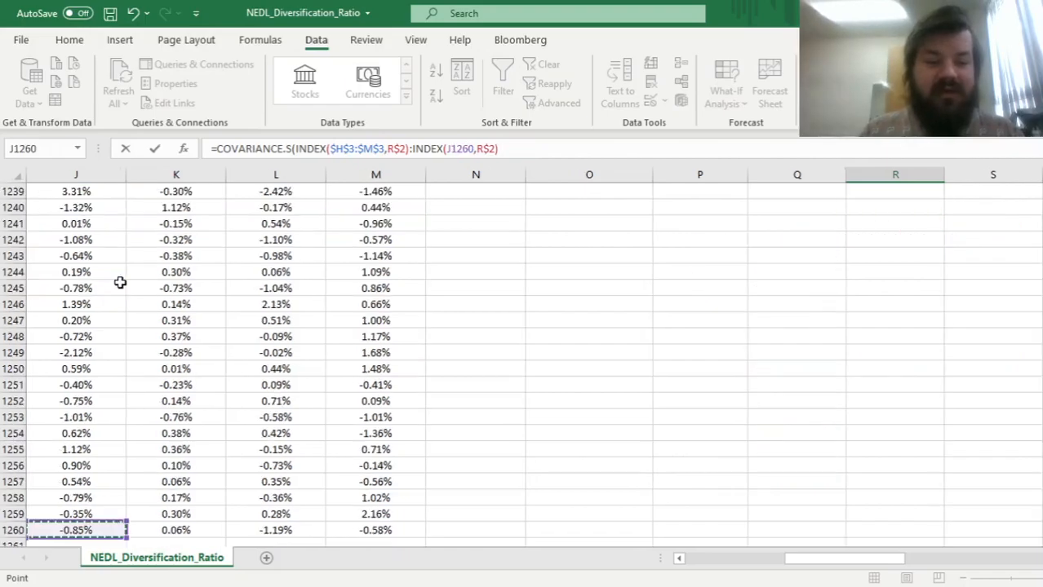
Step: Complete the second INDEX range to row 1260 keyed on $P4 and annualise by 252
scroll(left, 3)
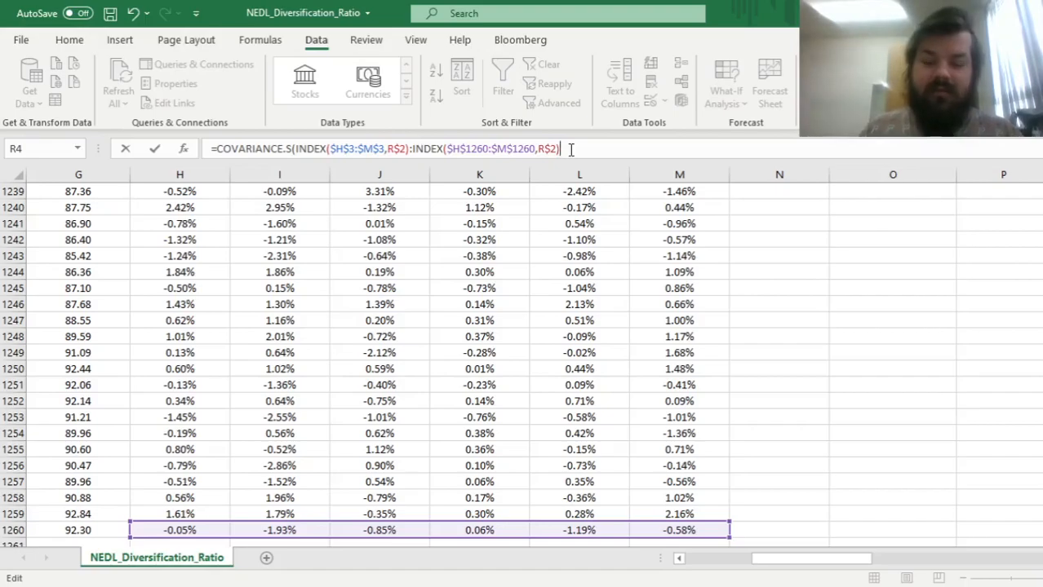
click(297, 148)
text(,INDEX($H$3:$M$3,):INDEX($H$1260:$M$1260,)
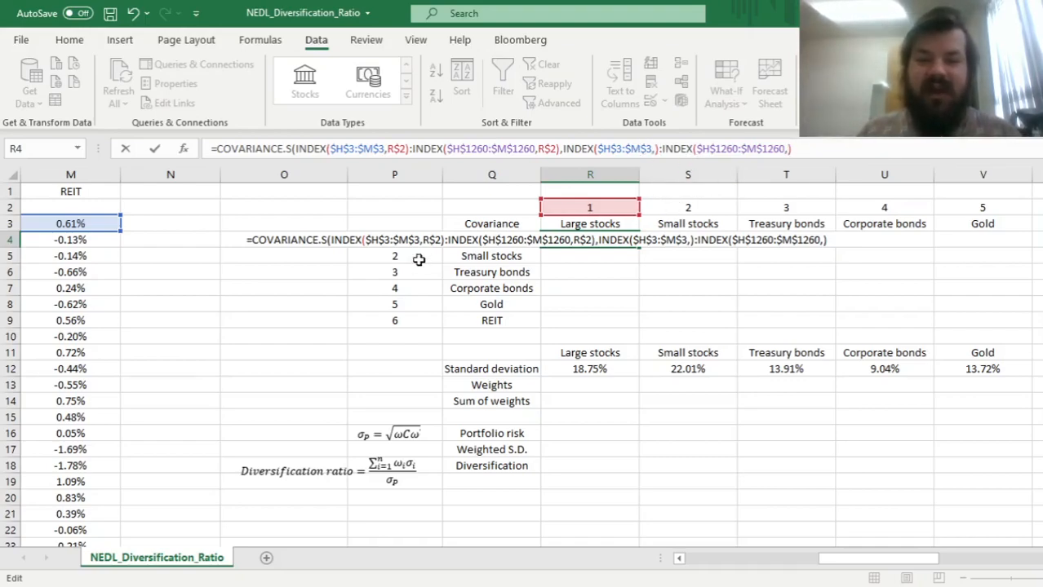
click(395, 224)
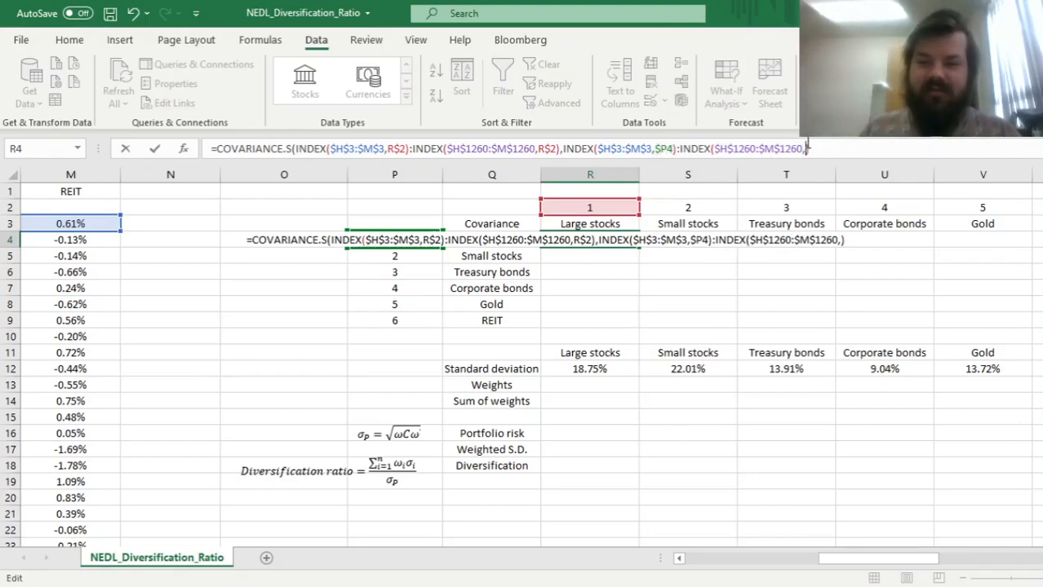
text($P4))
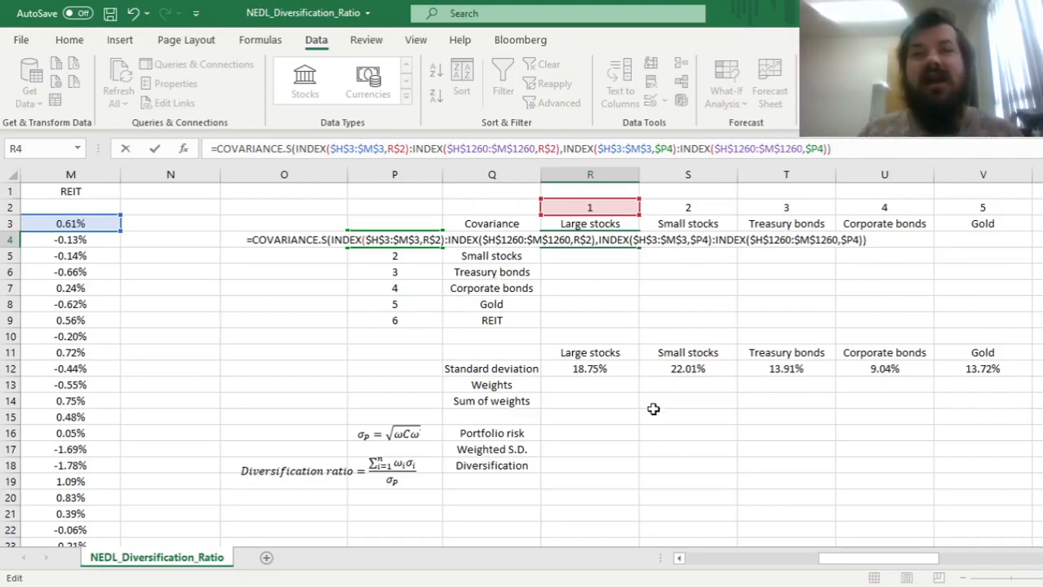
mouse_move(453, 366)
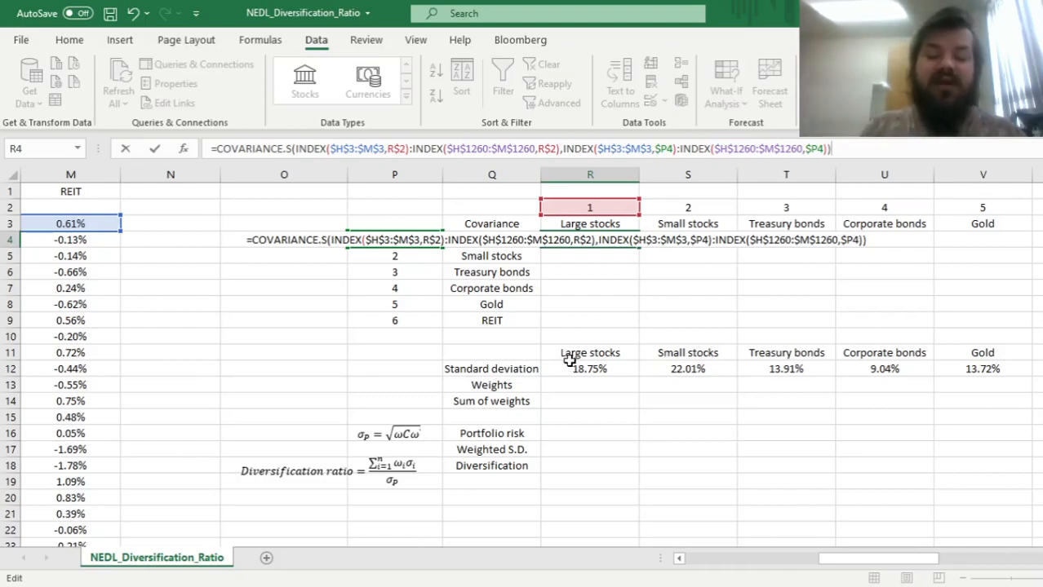
text(*252)
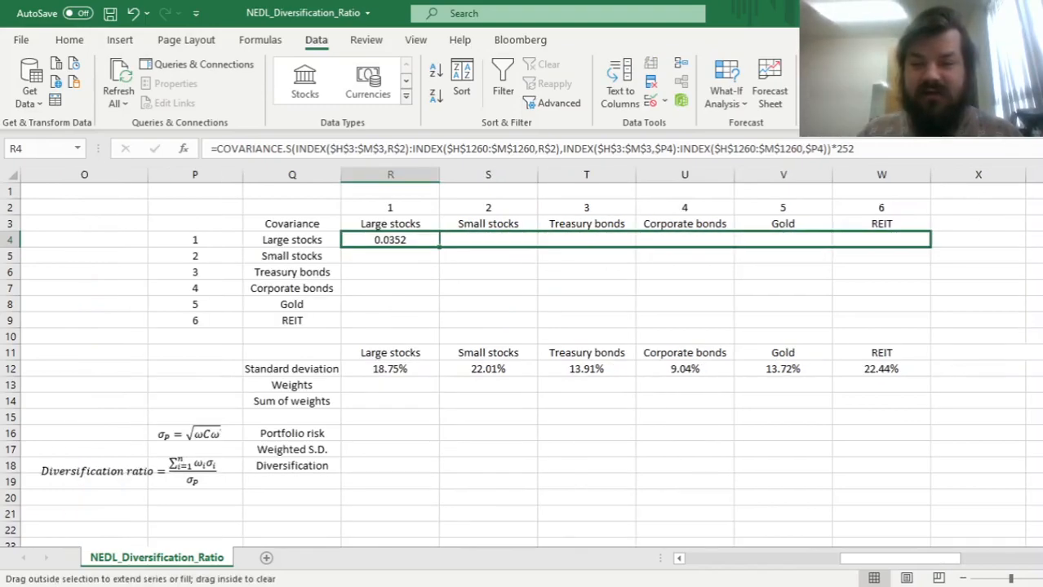
Step: Copy R4 across to W4 and down to row 9 to complete the 6×6 covariance matrix
drag(439, 238, 930, 238)
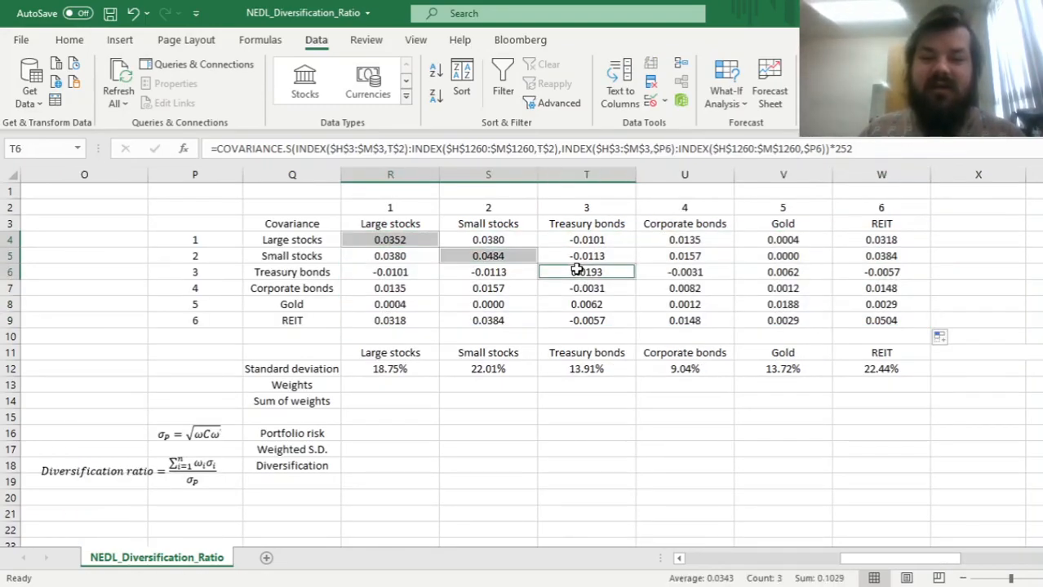
click(881, 320)
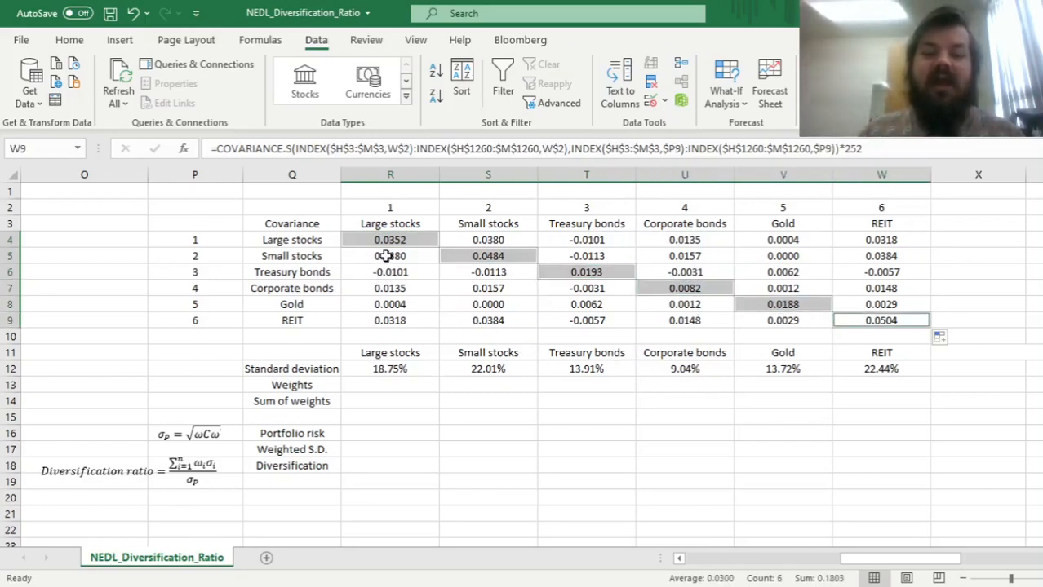
drag(488, 271, 488, 320)
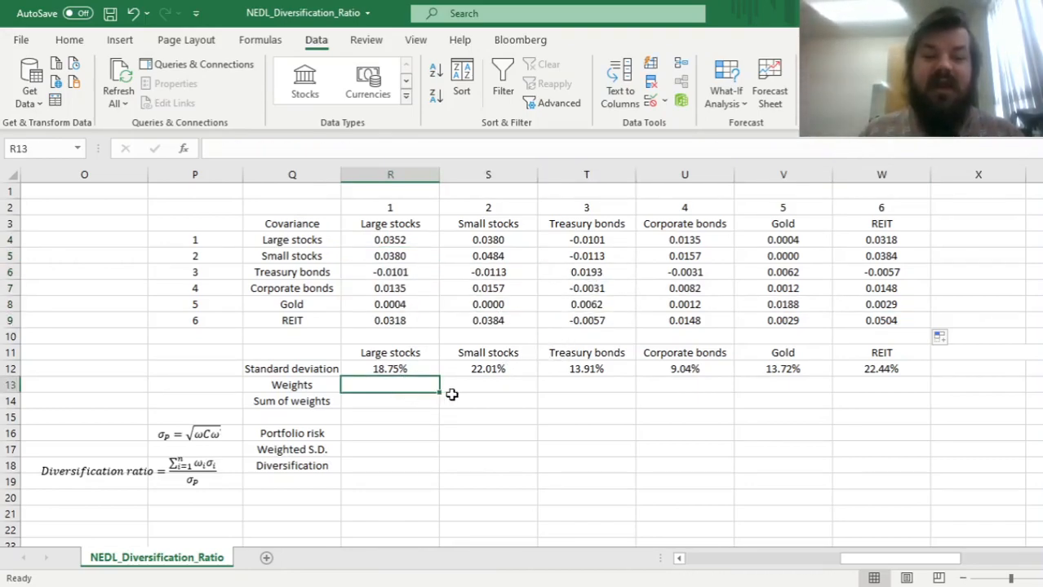
Step: Fill R13:W13 with =1/6 weights and total them in R14 with =SUM(R13:W13)
click(194, 369)
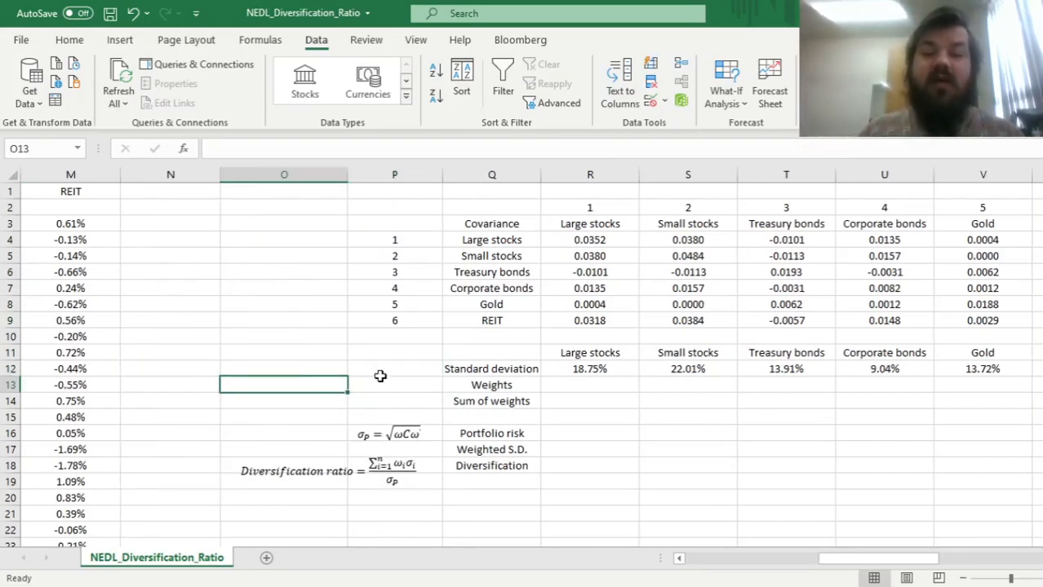
mouse_move(439, 421)
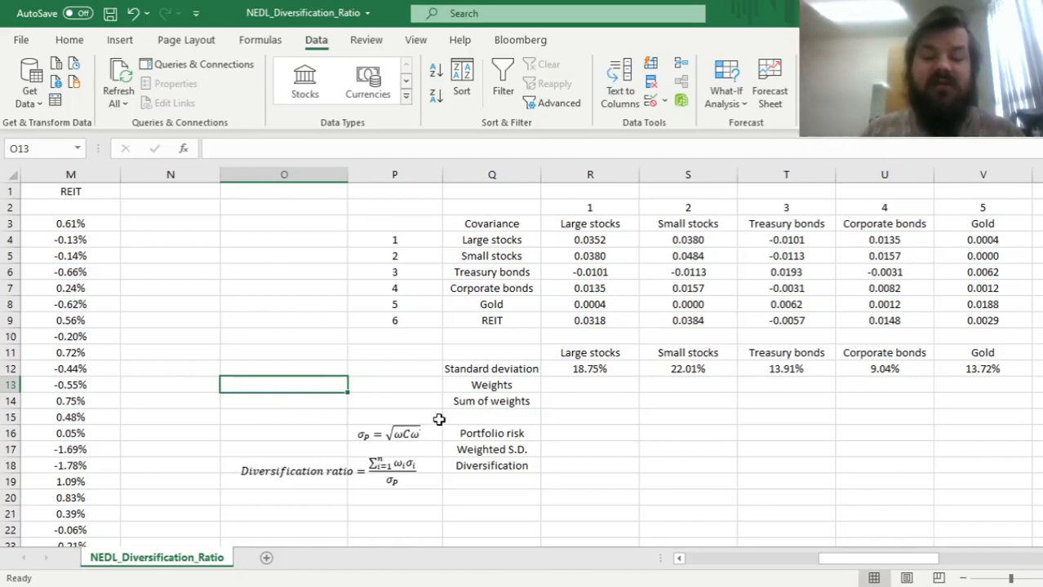
mouse_move(340, 450)
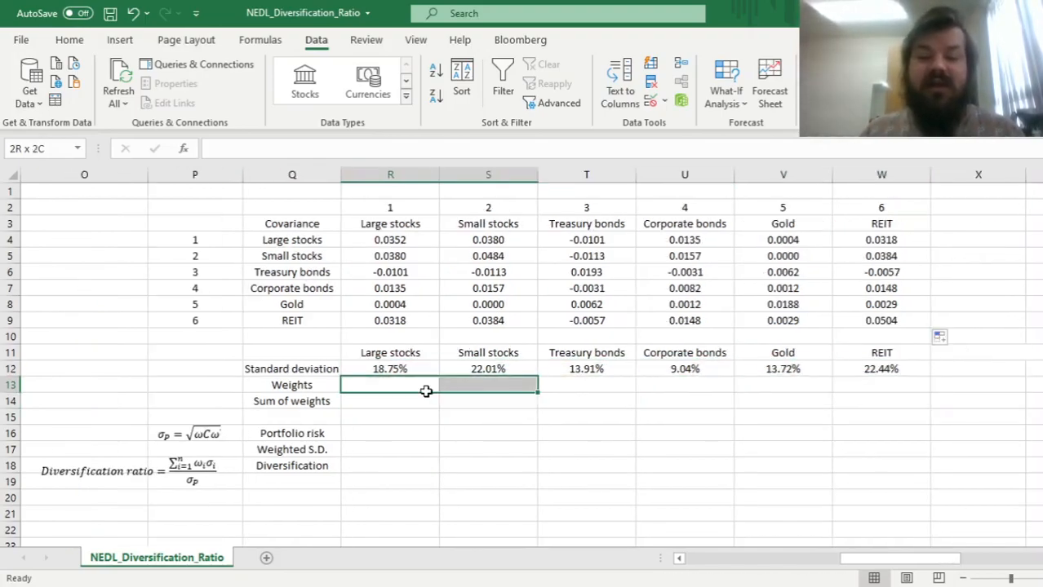
click(390, 385)
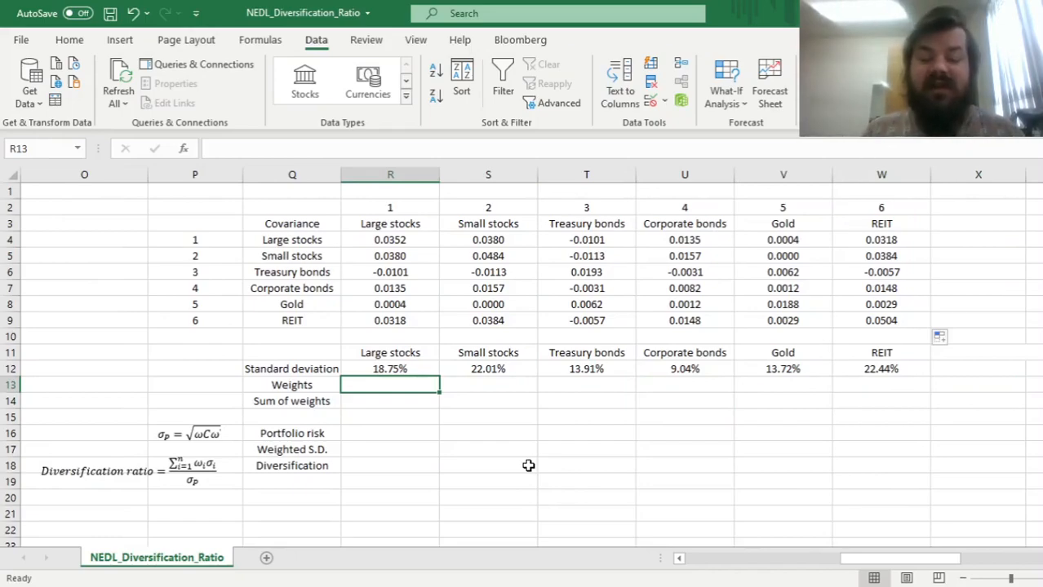
text(=1/6)
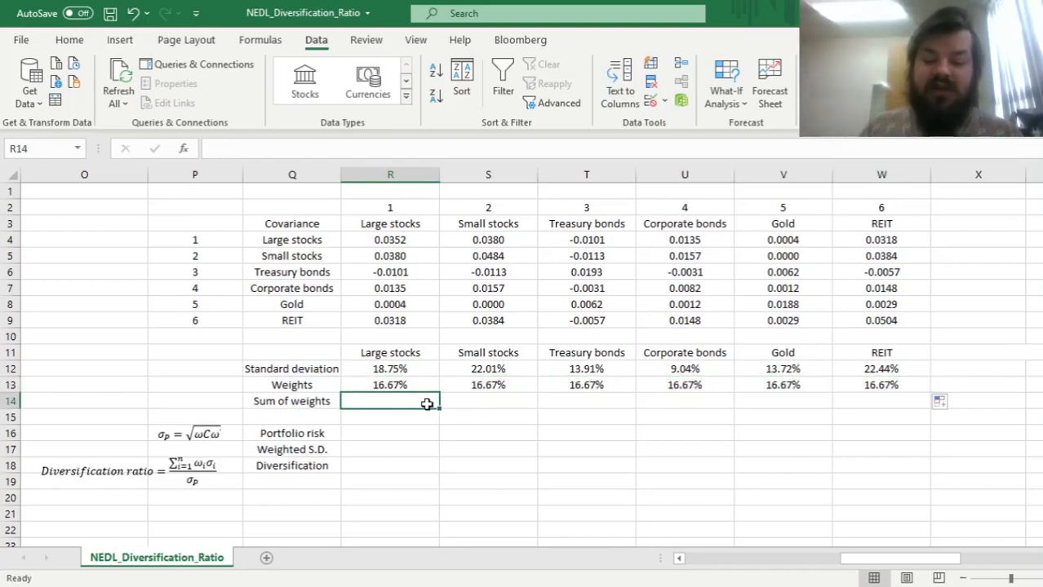
text(=SUM(R13:W13)
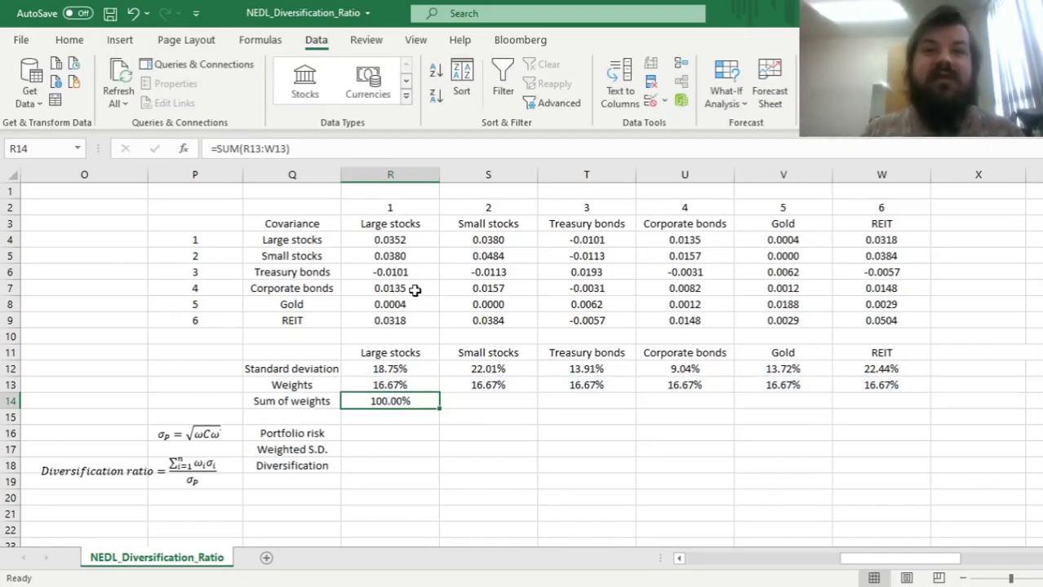
mouse_move(428, 333)
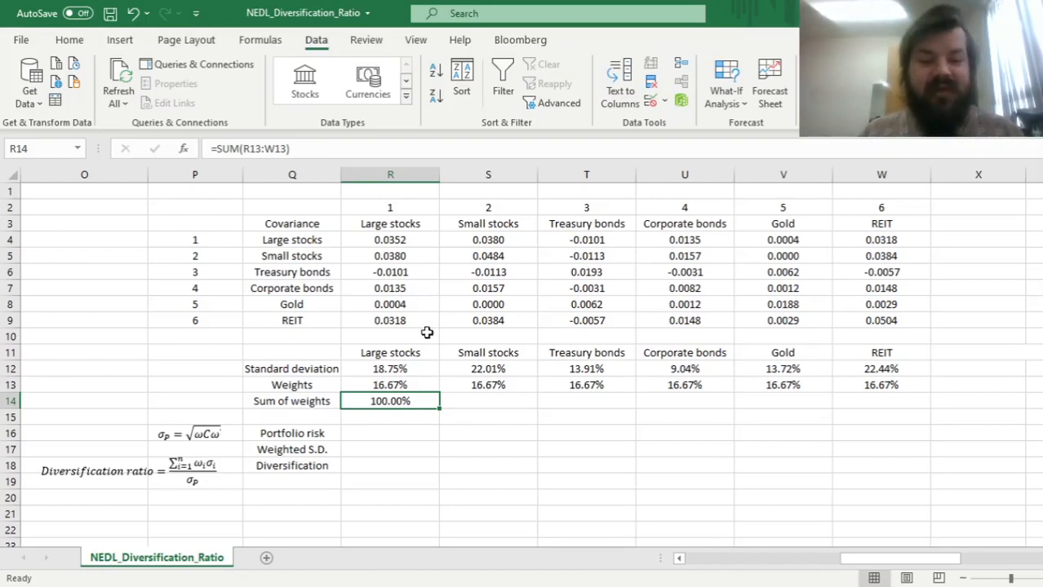
click(388, 434)
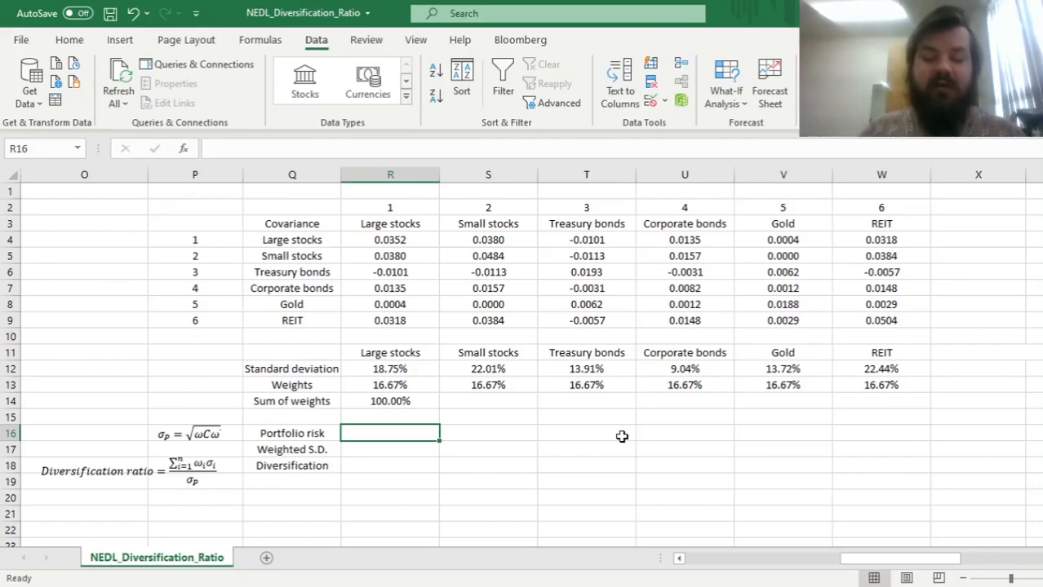
Step: Enter portfolio risk in R16 as =SQRT(MMULT(R13:W13,MMULT(R4:W9,TRANSPOSE(R13:W13)))), giving 11.13%
text(=MMULT(R13:W13)
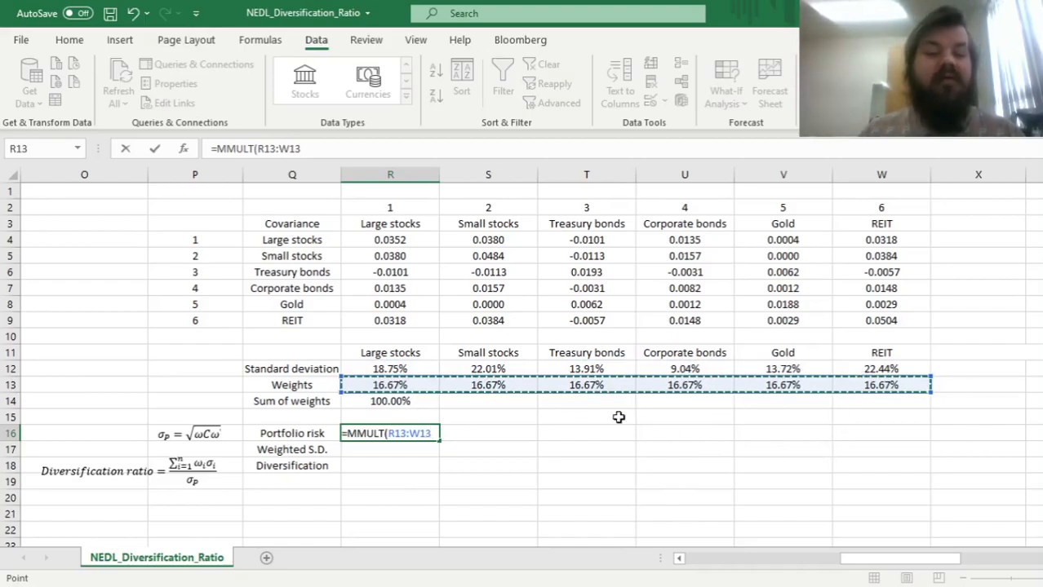
text(,)
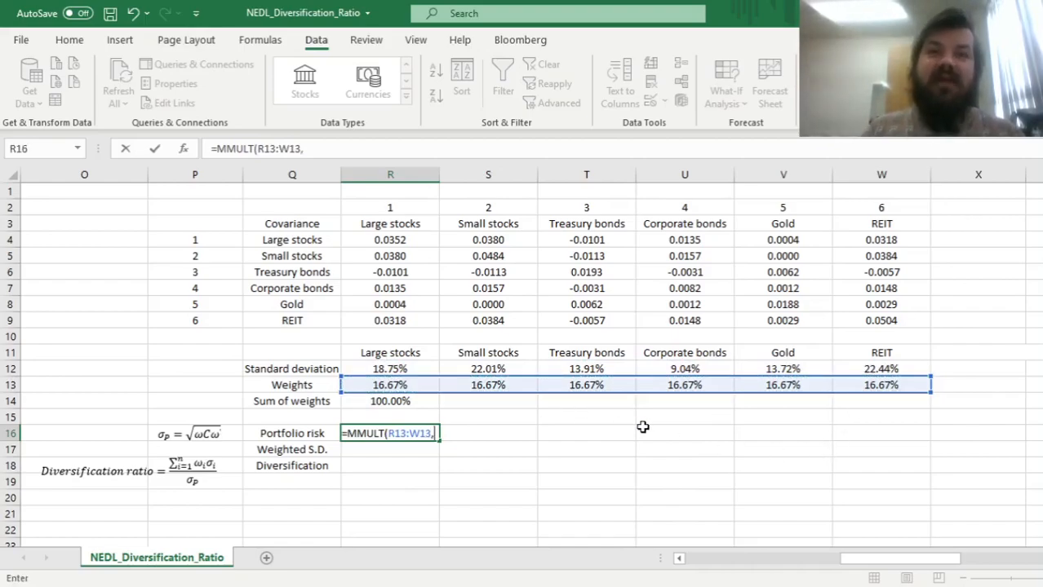
text(MMULT)
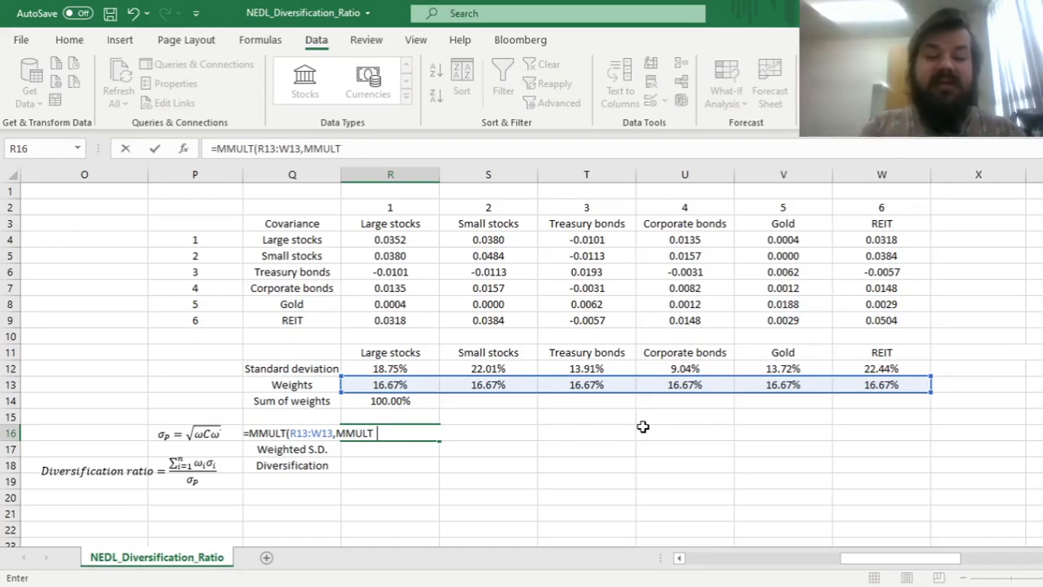
text((R4:W9)
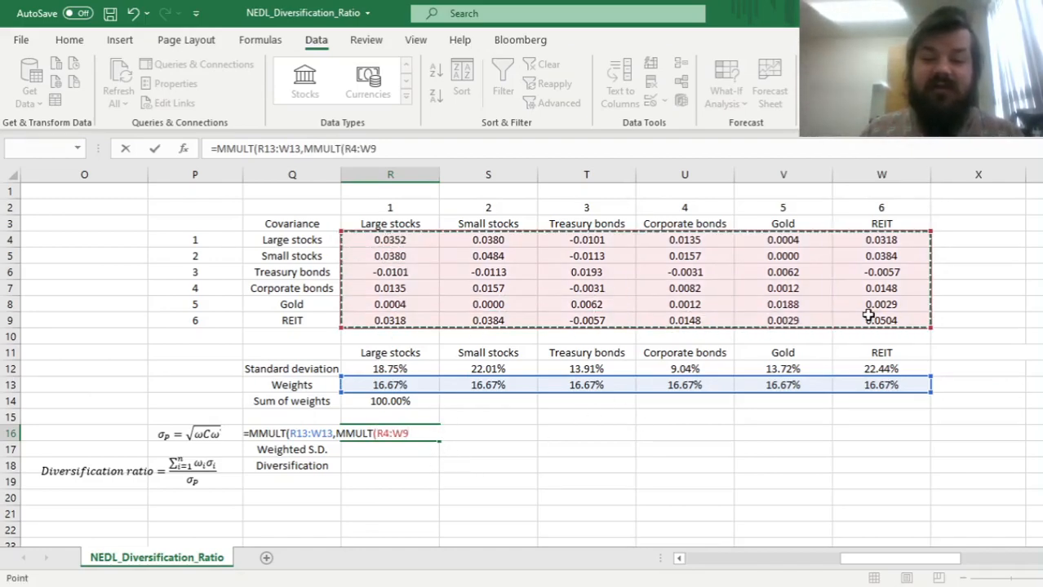
text(,T)
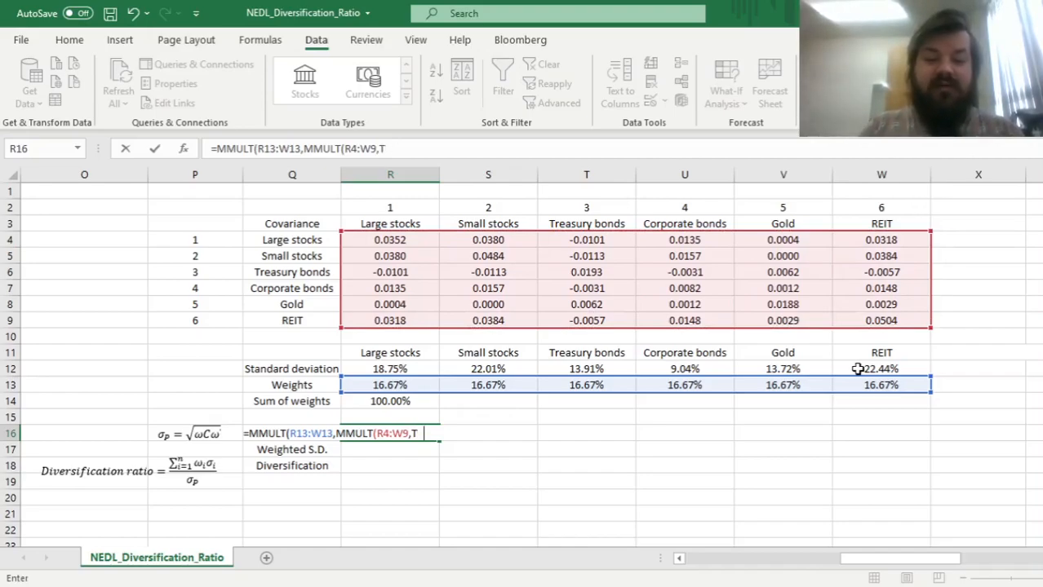
text(RANSPOSE(R13:W13))))
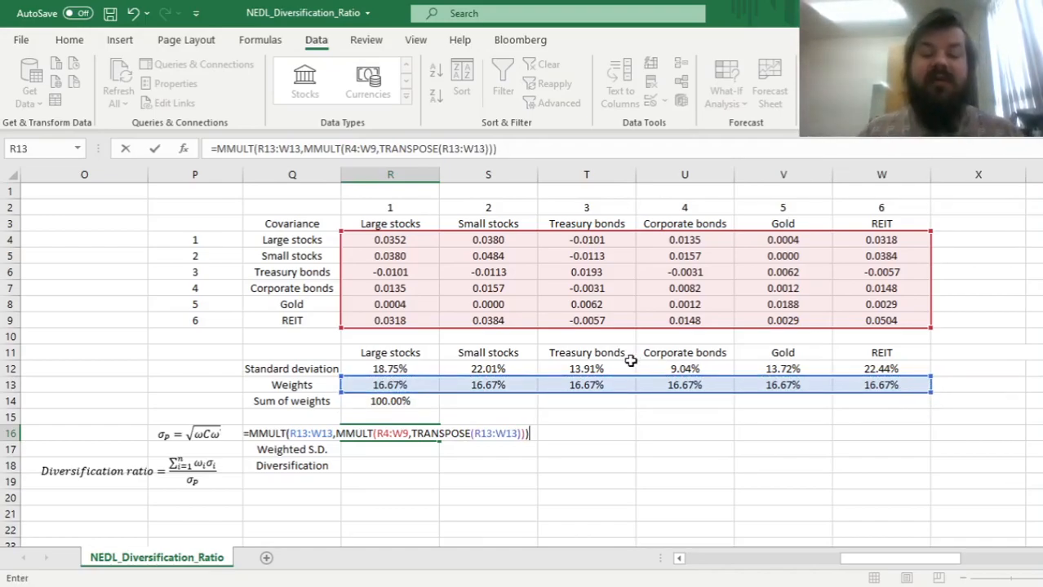
click(317, 148)
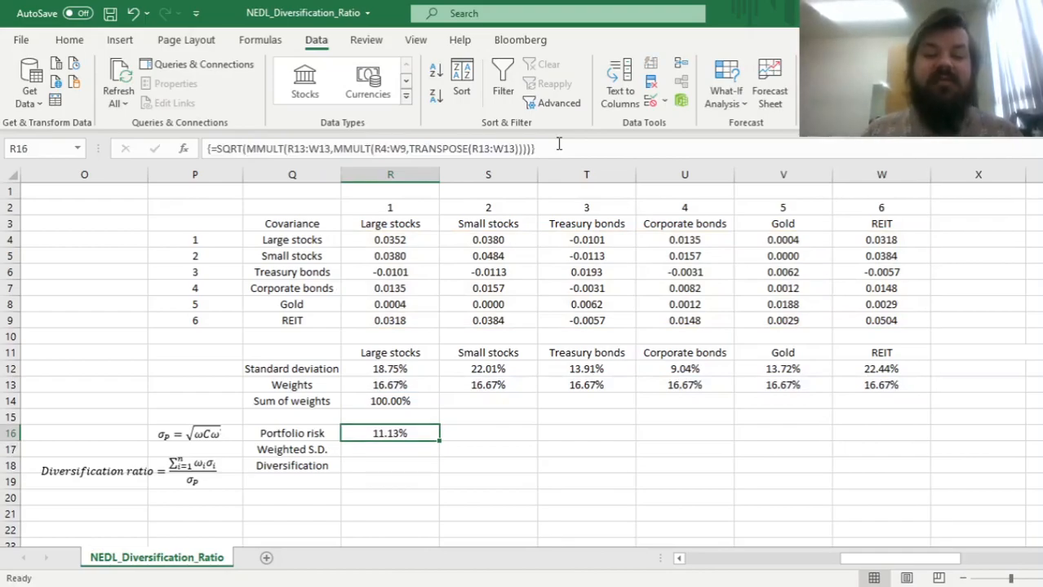
mouse_move(522, 475)
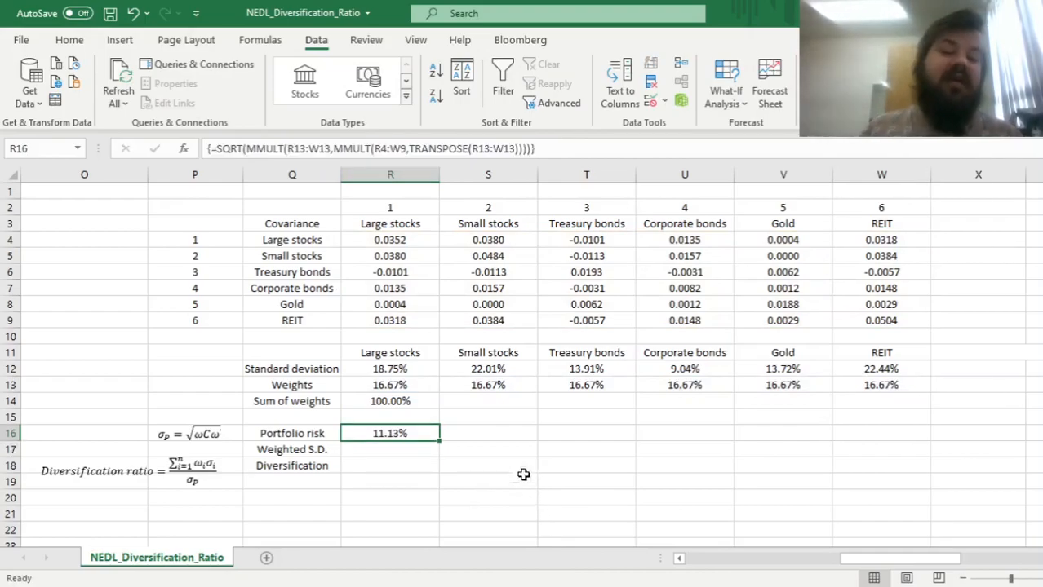
click(390, 450)
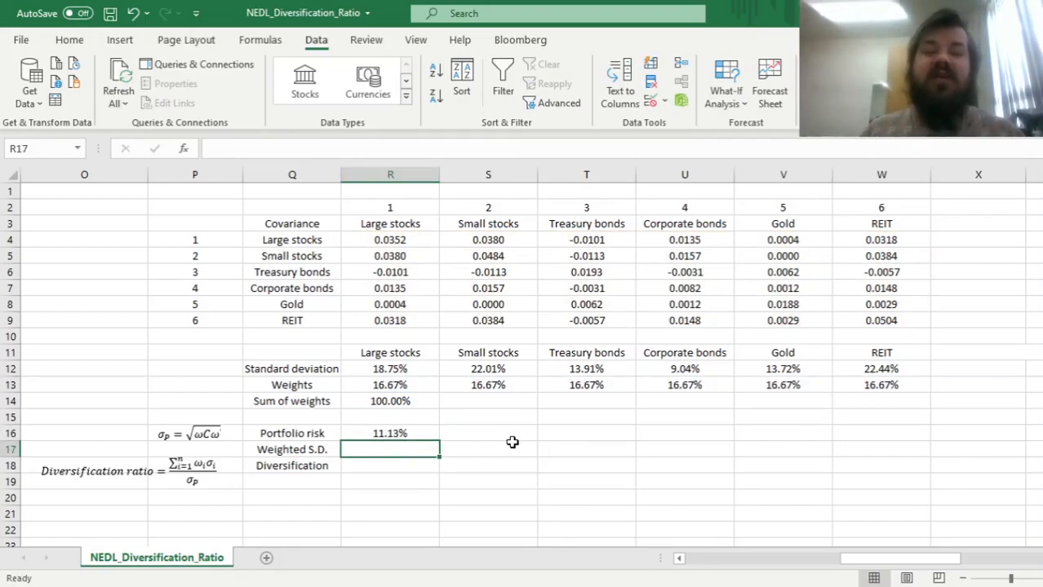
mouse_move(489, 434)
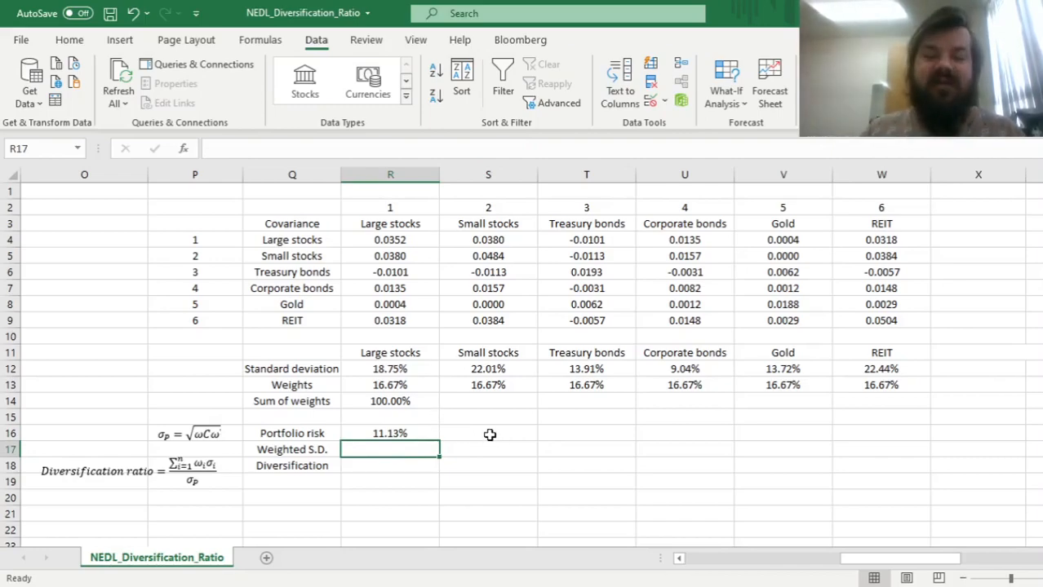
Step: Enter =SUMPRODUCT(R13:W13,R12:W12) in R17 for a weighted S.D. of 16.64%
text(=)
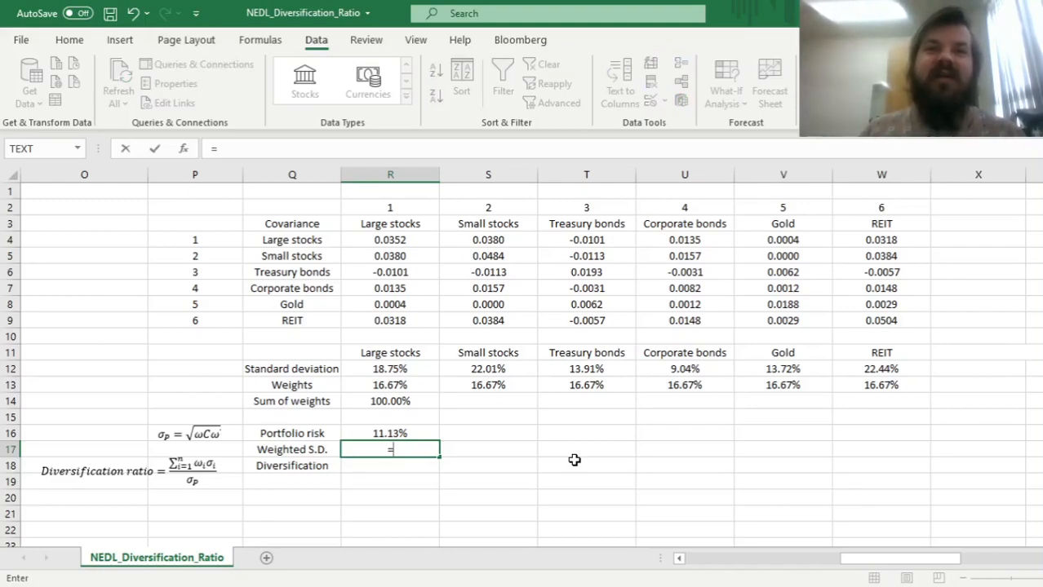
mouse_move(607, 489)
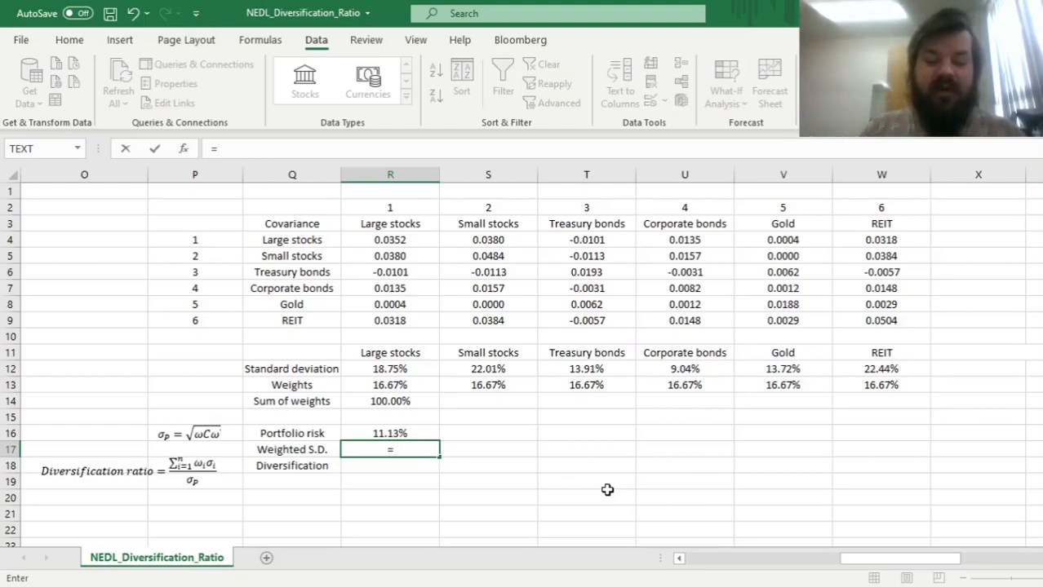
text(=SUMPRODUCT(R13:W13,R12:W12)
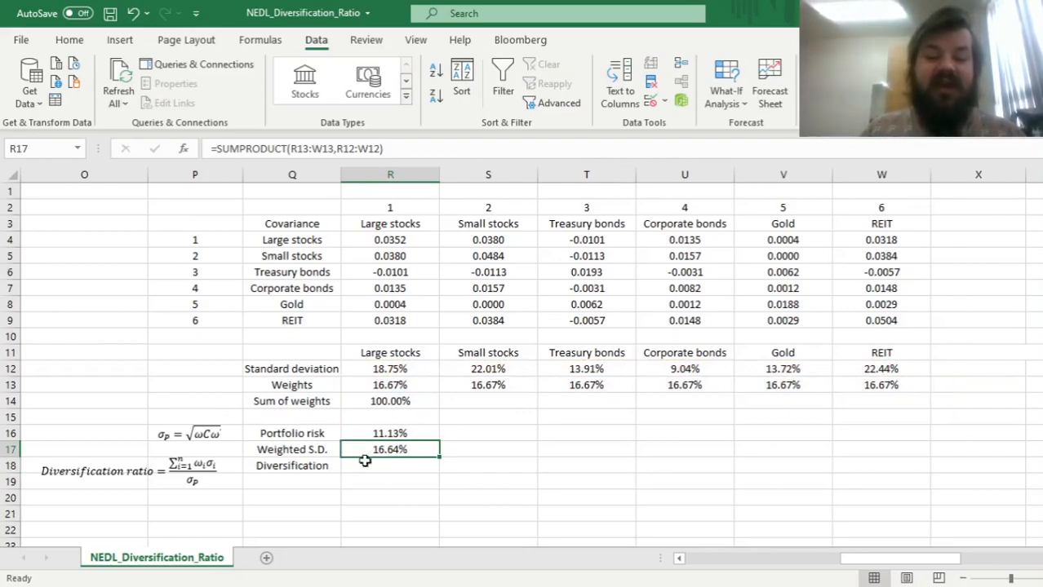
mouse_move(379, 467)
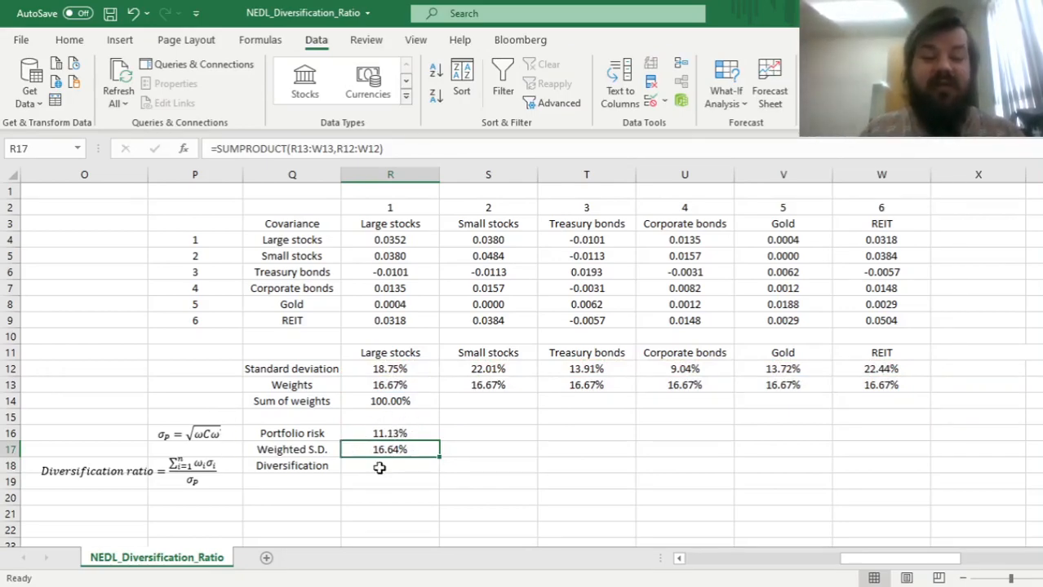
click(390, 466)
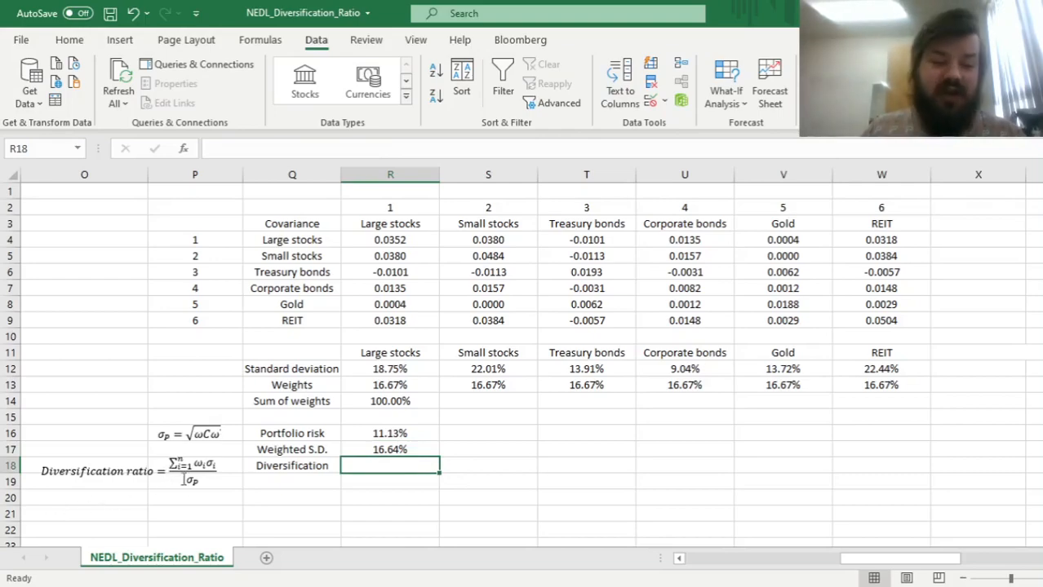
Step: Enter =R17/R16 in R18, giving a diversification ratio of 1.4957
click(390, 450)
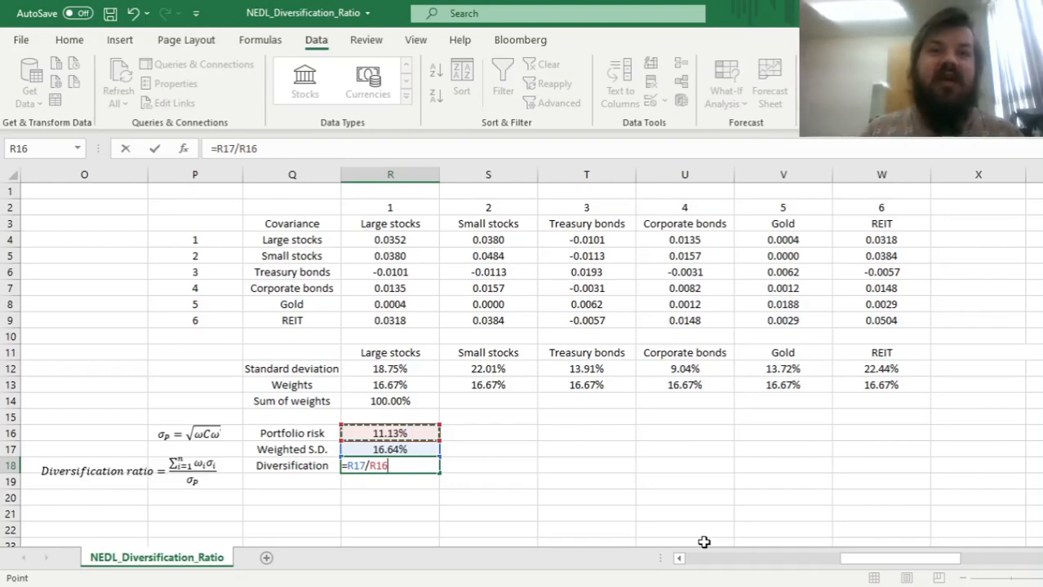
mouse_move(329, 386)
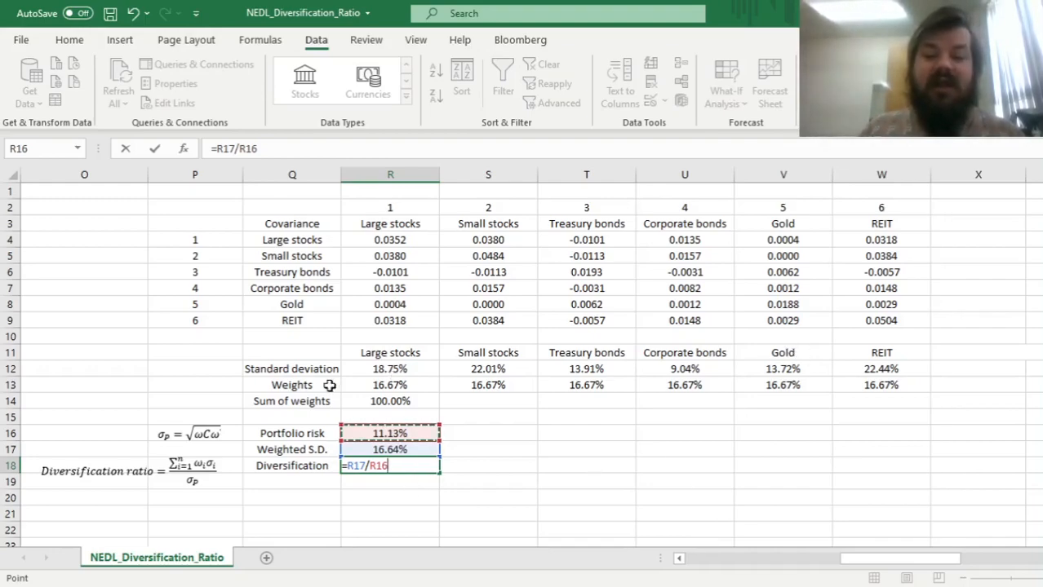
key(Return)
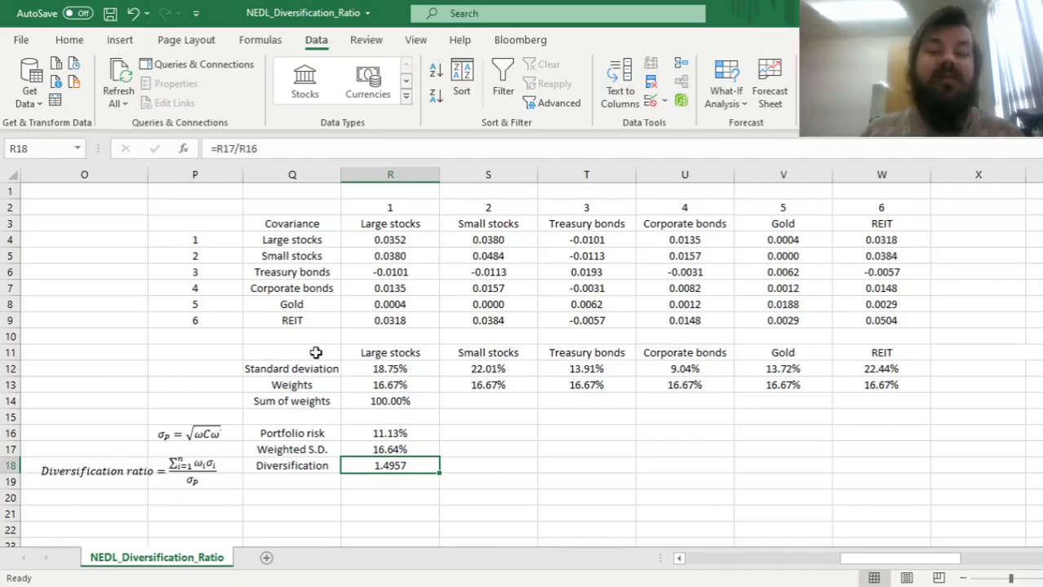
mouse_move(605, 433)
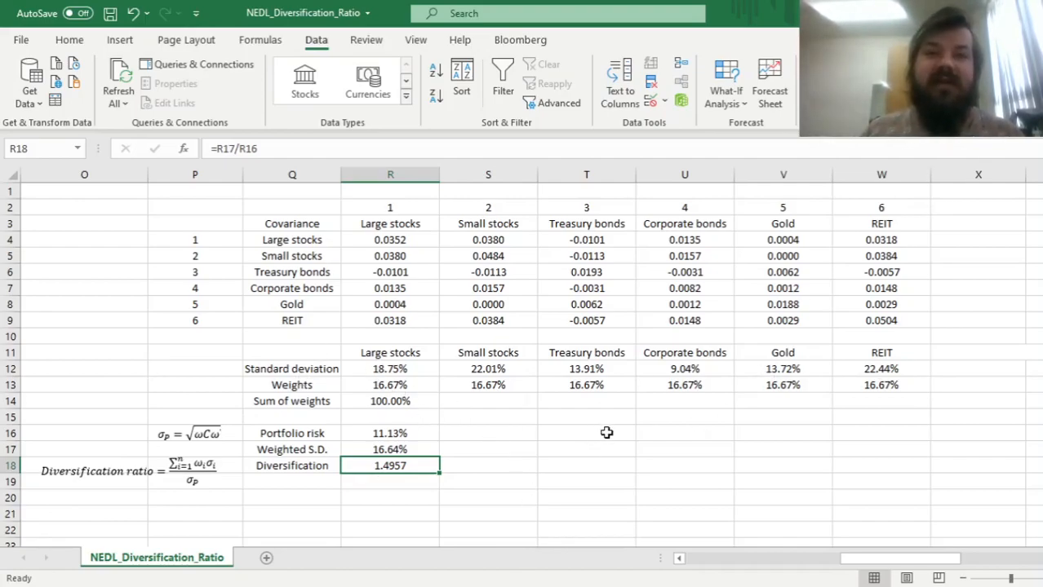
mouse_move(545, 418)
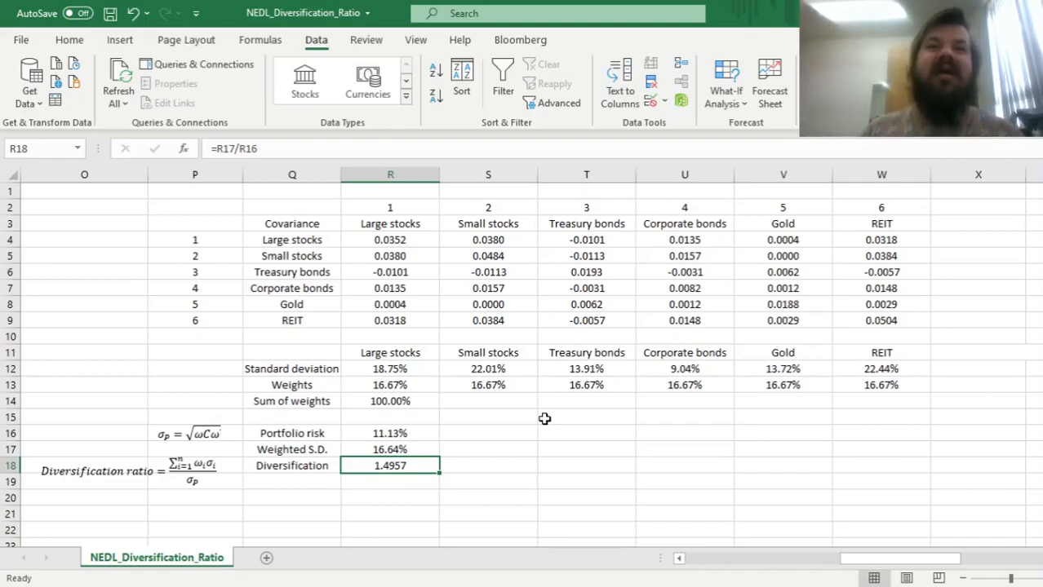
mouse_move(765, 320)
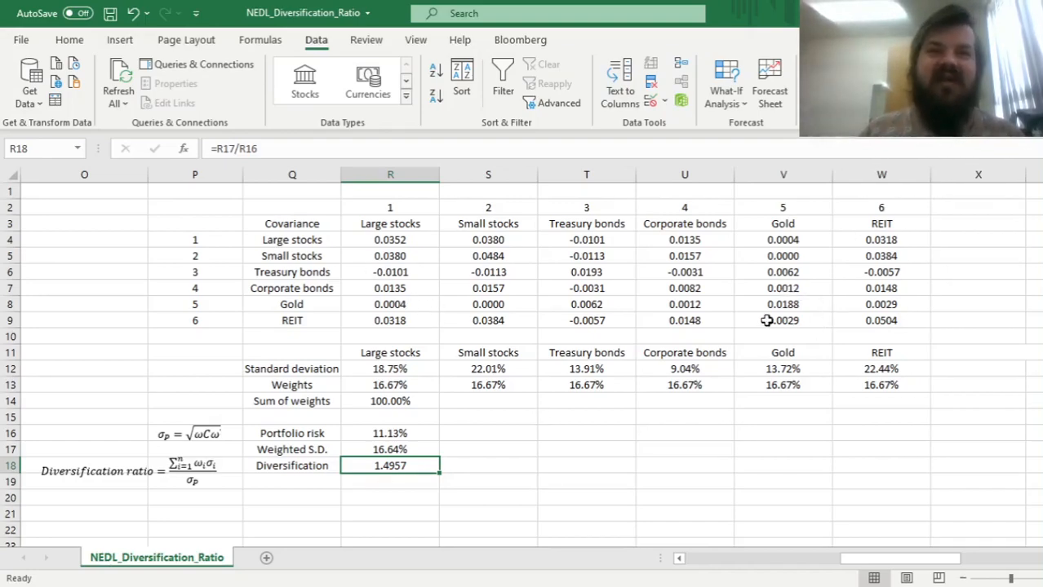
click(390, 385)
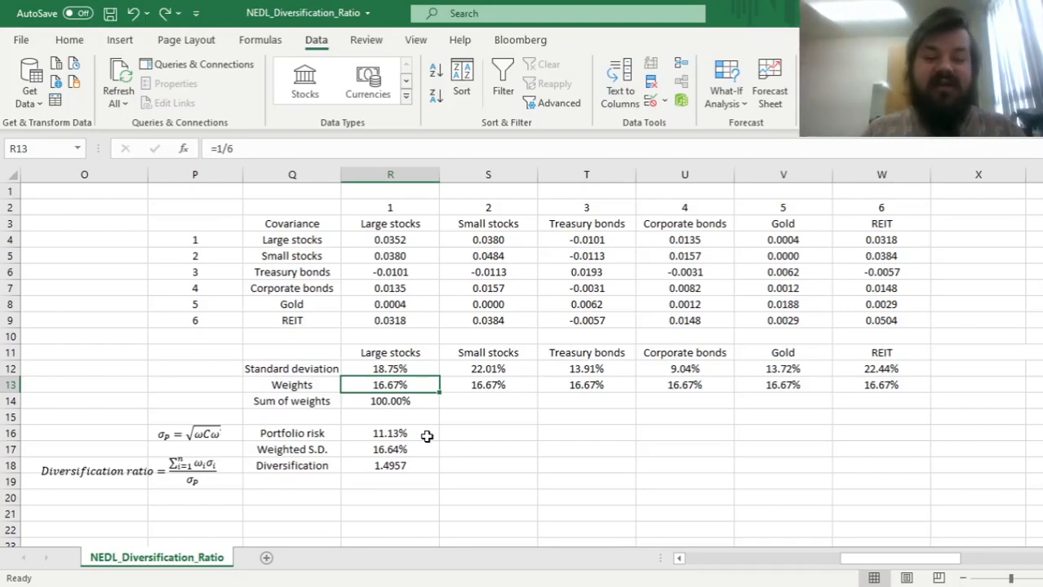
Step: Set the Large stocks weight to 100% and check the ratio drops to 1.0000
text(100%)
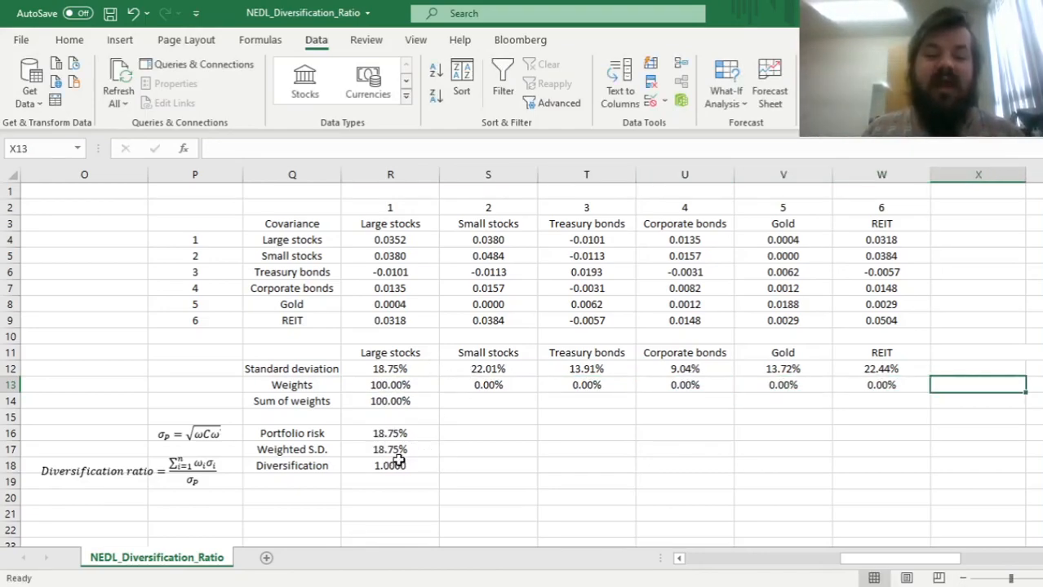
click(389, 465)
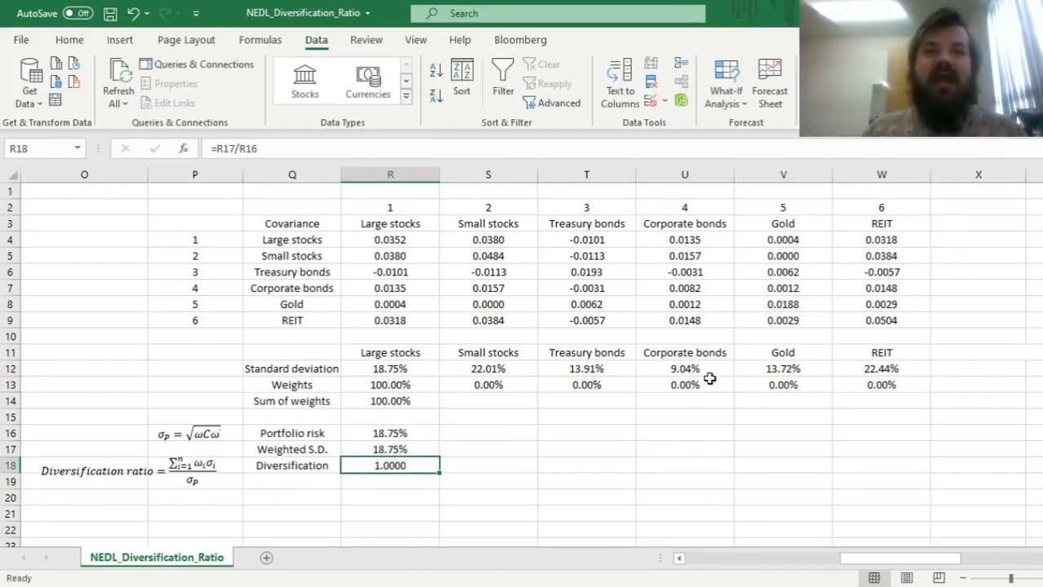
mouse_move(659, 402)
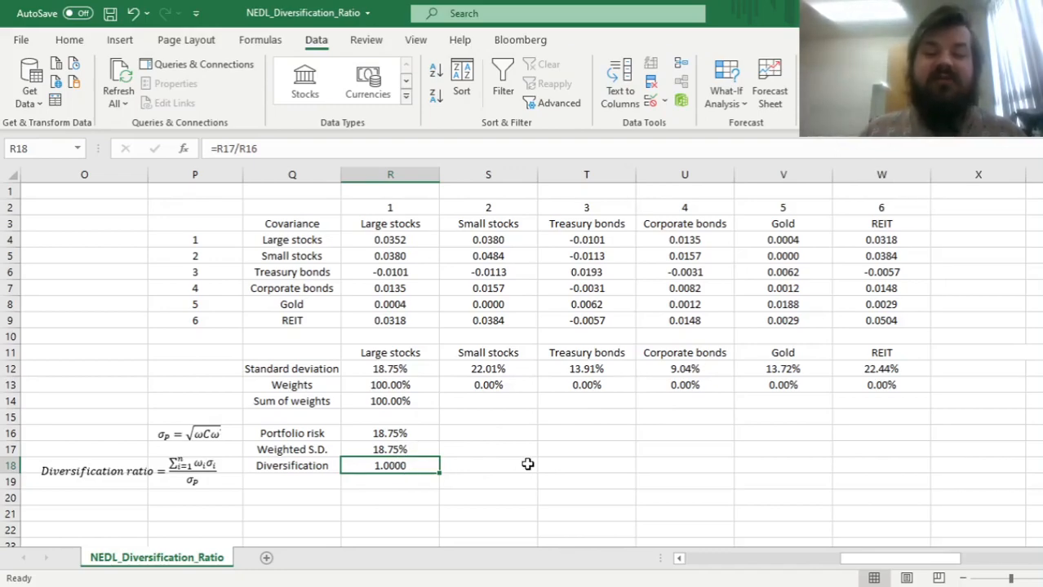
mouse_move(503, 428)
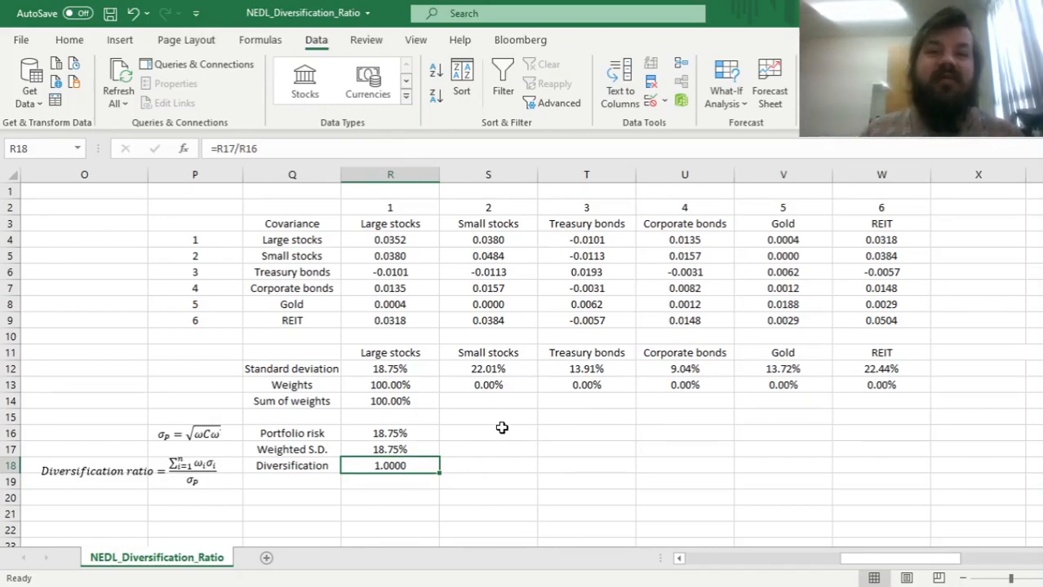
mouse_move(515, 454)
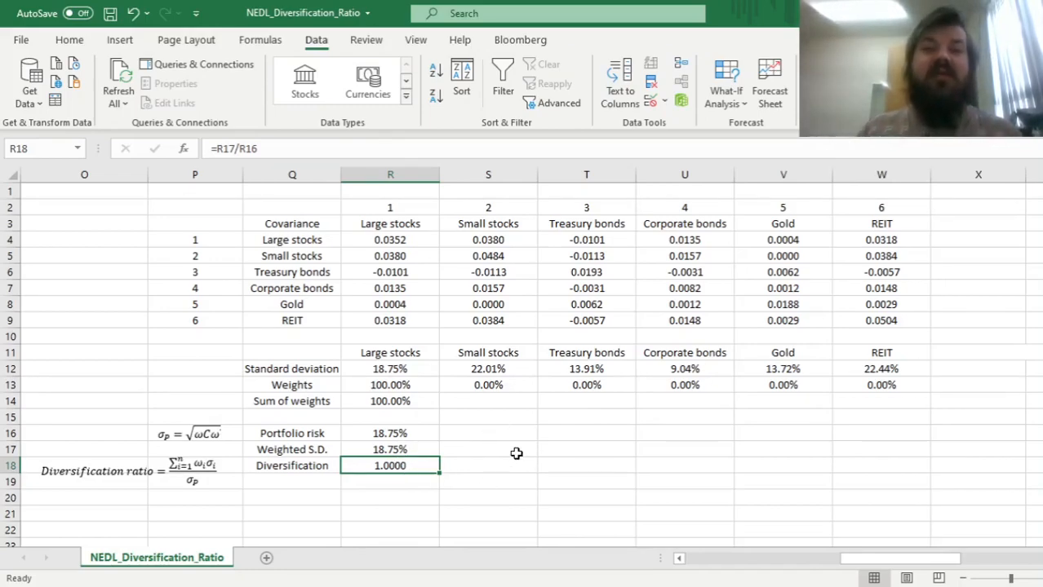
mouse_move(493, 457)
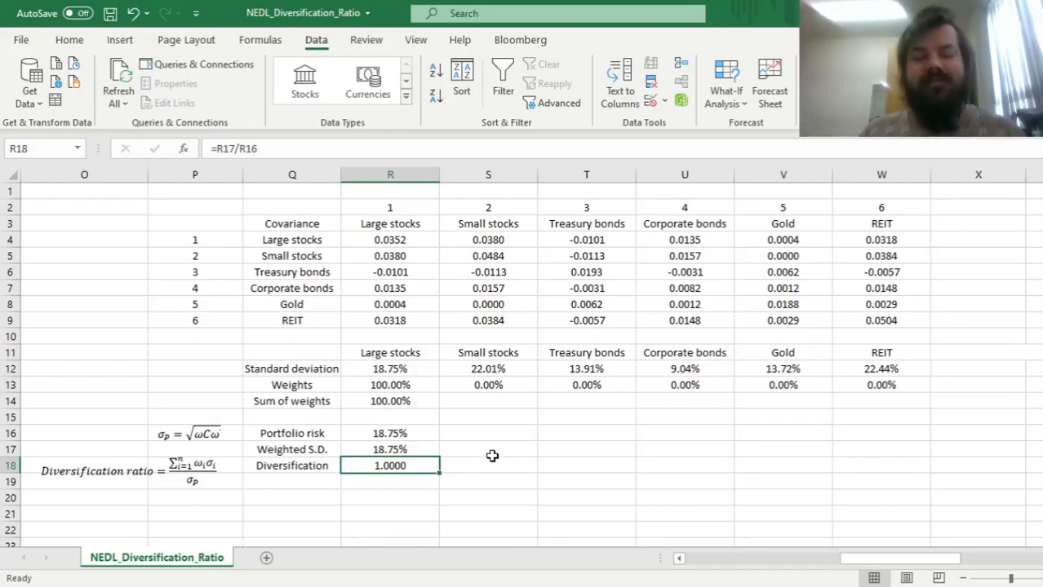
mouse_move(494, 447)
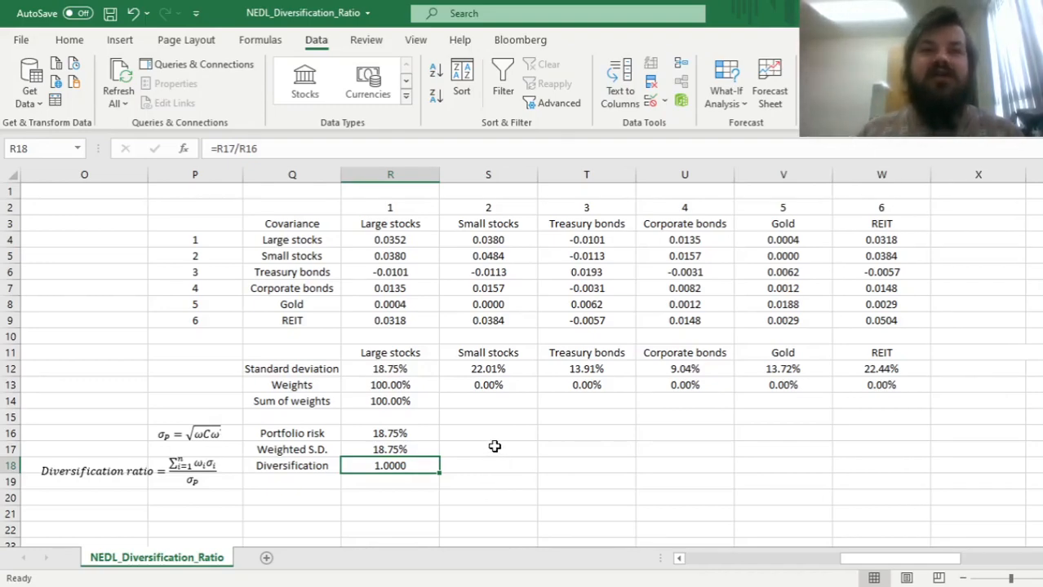
mouse_move(509, 477)
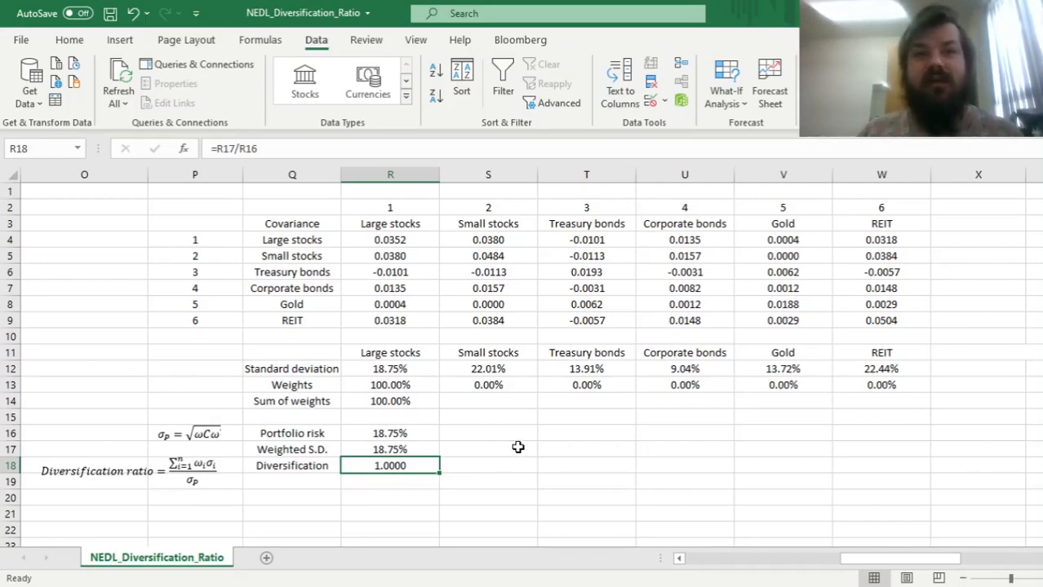
mouse_move(738, 278)
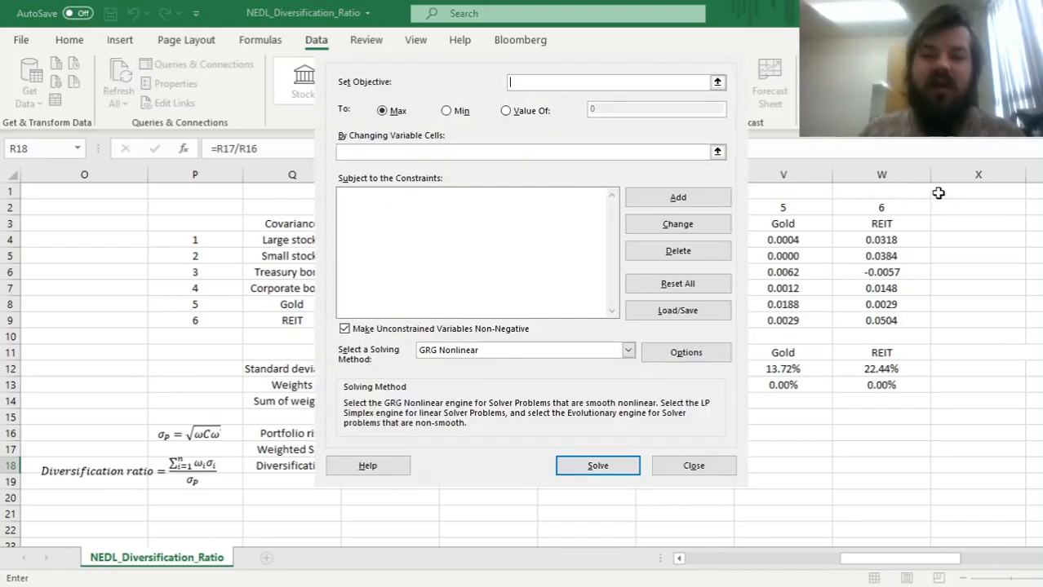
mouse_move(754, 57)
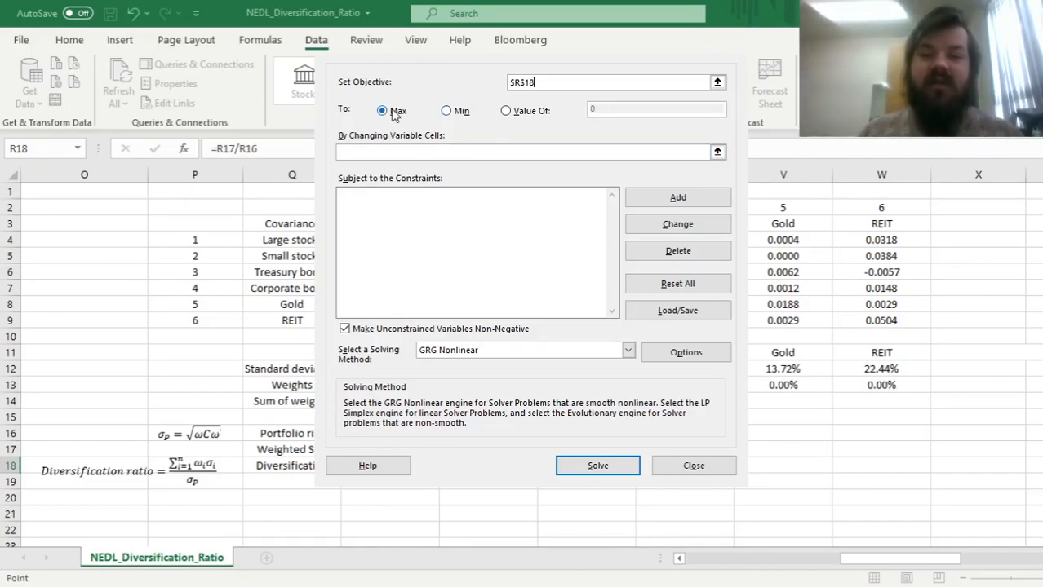
mouse_move(408, 108)
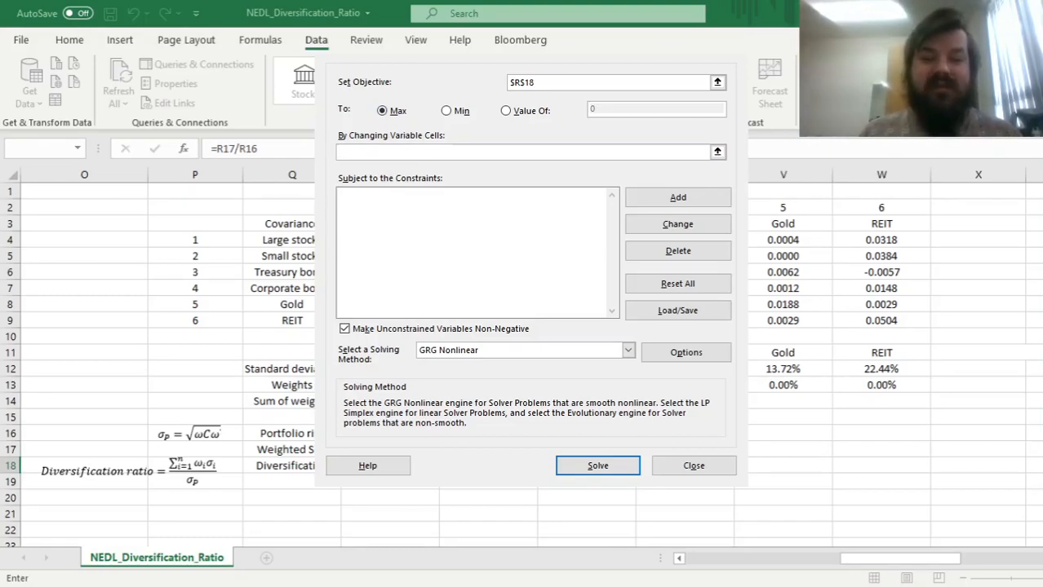
Step: Set Solver to maximise $R$18 by changing $R$13:$W$13 and begin adding a constraint
click(597, 465)
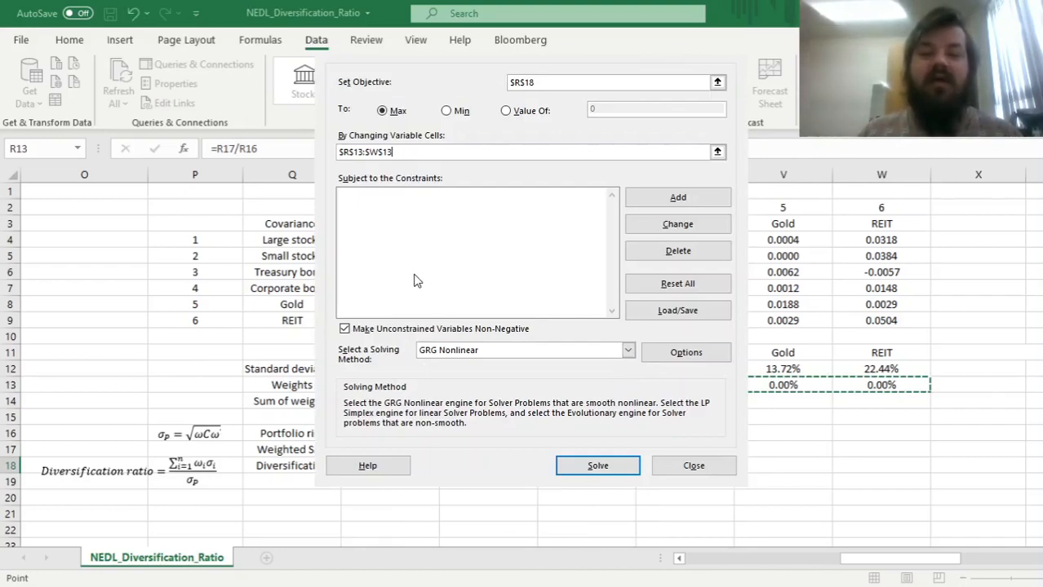
mouse_move(408, 317)
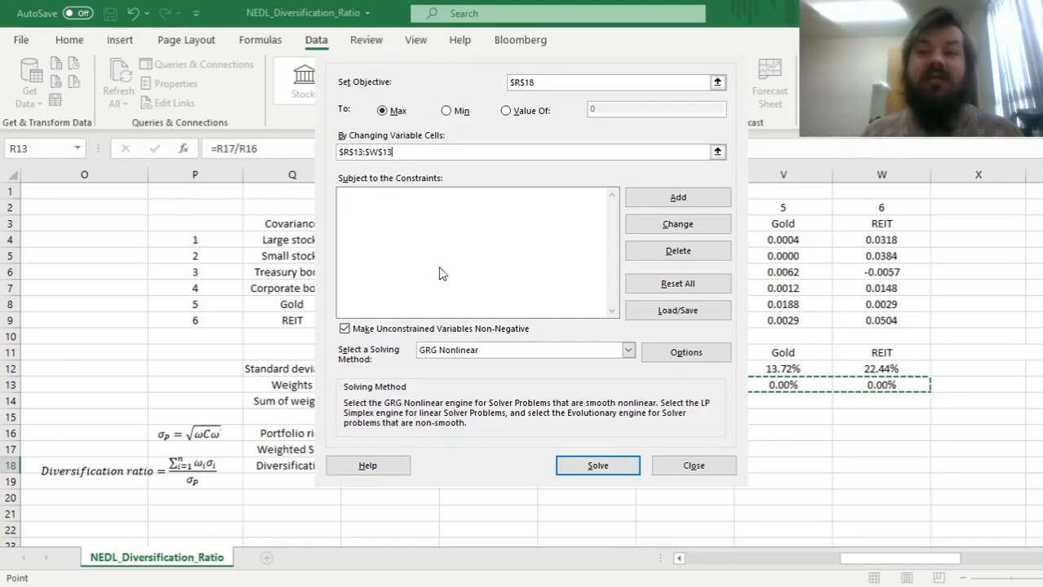
click(597, 465)
text(1)
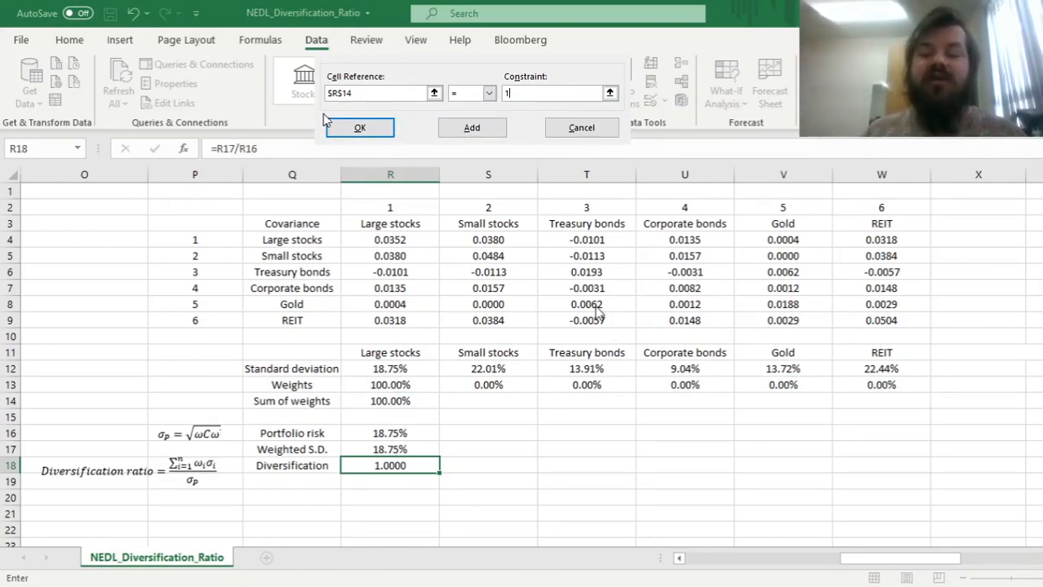
Step: Add constraints $R$14 = 1 and $R$13:$W$13 >= 0, and allow unconstrained variables to go negative
click(359, 127)
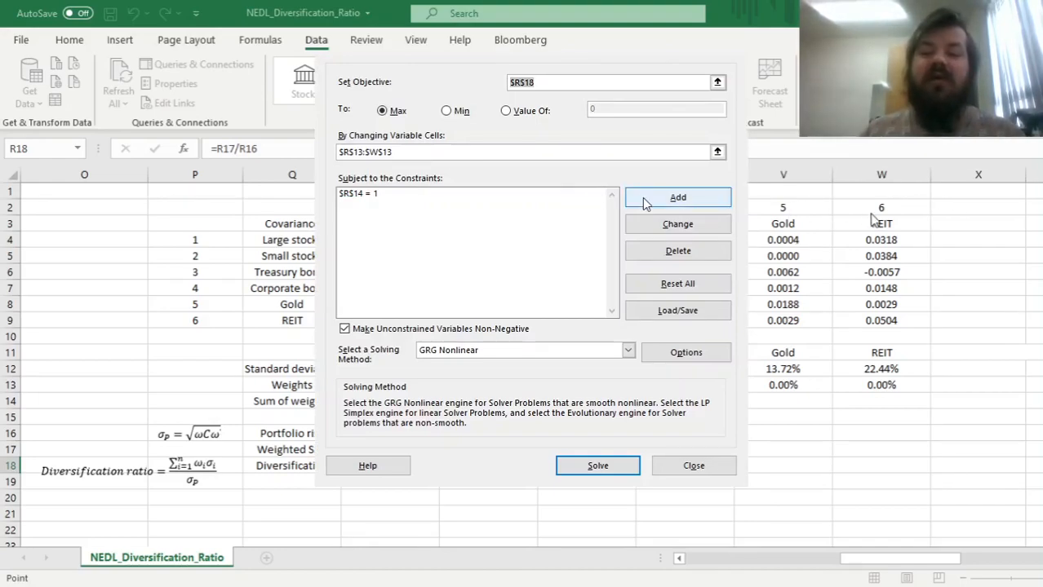
click(677, 196)
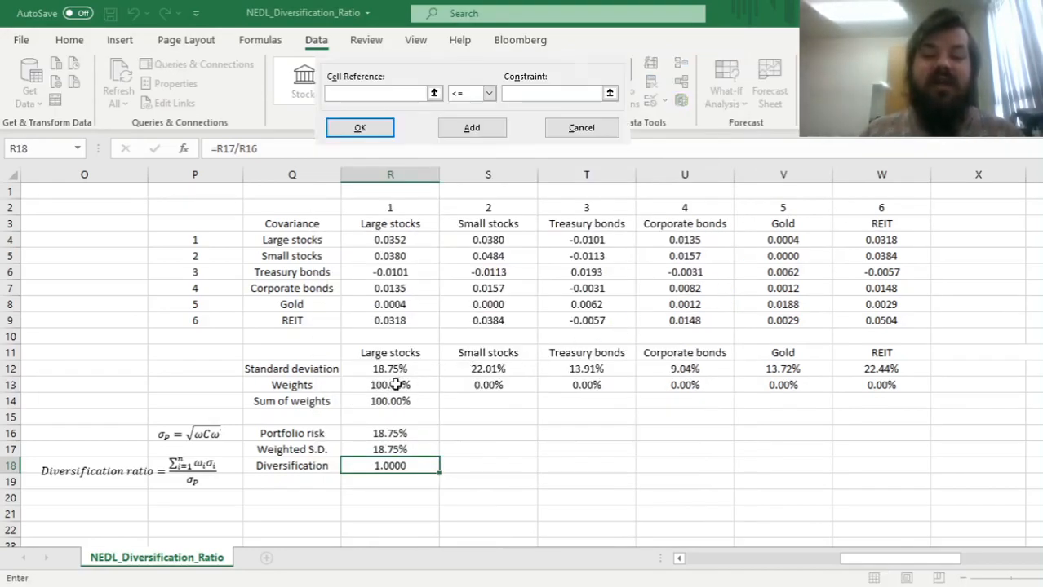
click(471, 127)
text(0)
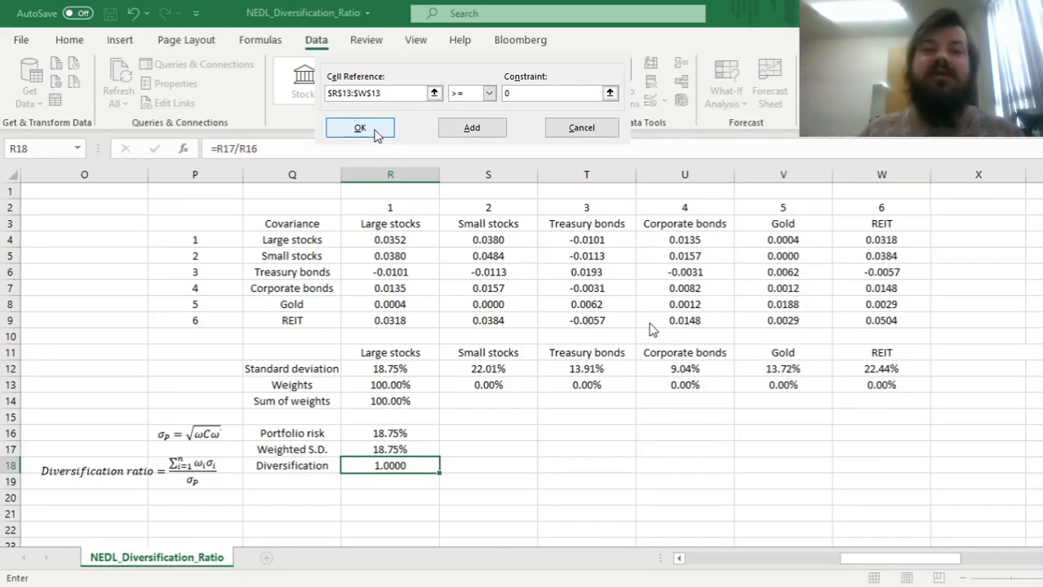
click(359, 128)
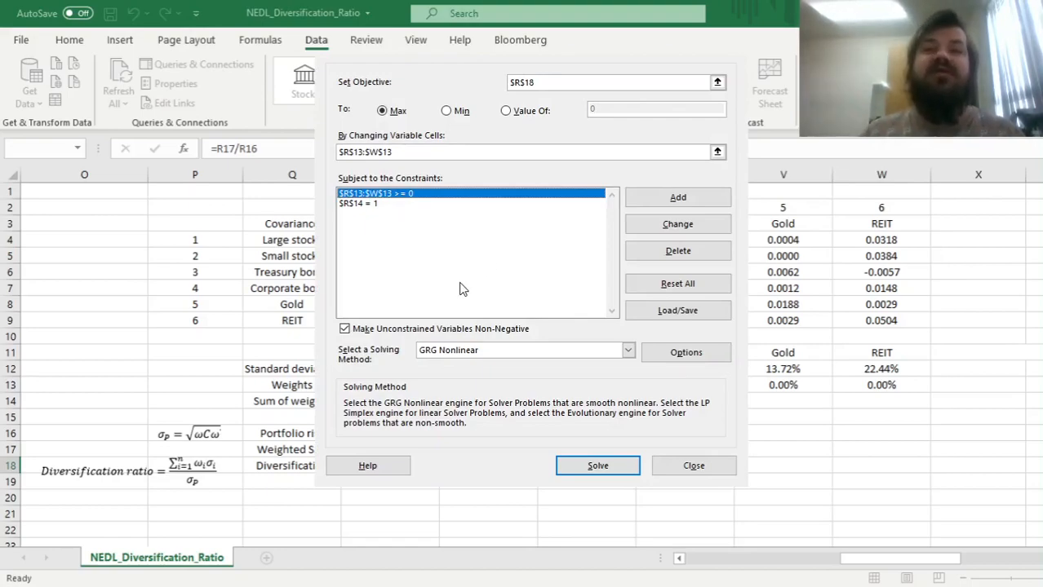
mouse_move(424, 297)
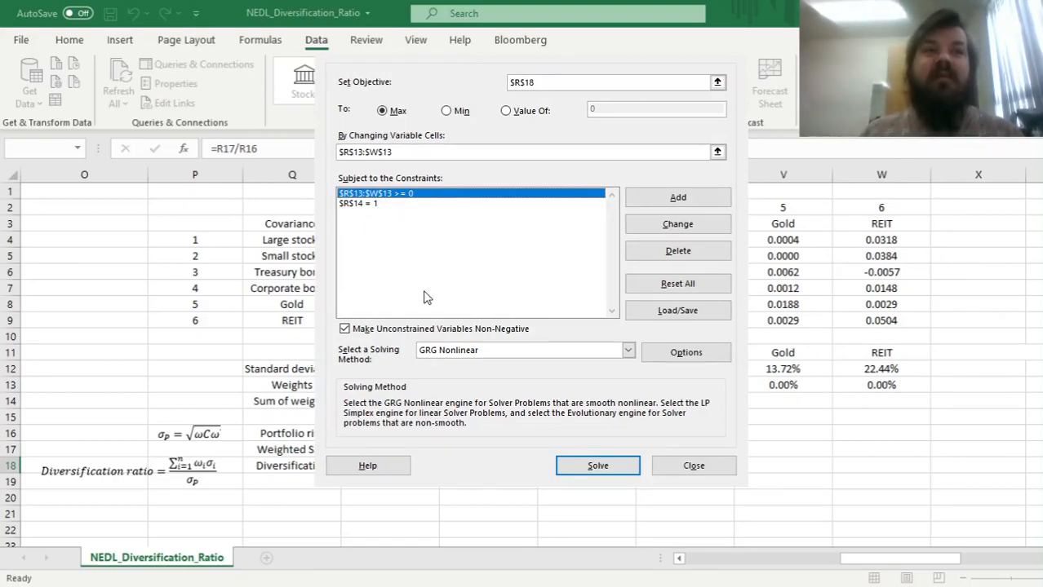
mouse_move(424, 300)
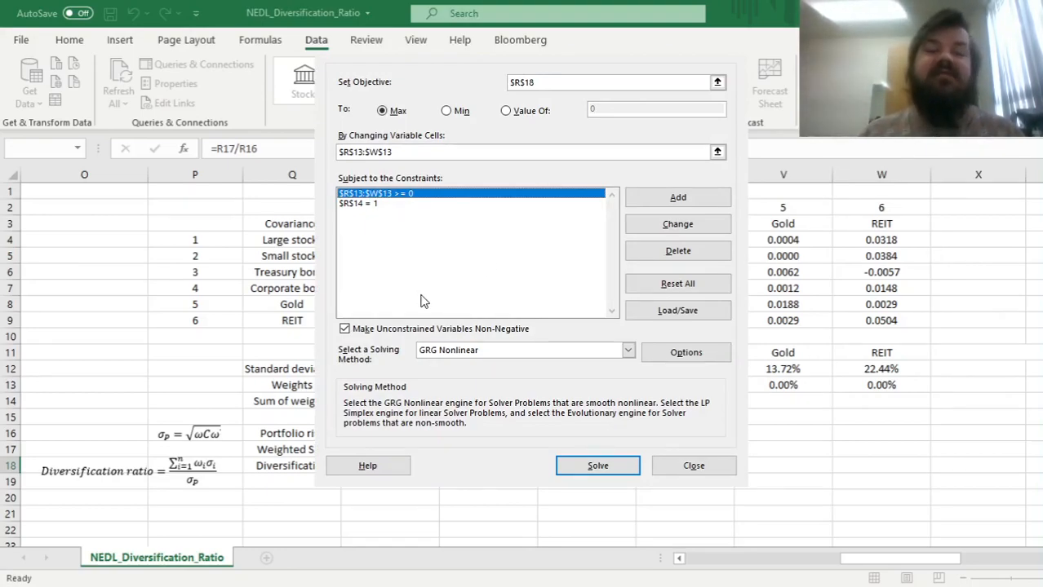
mouse_move(437, 294)
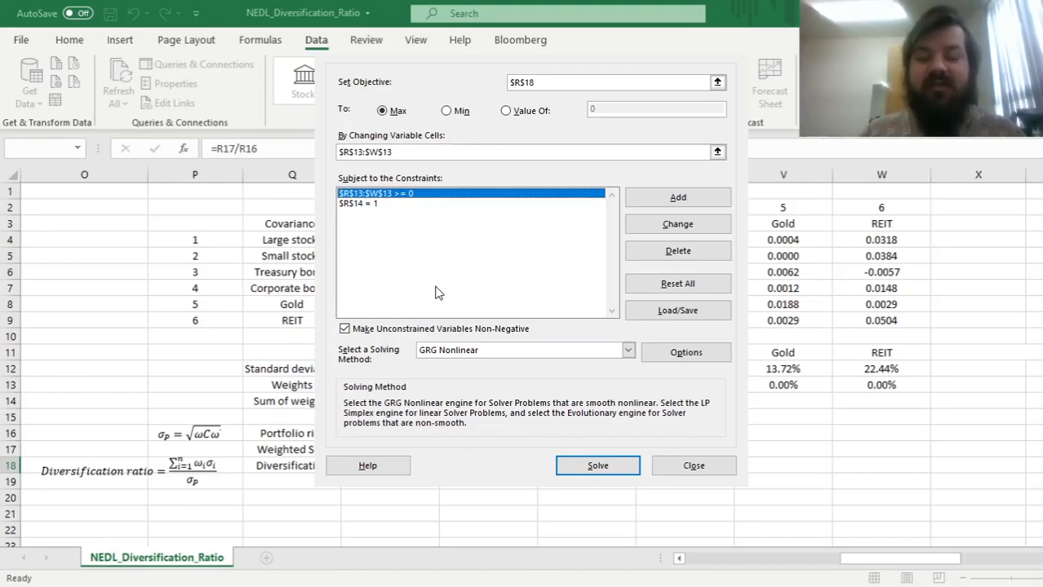
click(343, 328)
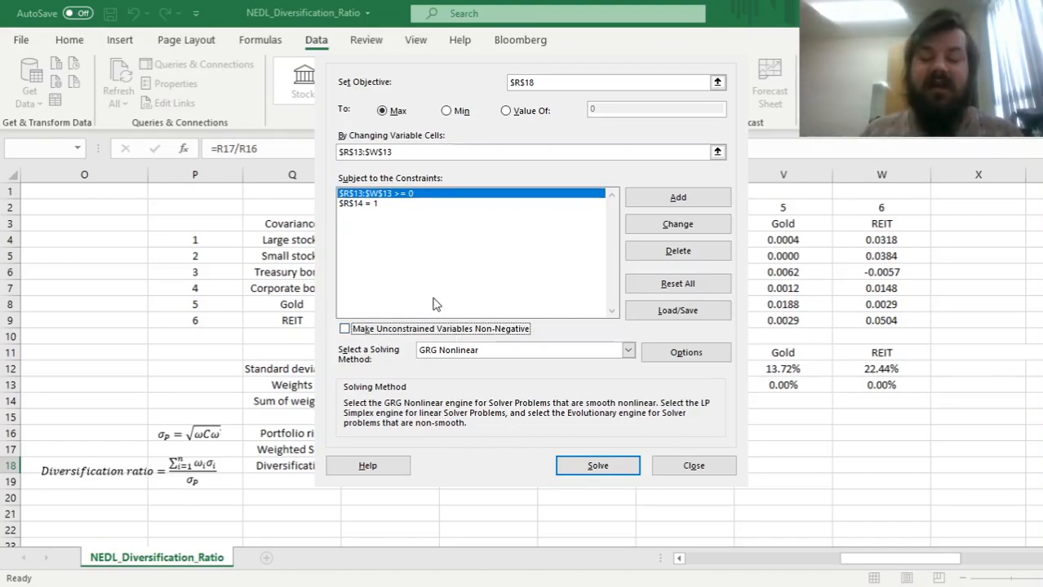
mouse_move(425, 235)
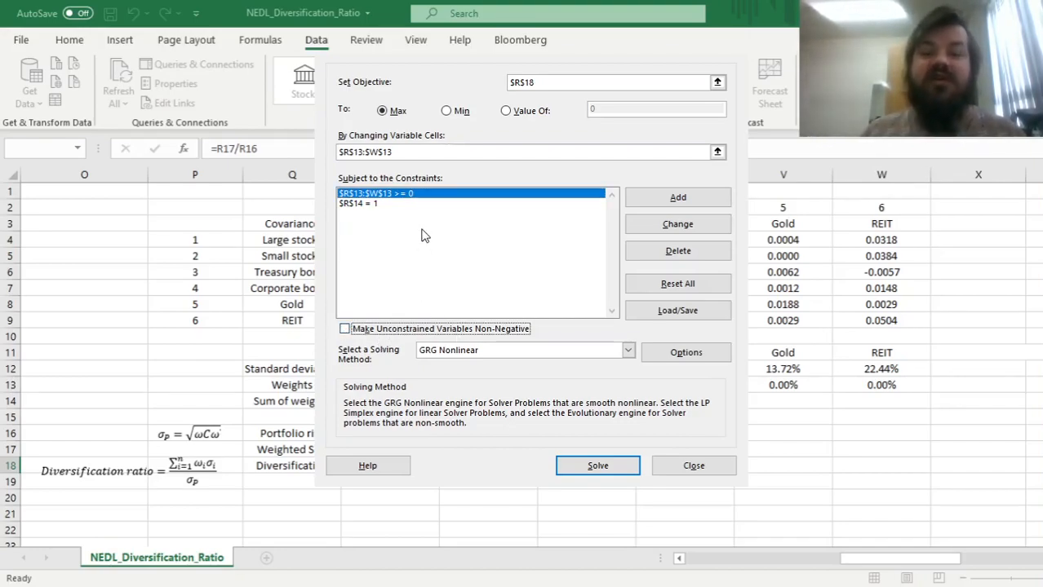
mouse_move(439, 368)
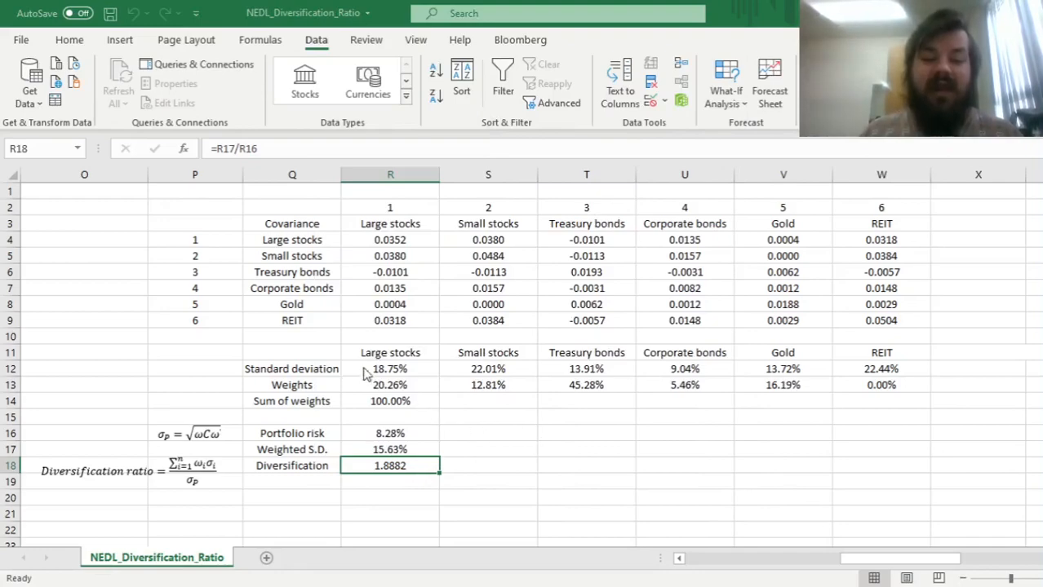
mouse_move(367, 334)
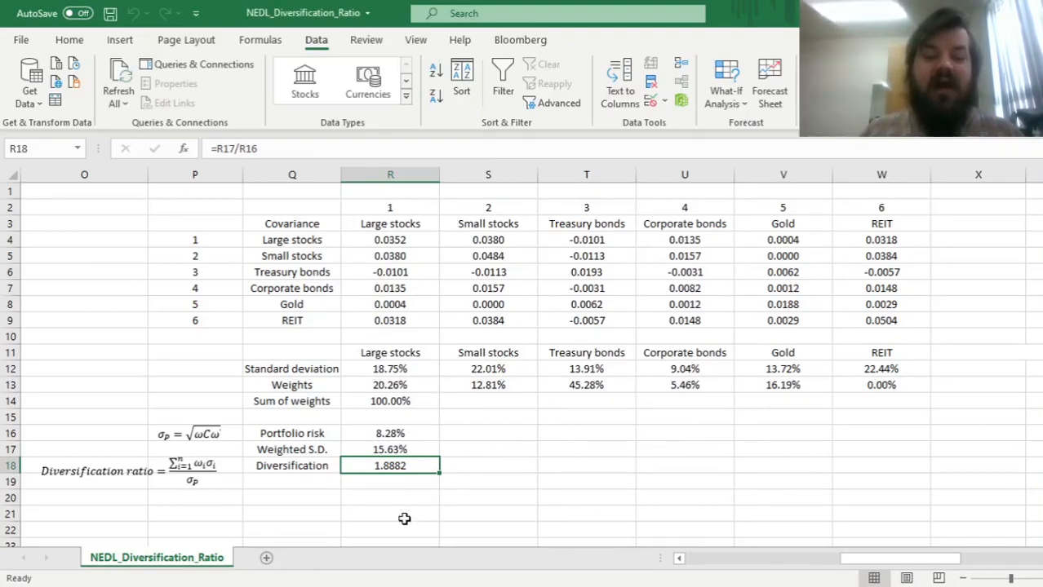
mouse_move(339, 467)
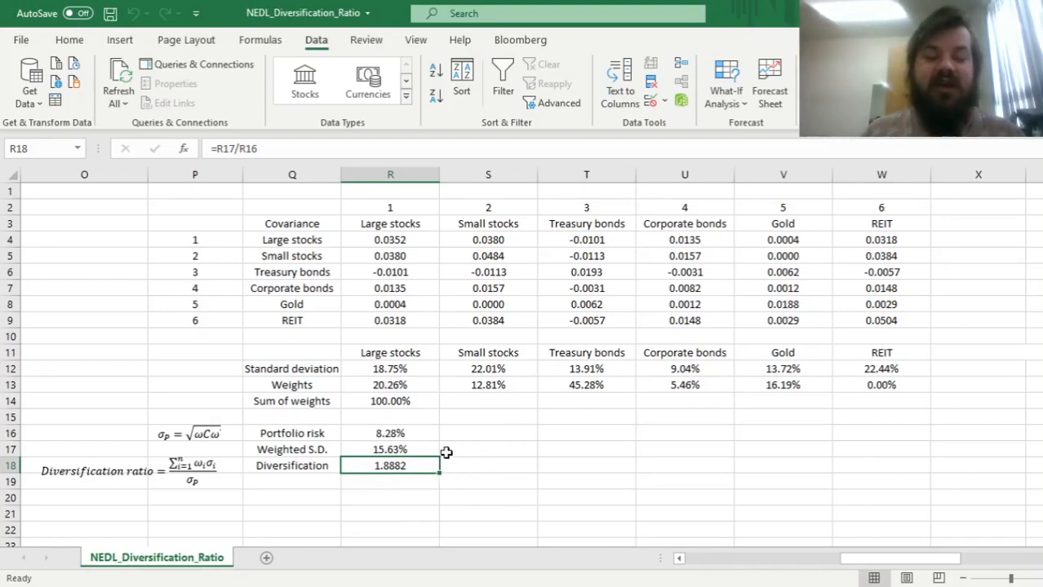
mouse_move(548, 385)
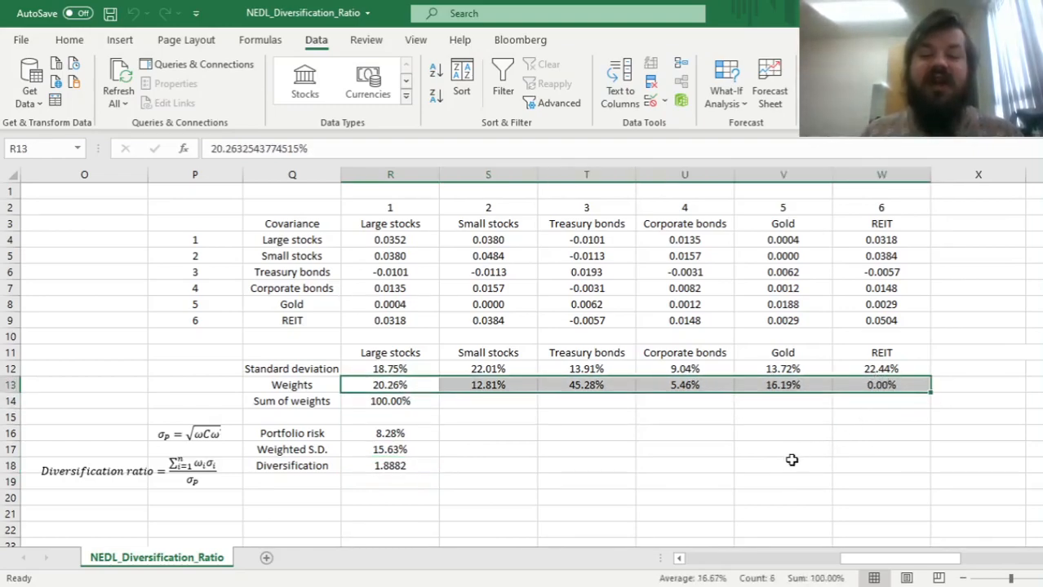
mouse_move(737, 502)
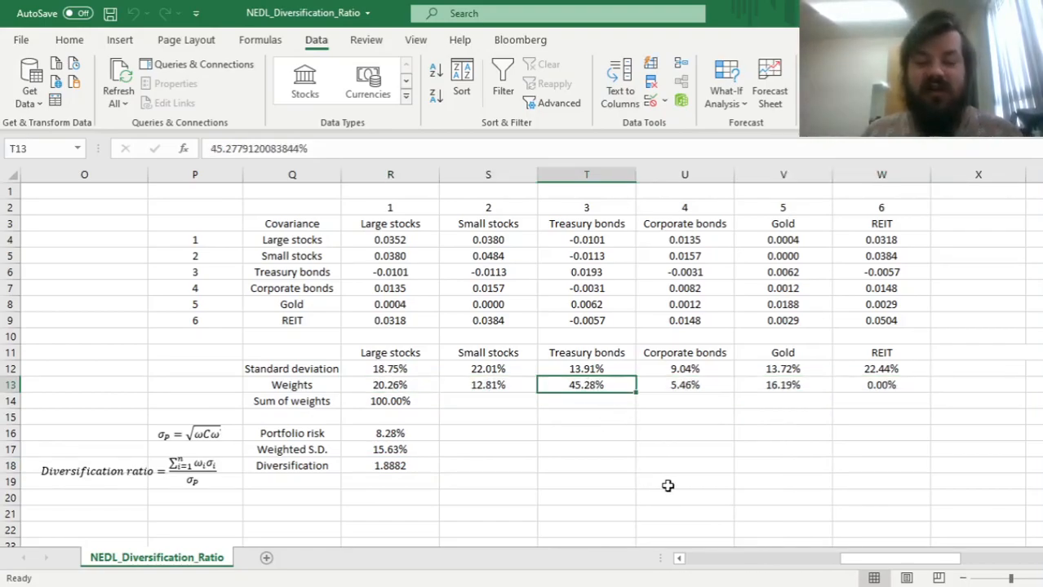
mouse_move(638, 408)
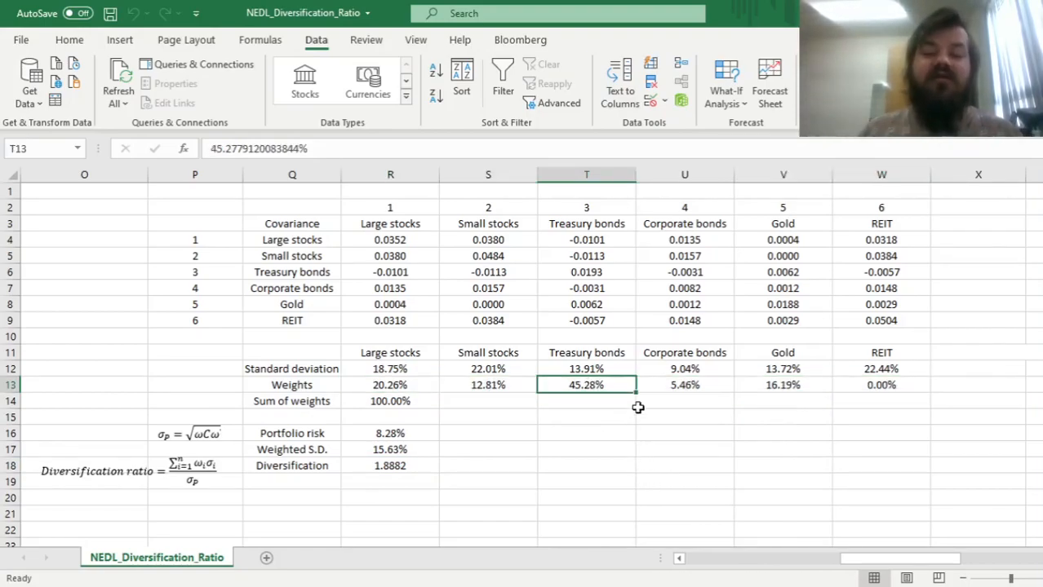
mouse_move(672, 406)
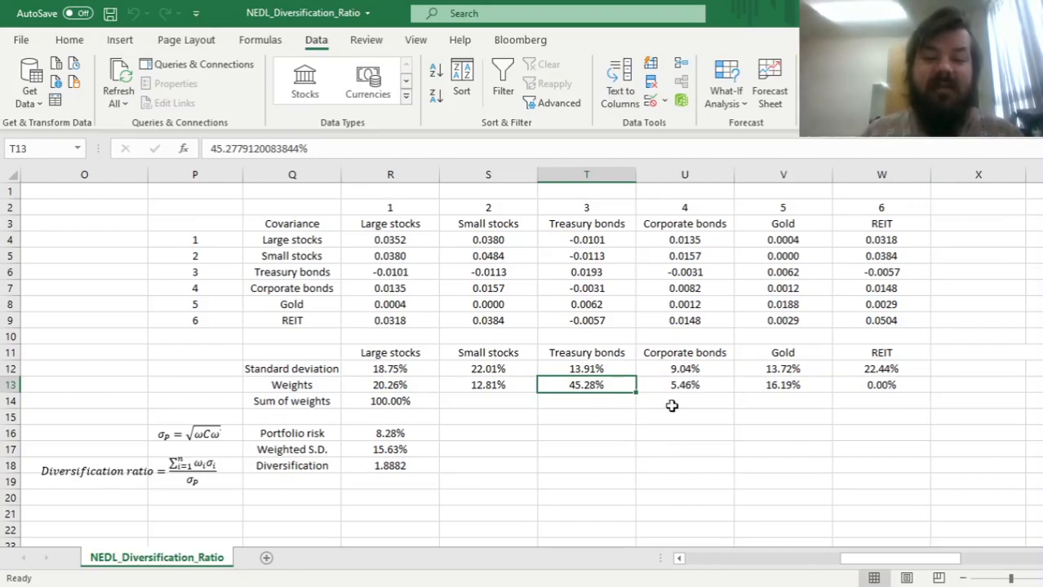
Step: Review the solved weights and REIT covariance formulas behind the 1.8882 diversification ratio
click(881, 385)
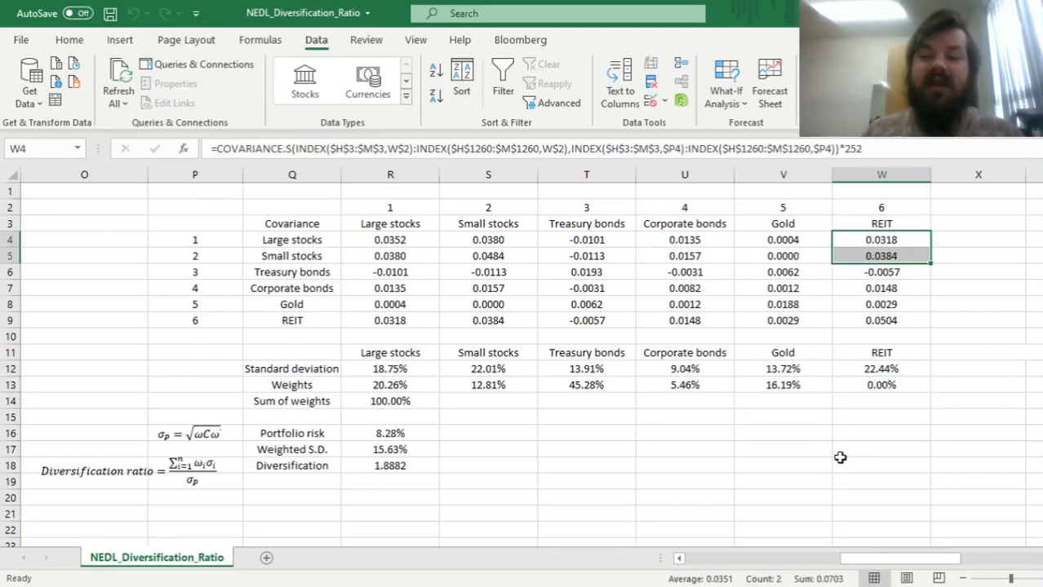
mouse_move(871, 413)
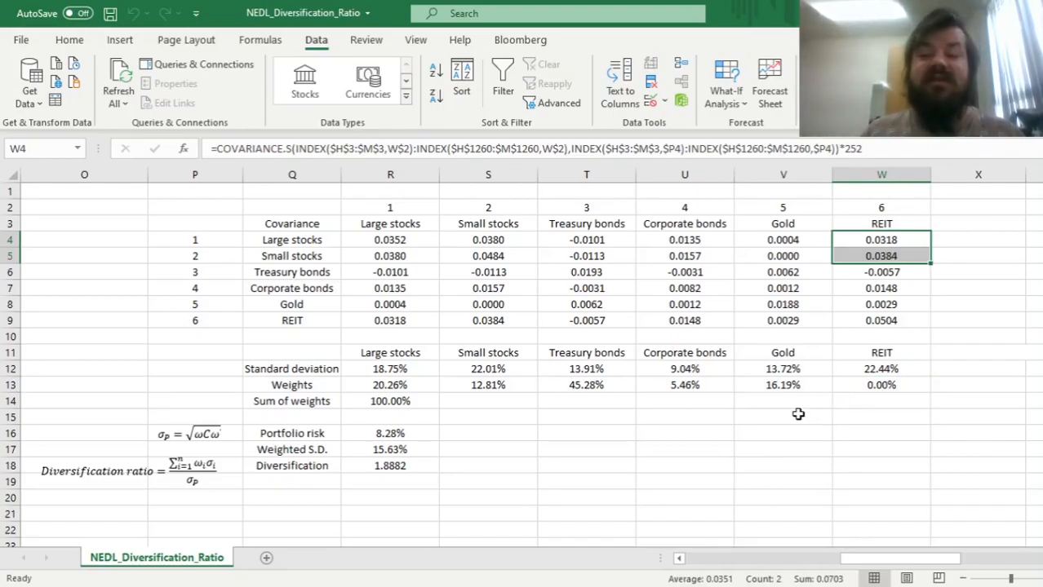
mouse_move(863, 425)
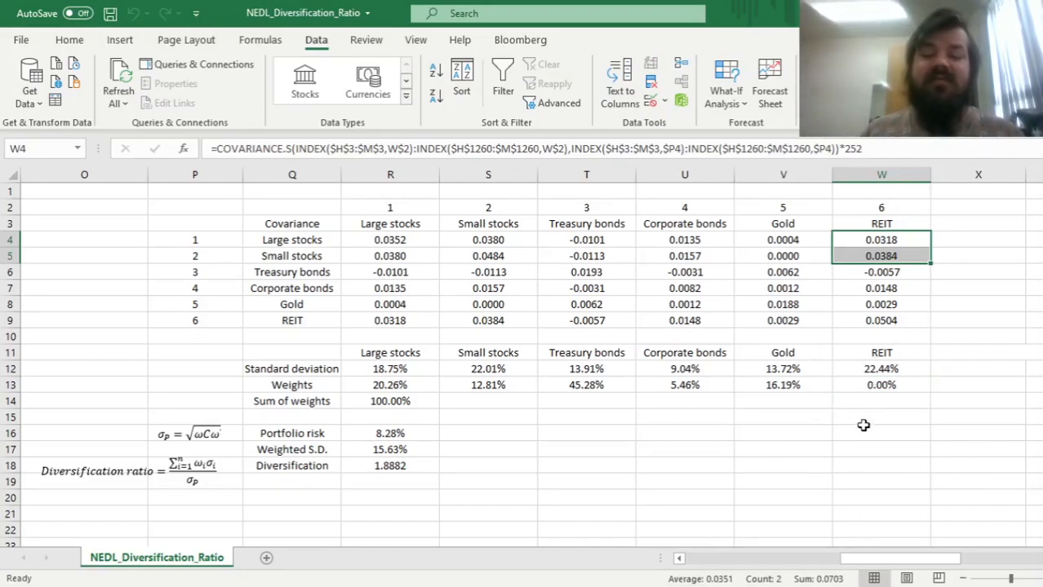
click(881, 385)
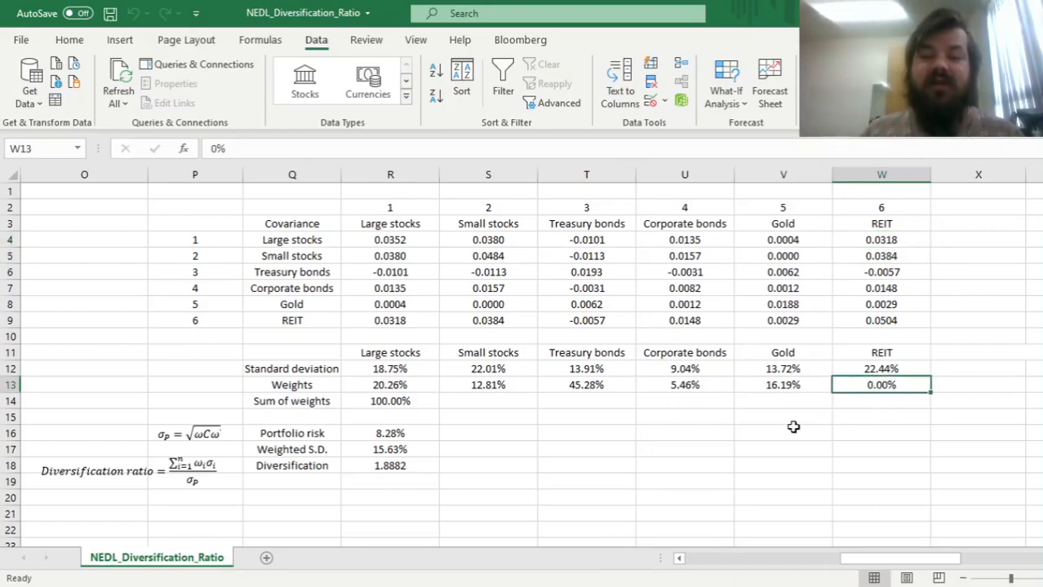
drag(390, 385, 487, 385)
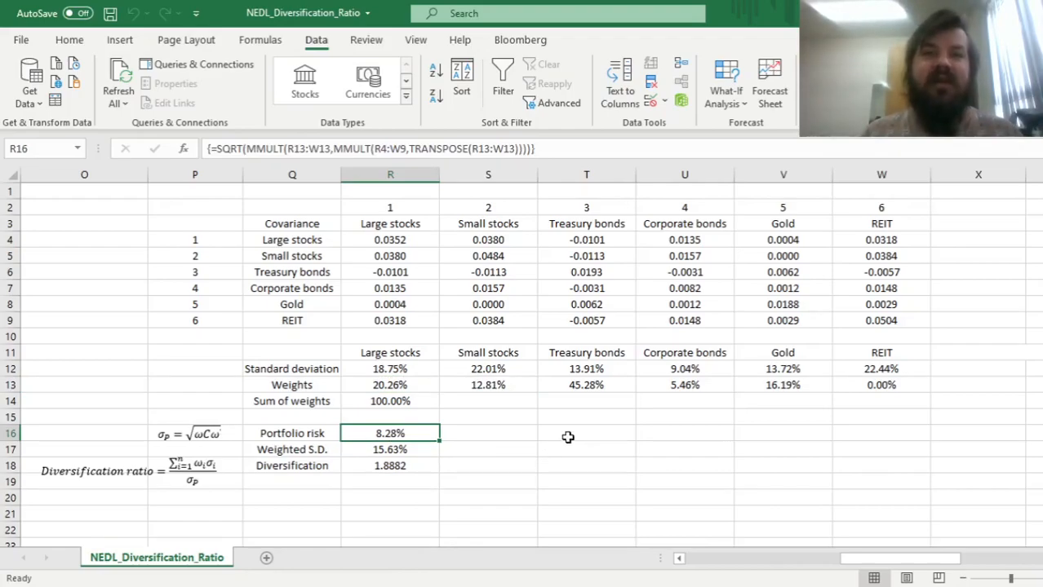
mouse_move(576, 408)
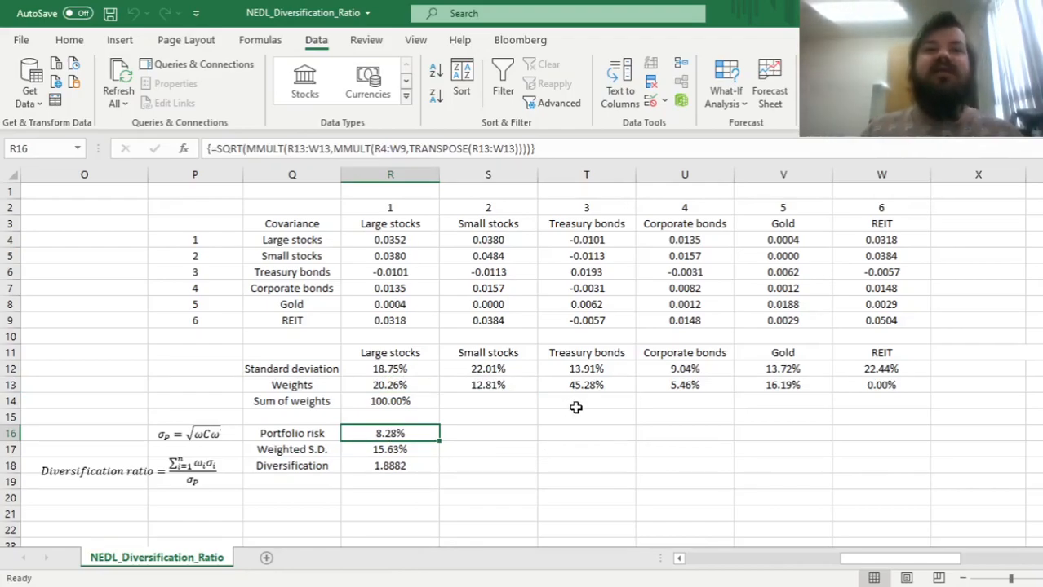
mouse_move(599, 425)
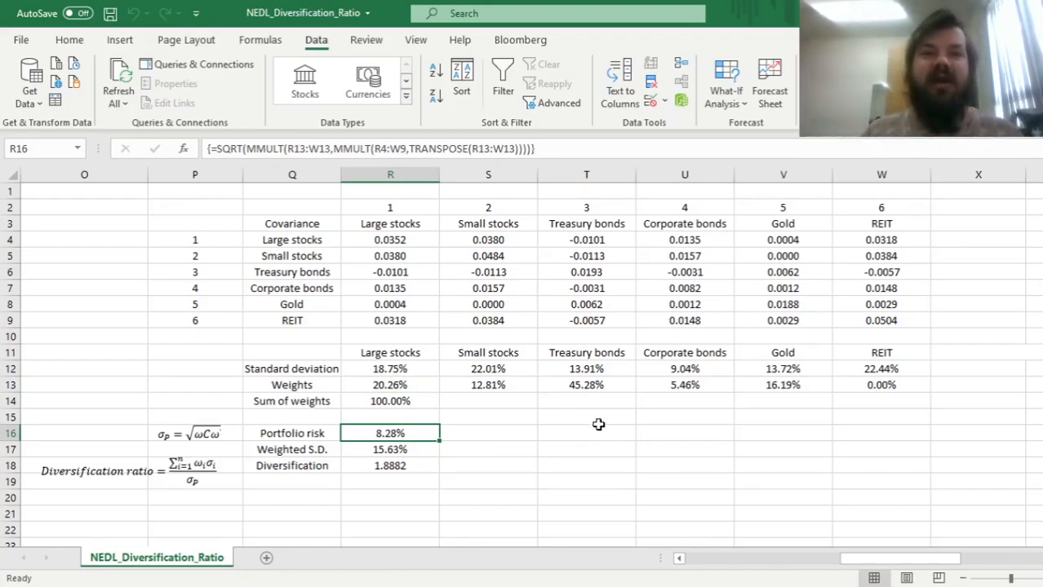
mouse_move(457, 463)
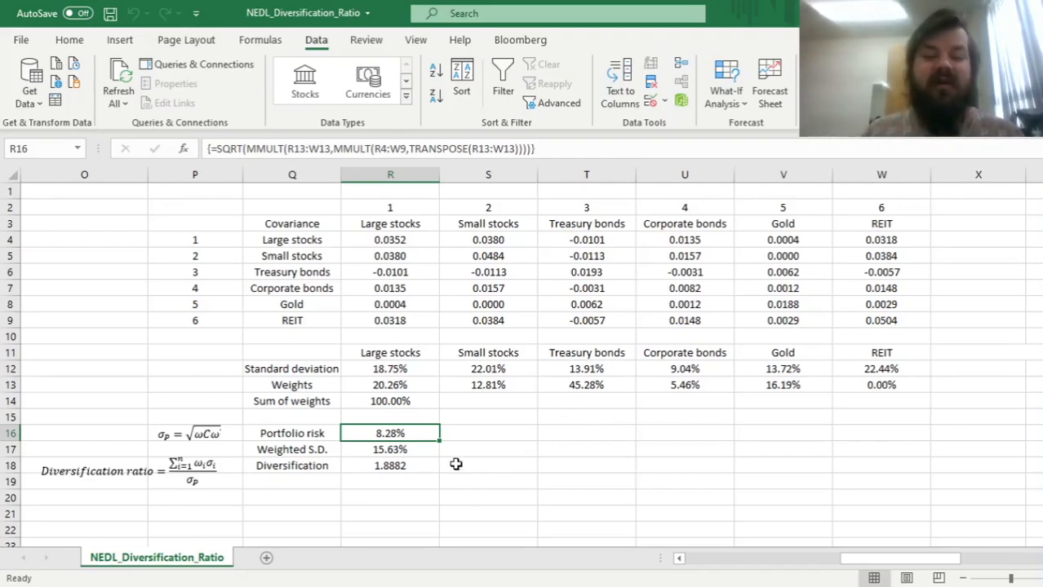
click(390, 465)
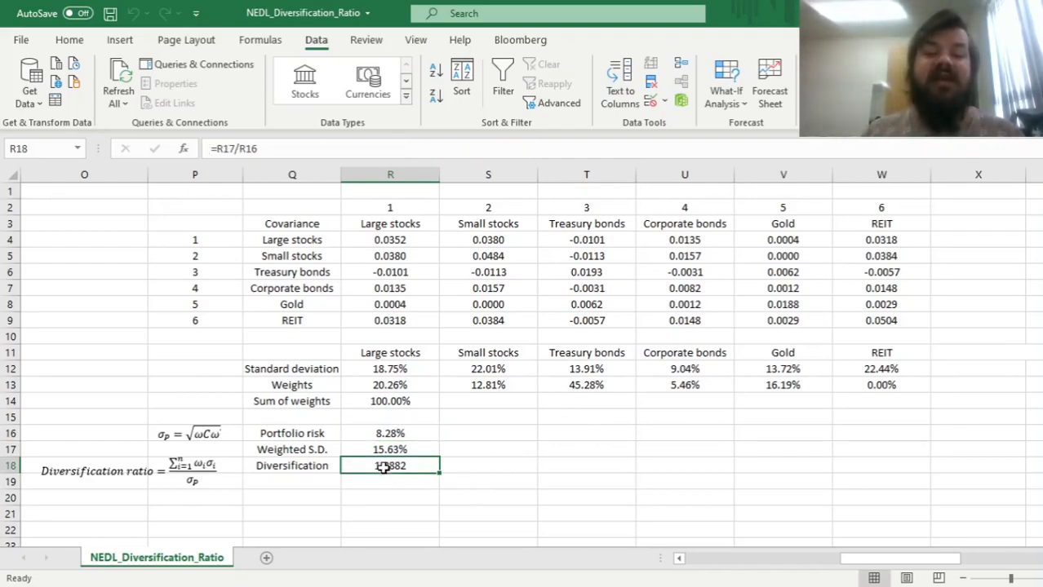